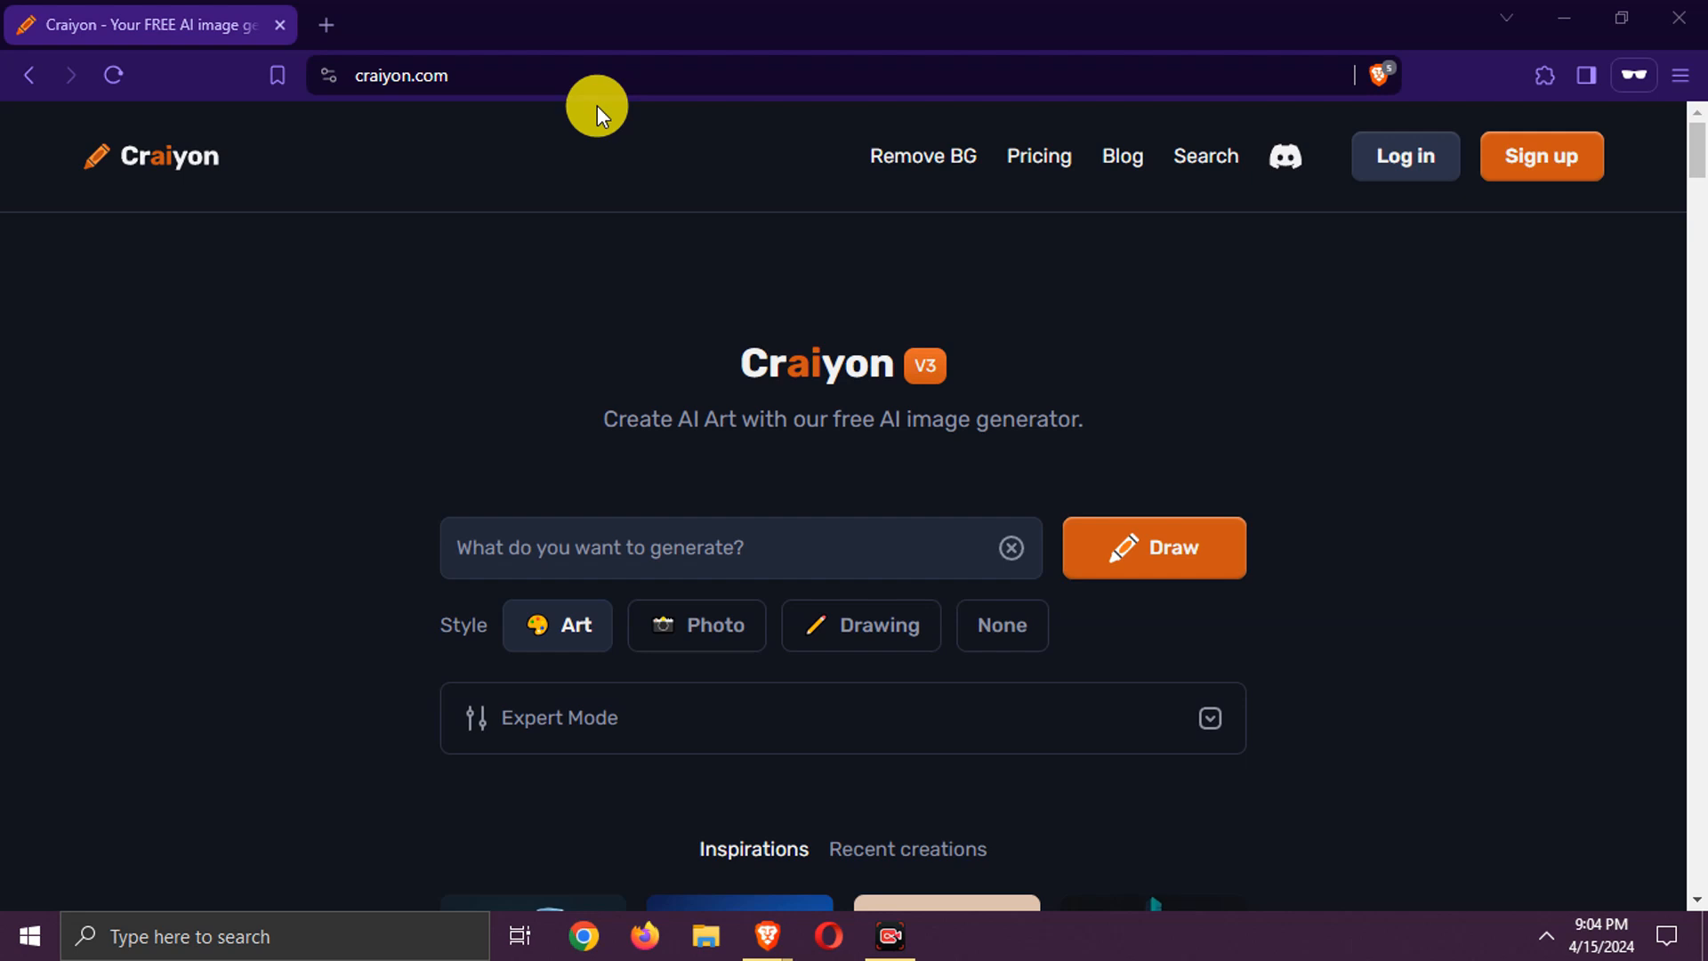
# Generate Photo-style images of an autumn village with a cobblestone bridge over a river.
pyautogui.click(392, 75)
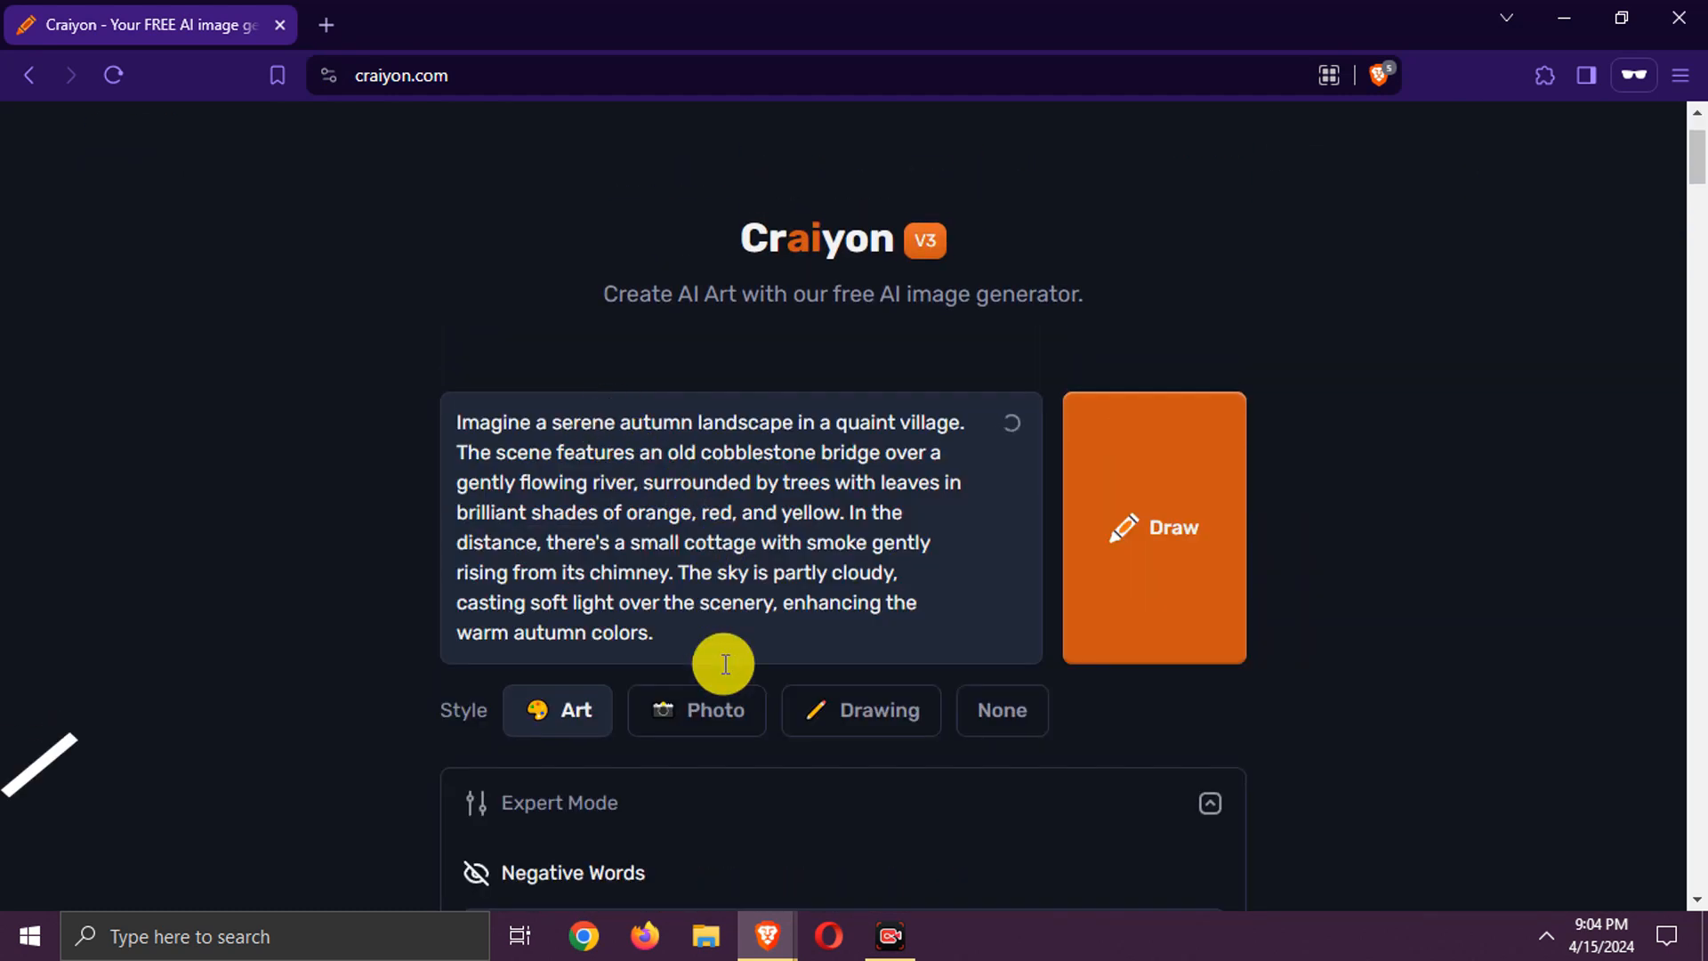
pyautogui.click(697, 709)
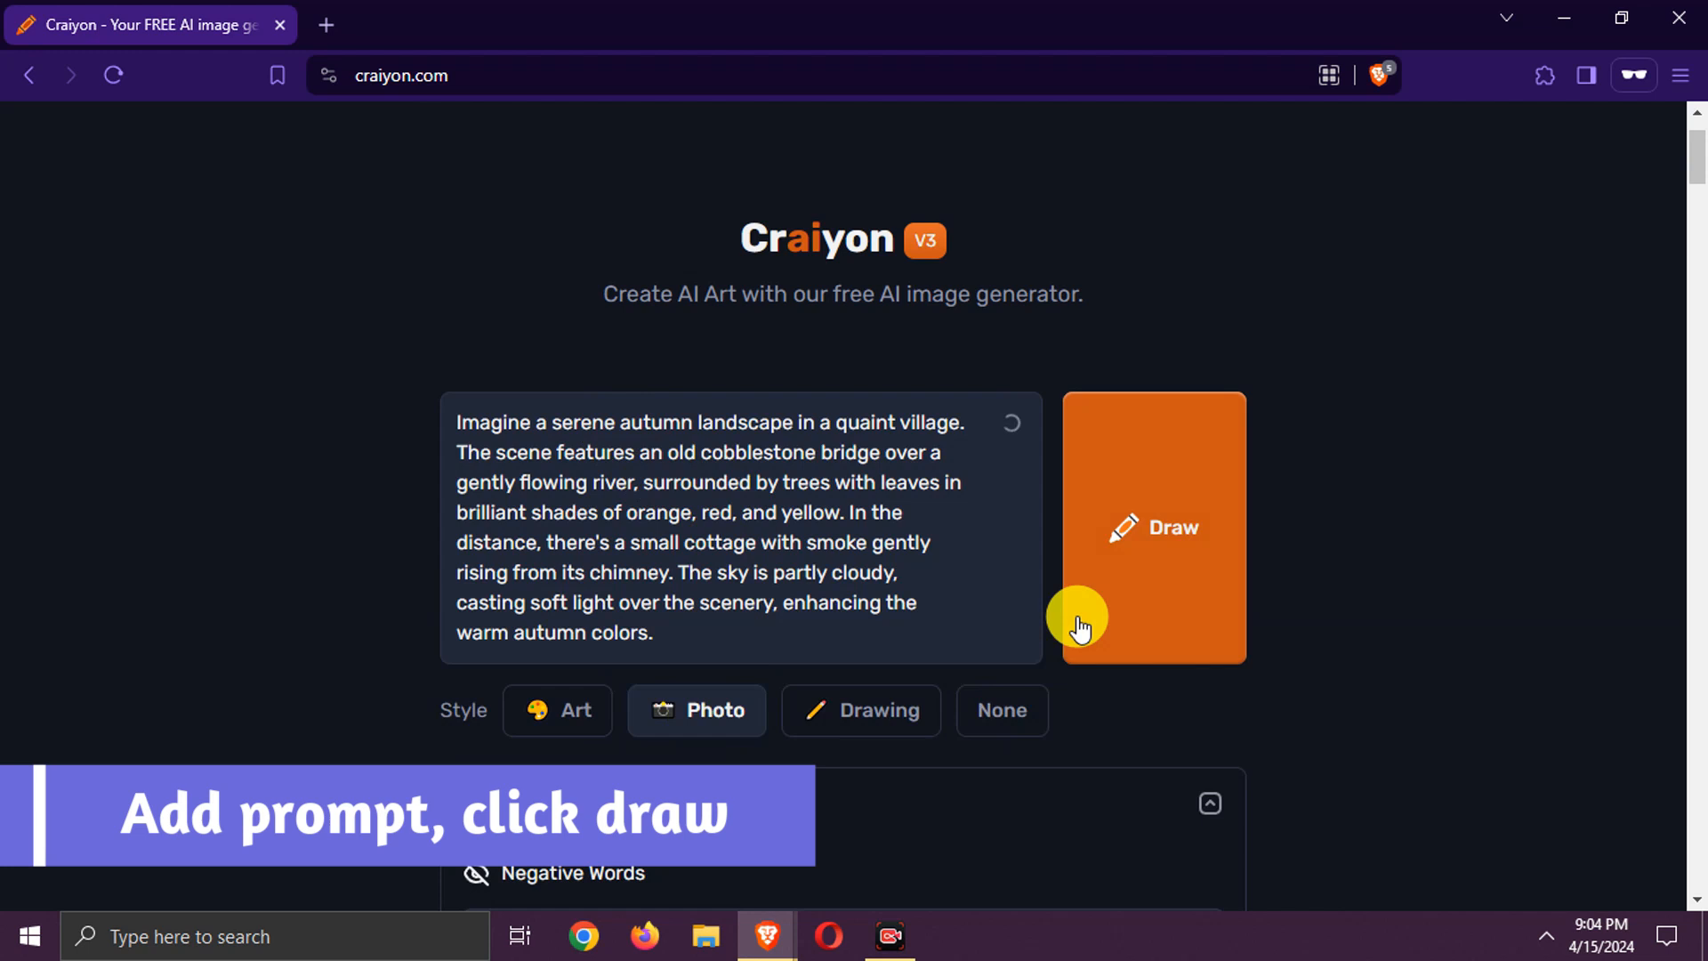
pyautogui.click(1153, 528)
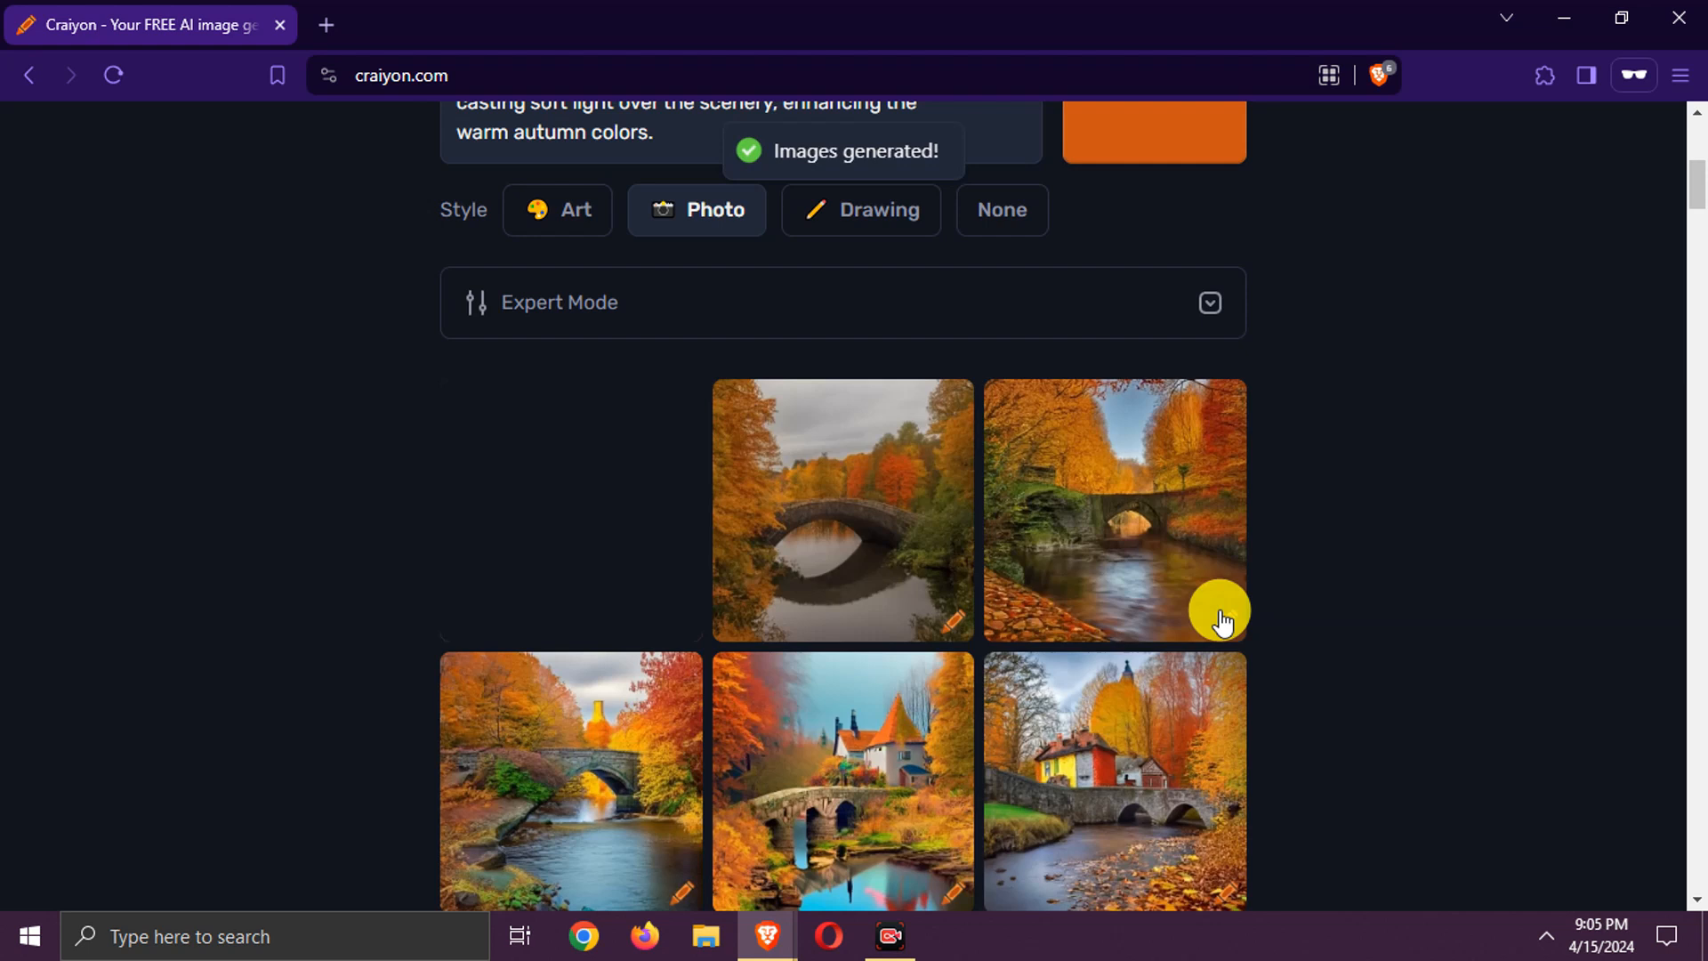
# Upscale one of the generated autumn bridge images from its own page.
pyautogui.scroll(-3)
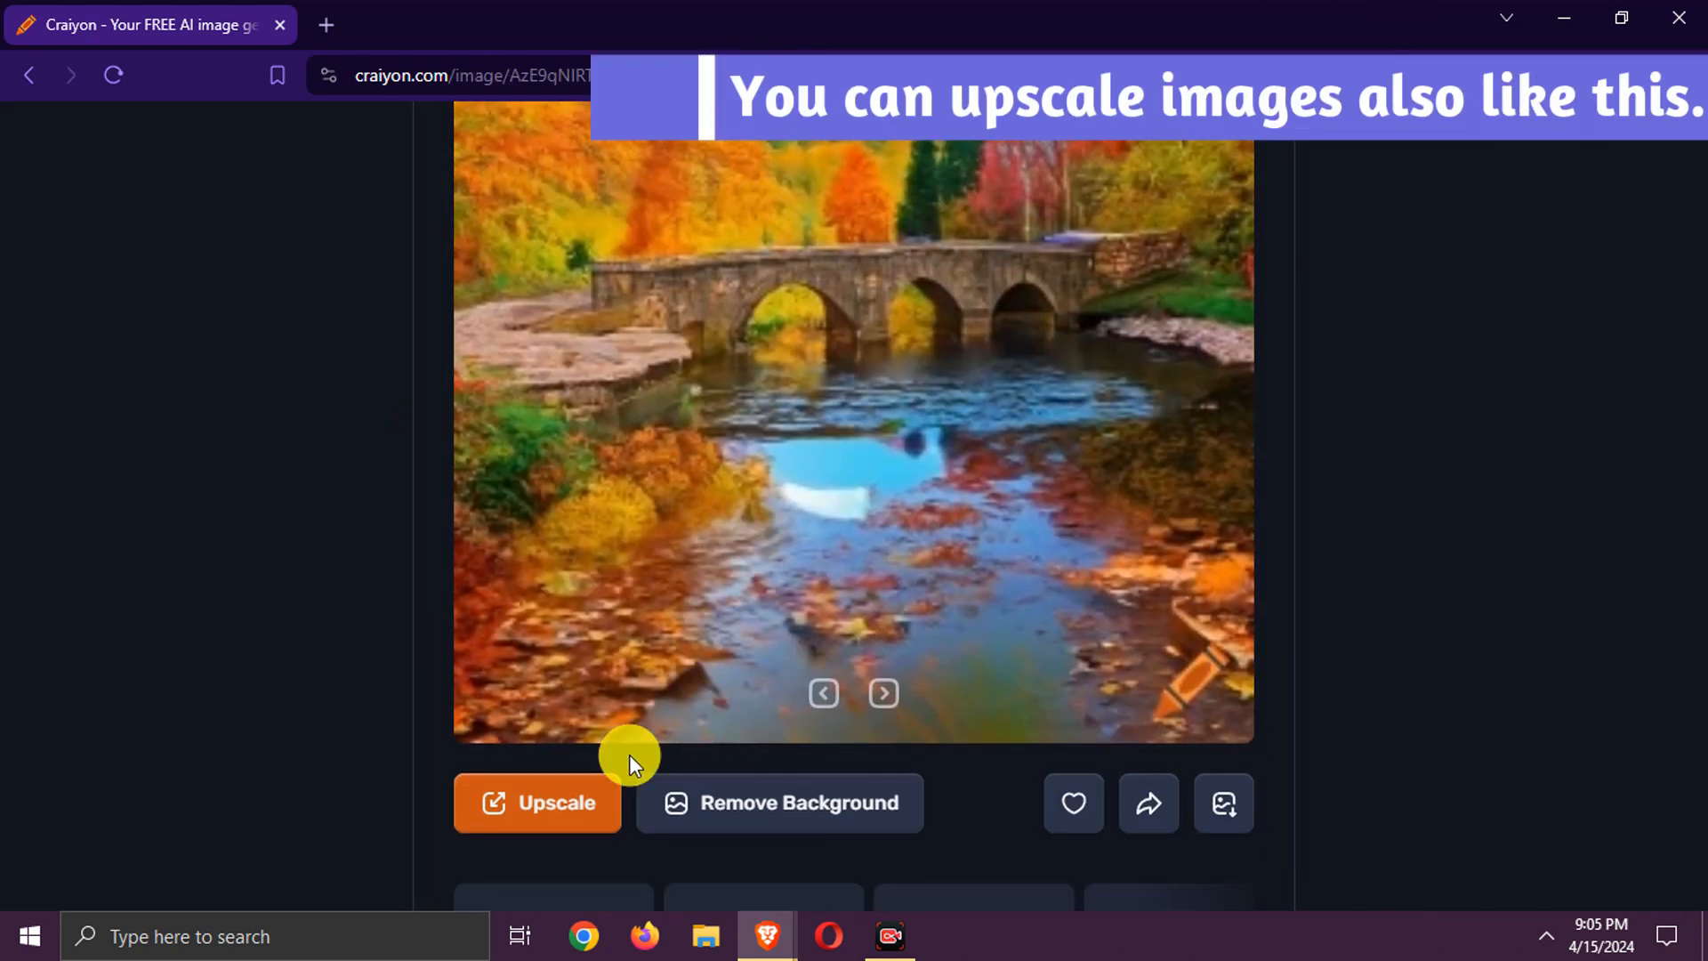
pyautogui.click(537, 802)
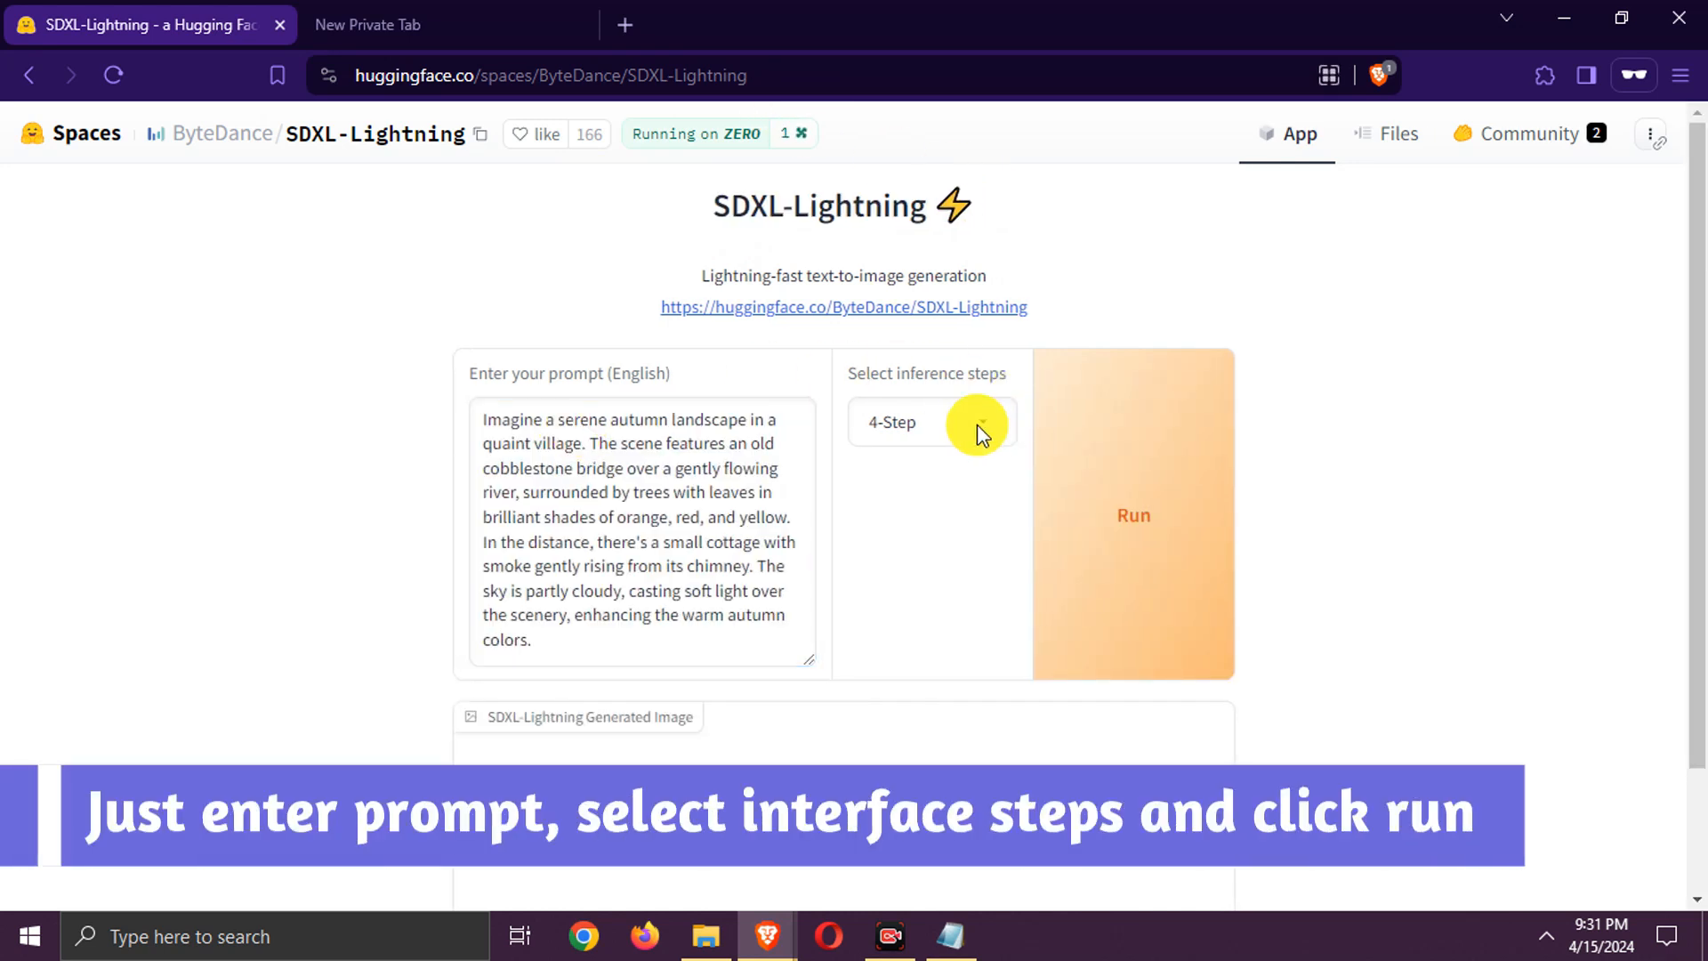
# Run SDXL-Lightning at 8 inference steps on the autumn village prompt.
pyautogui.click(931, 422)
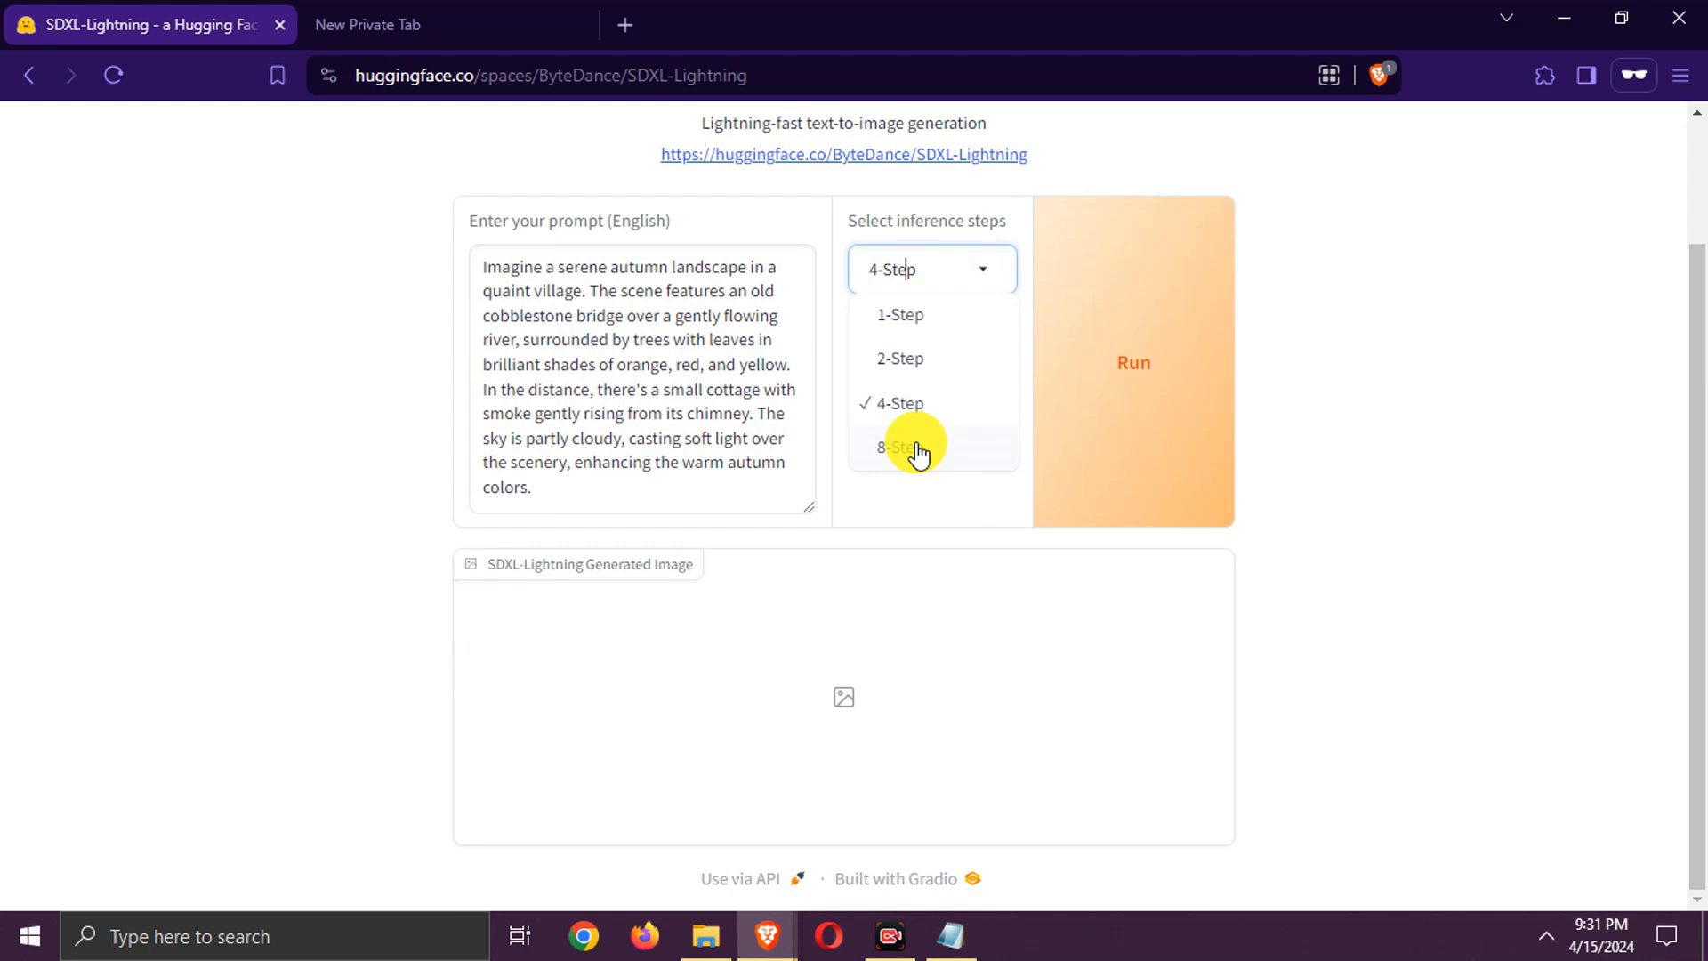
pyautogui.click(898, 447)
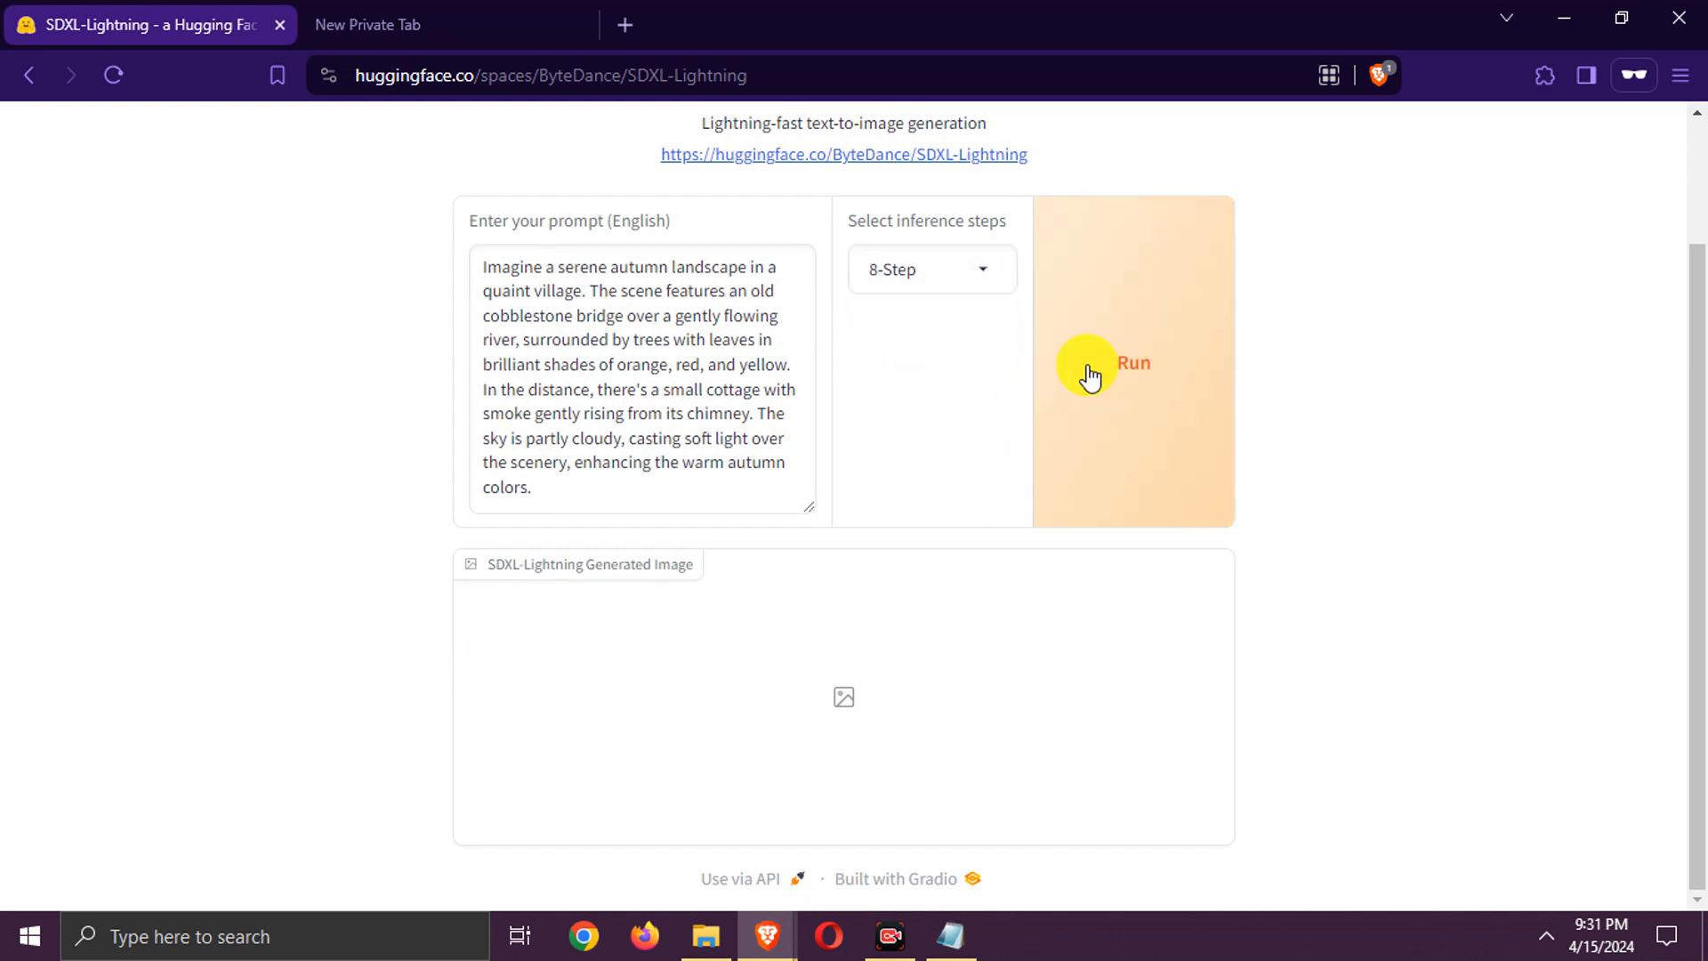
pyautogui.click(1133, 363)
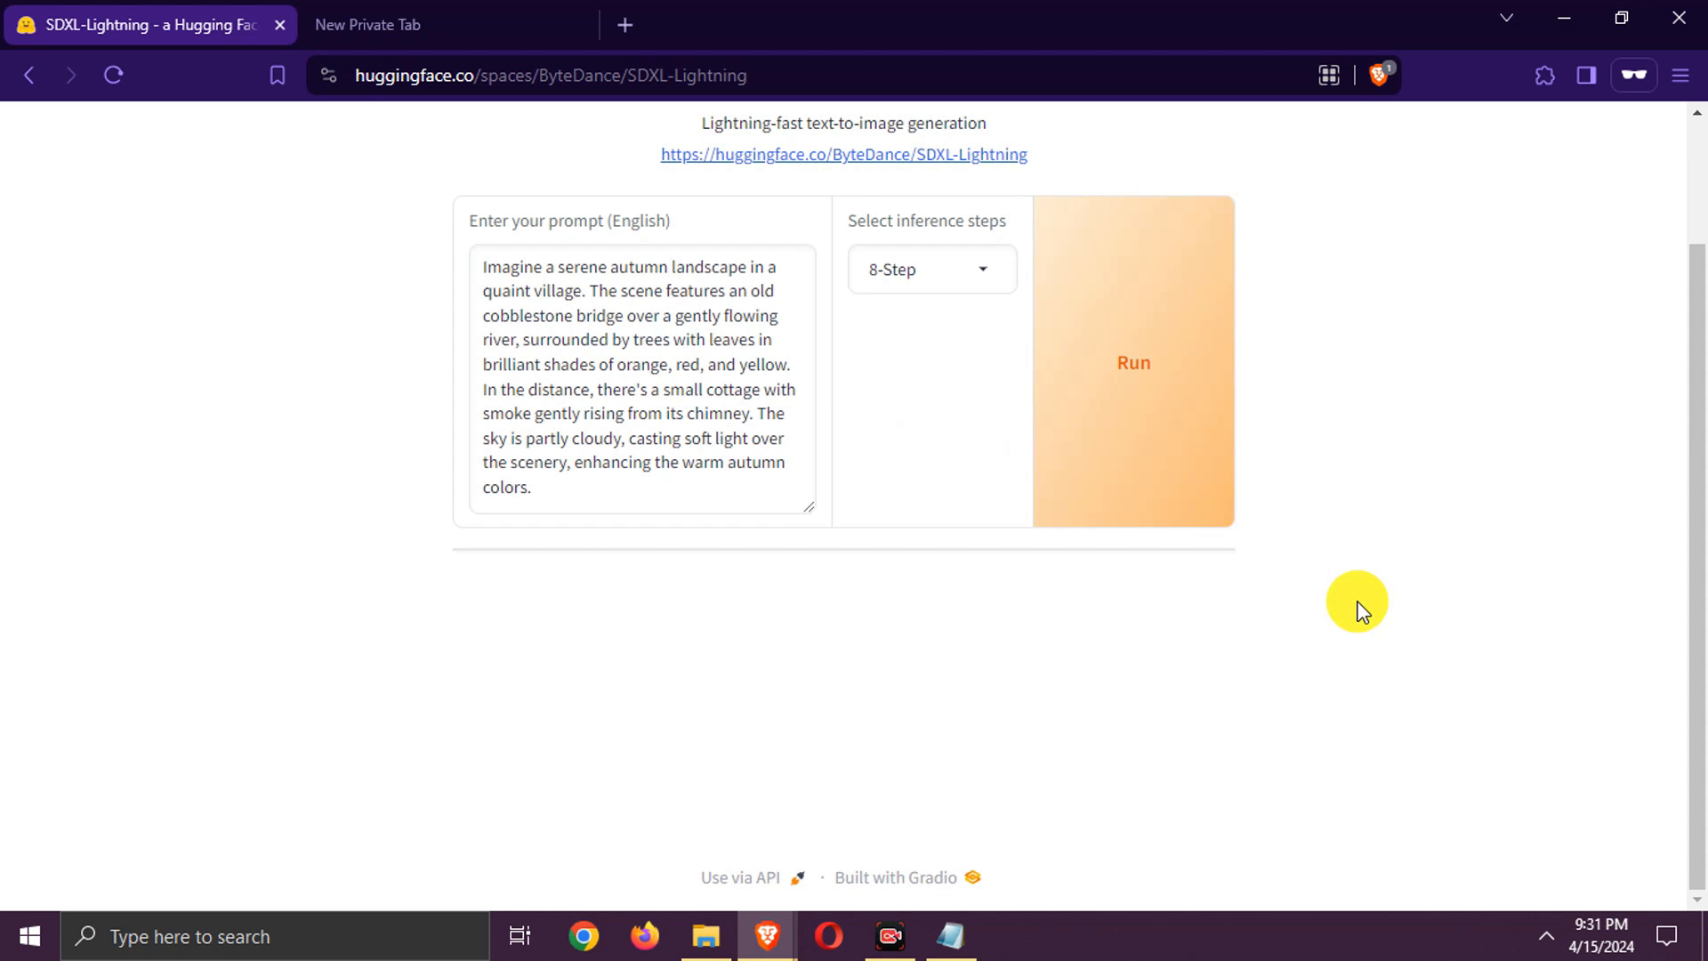
pyautogui.click(1133, 363)
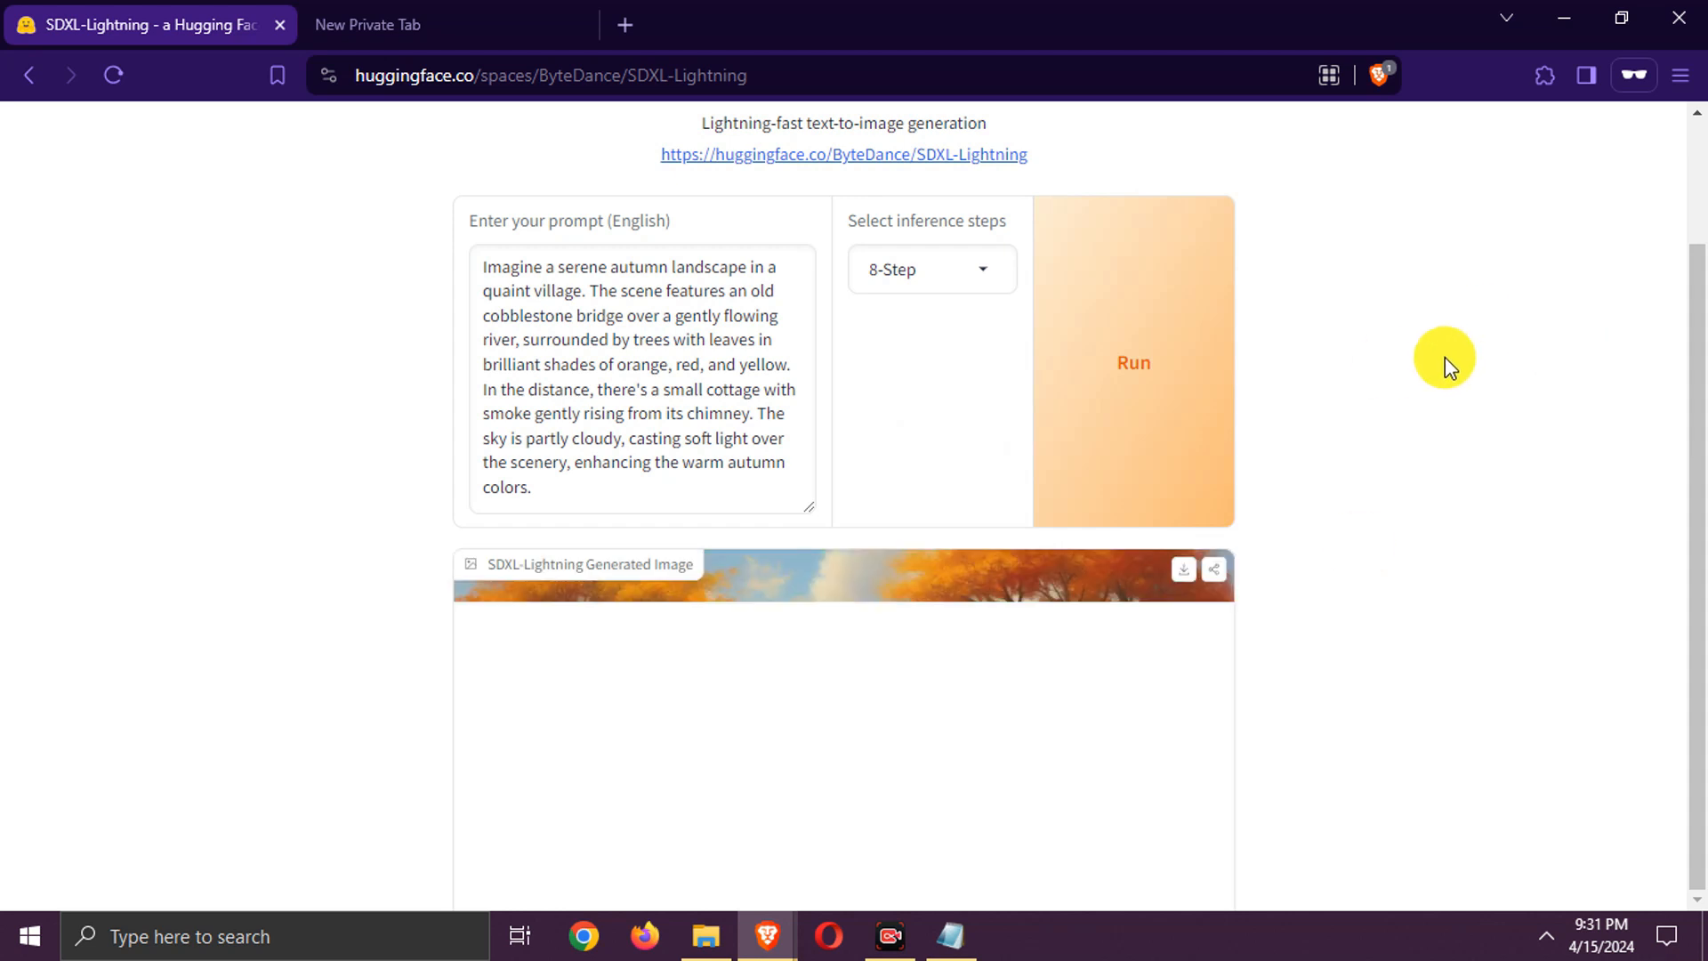
pyautogui.click(1132, 363)
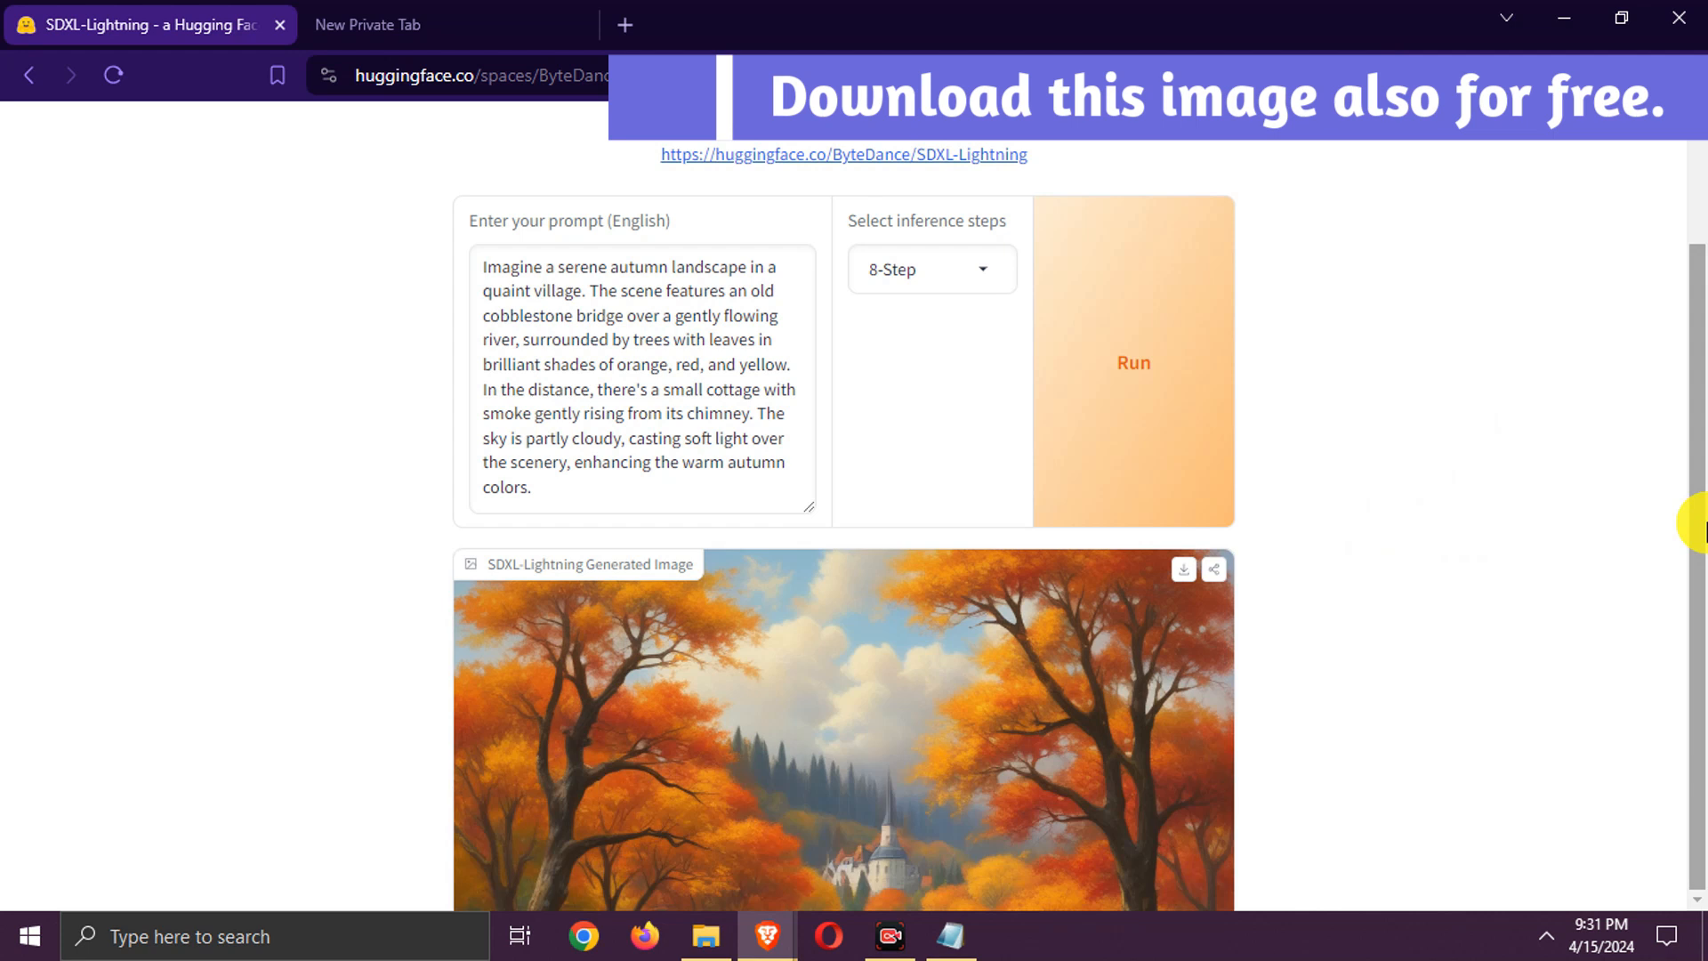
pyautogui.scroll(-3)
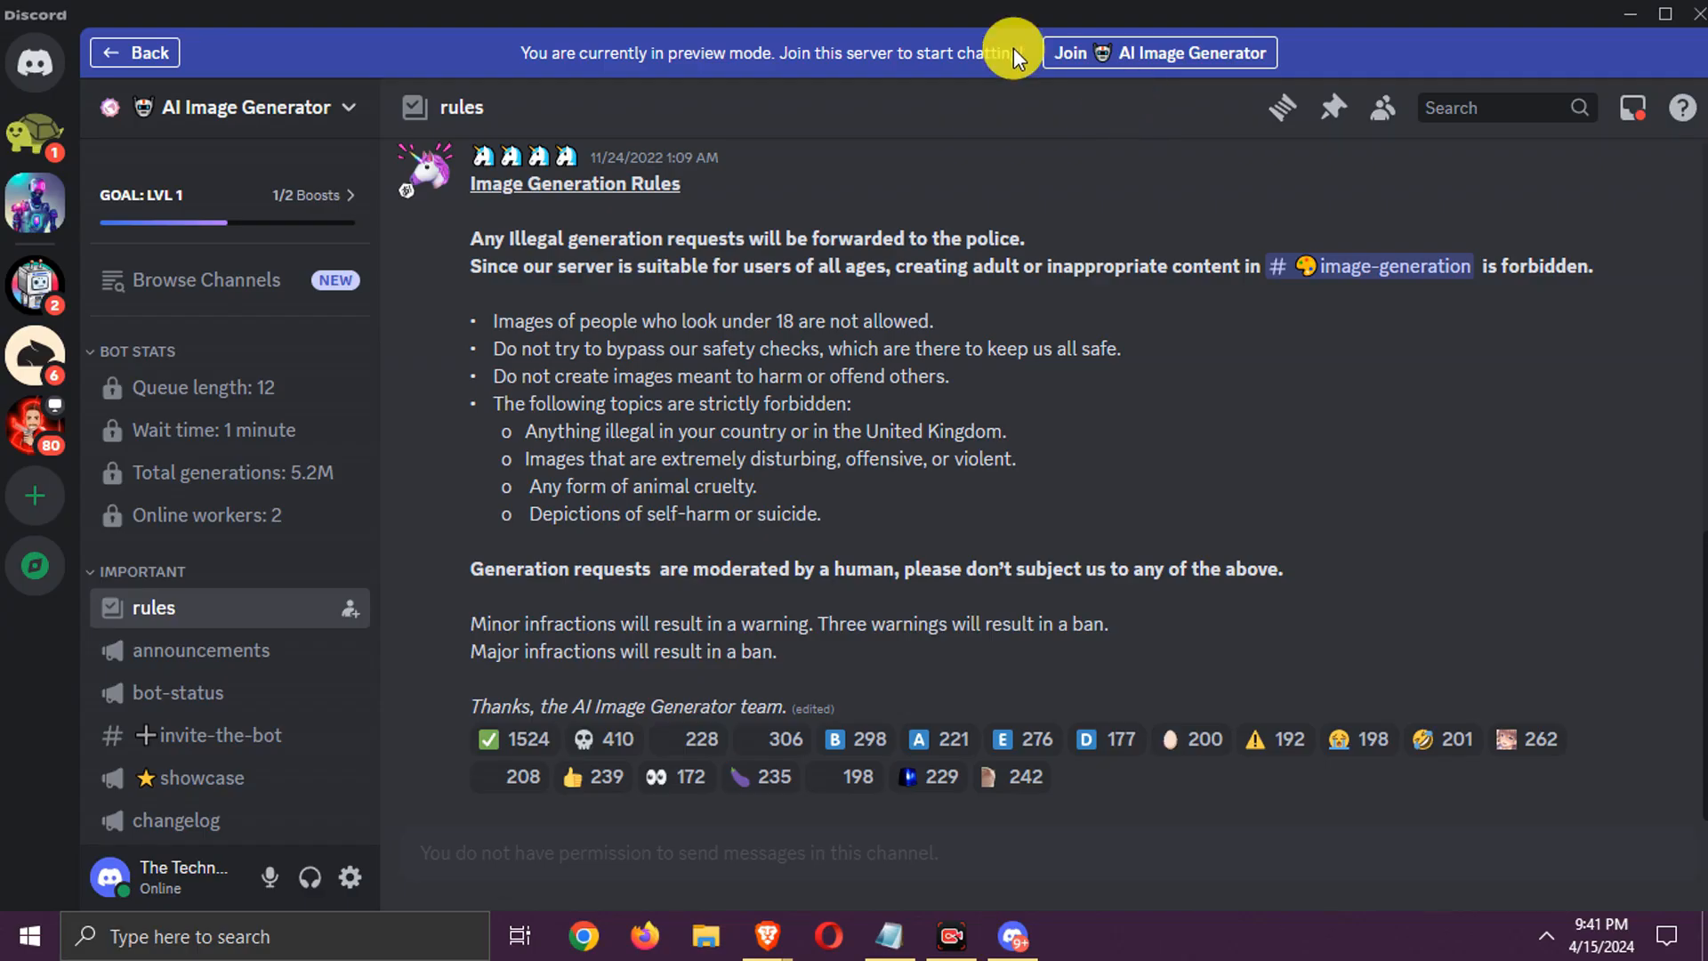
# Join the AI Image Generator Discord server and view its server options.
pyautogui.click(230, 107)
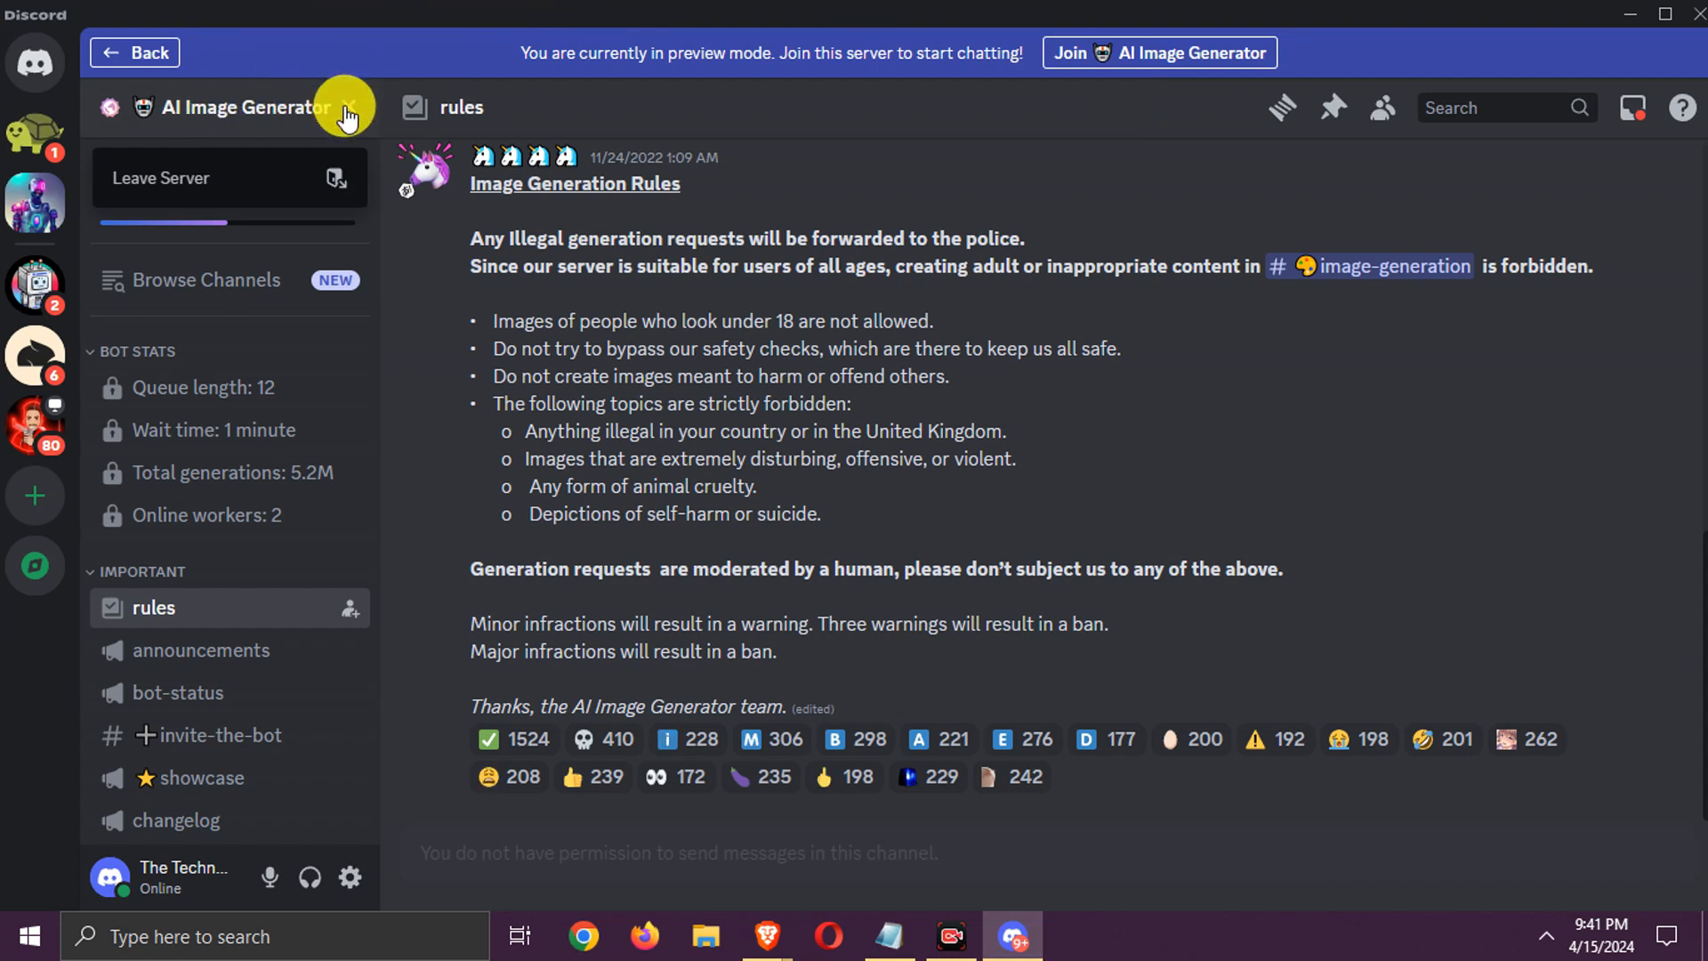
pyautogui.click(229, 107)
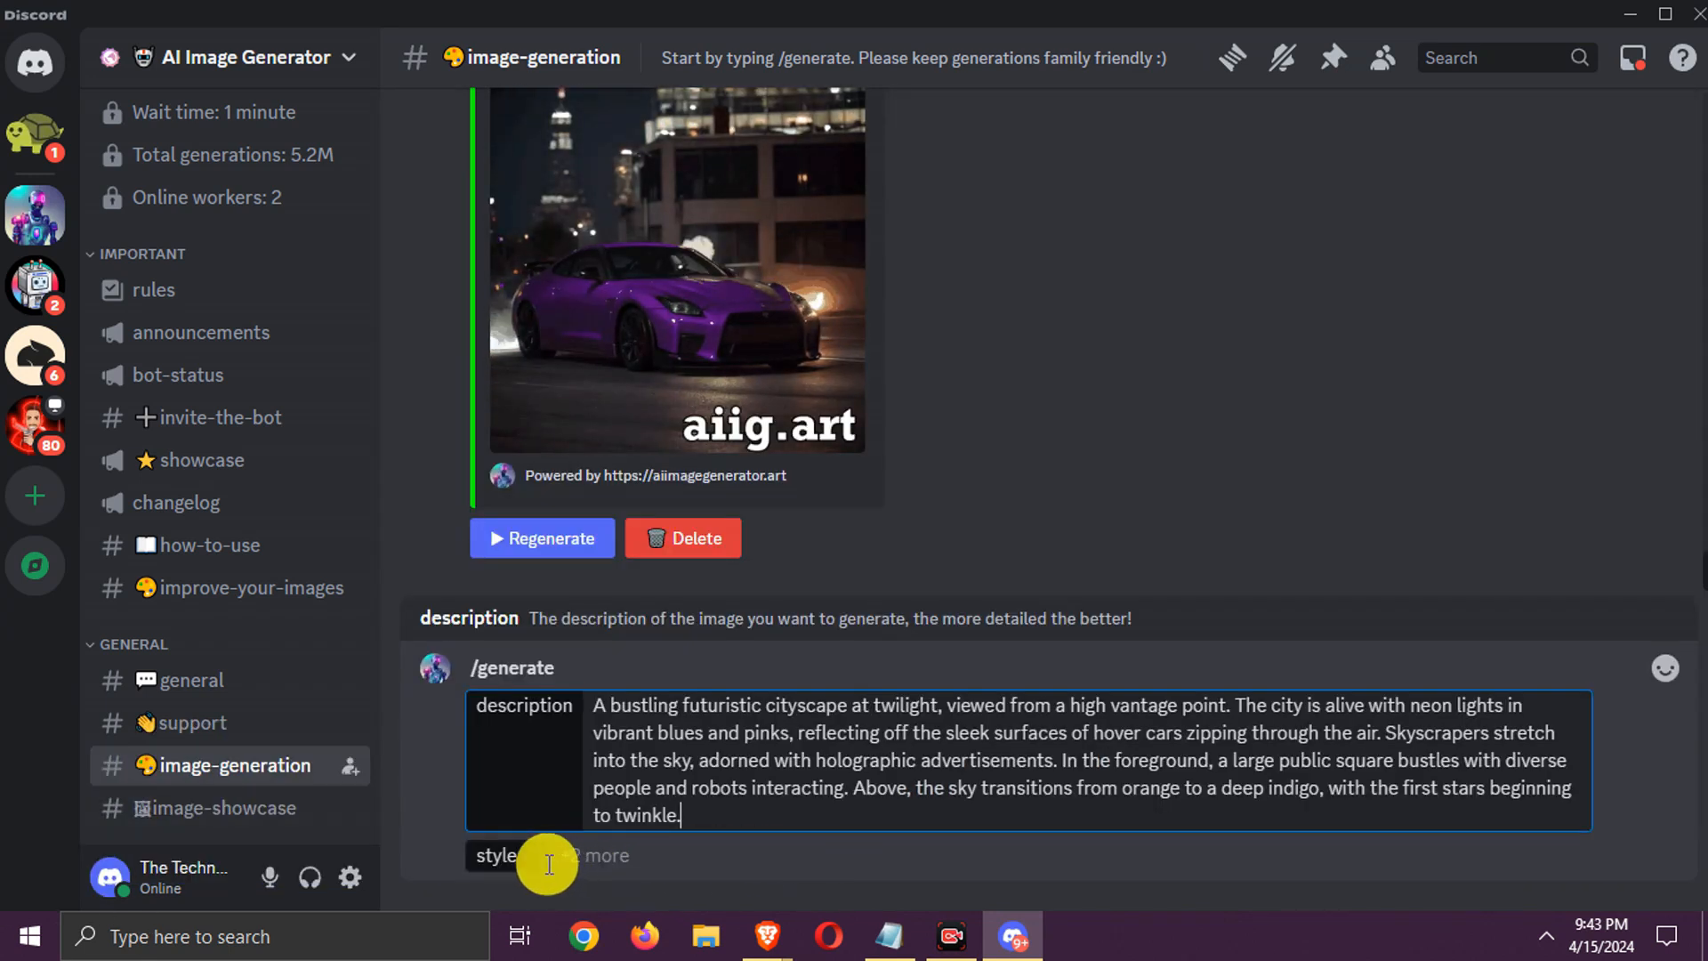
# Send /generate for the twilight cityscape in Cinematic style, accepting the bot's terms.
pyautogui.click(498, 855)
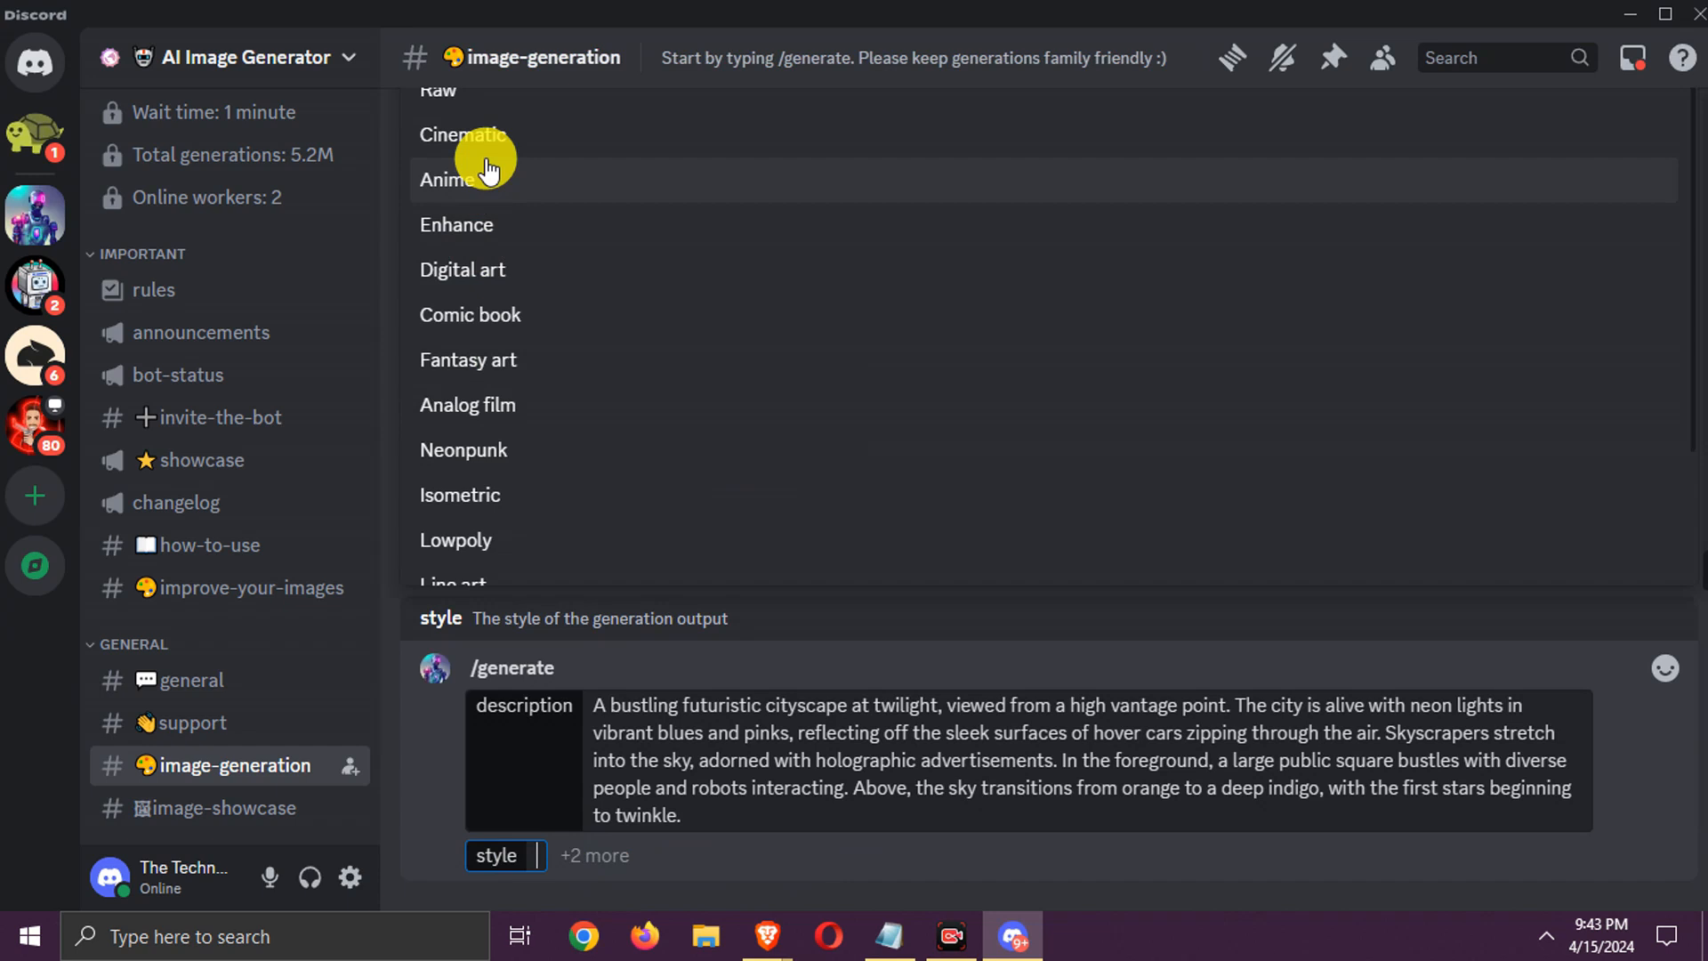
pyautogui.click(463, 135)
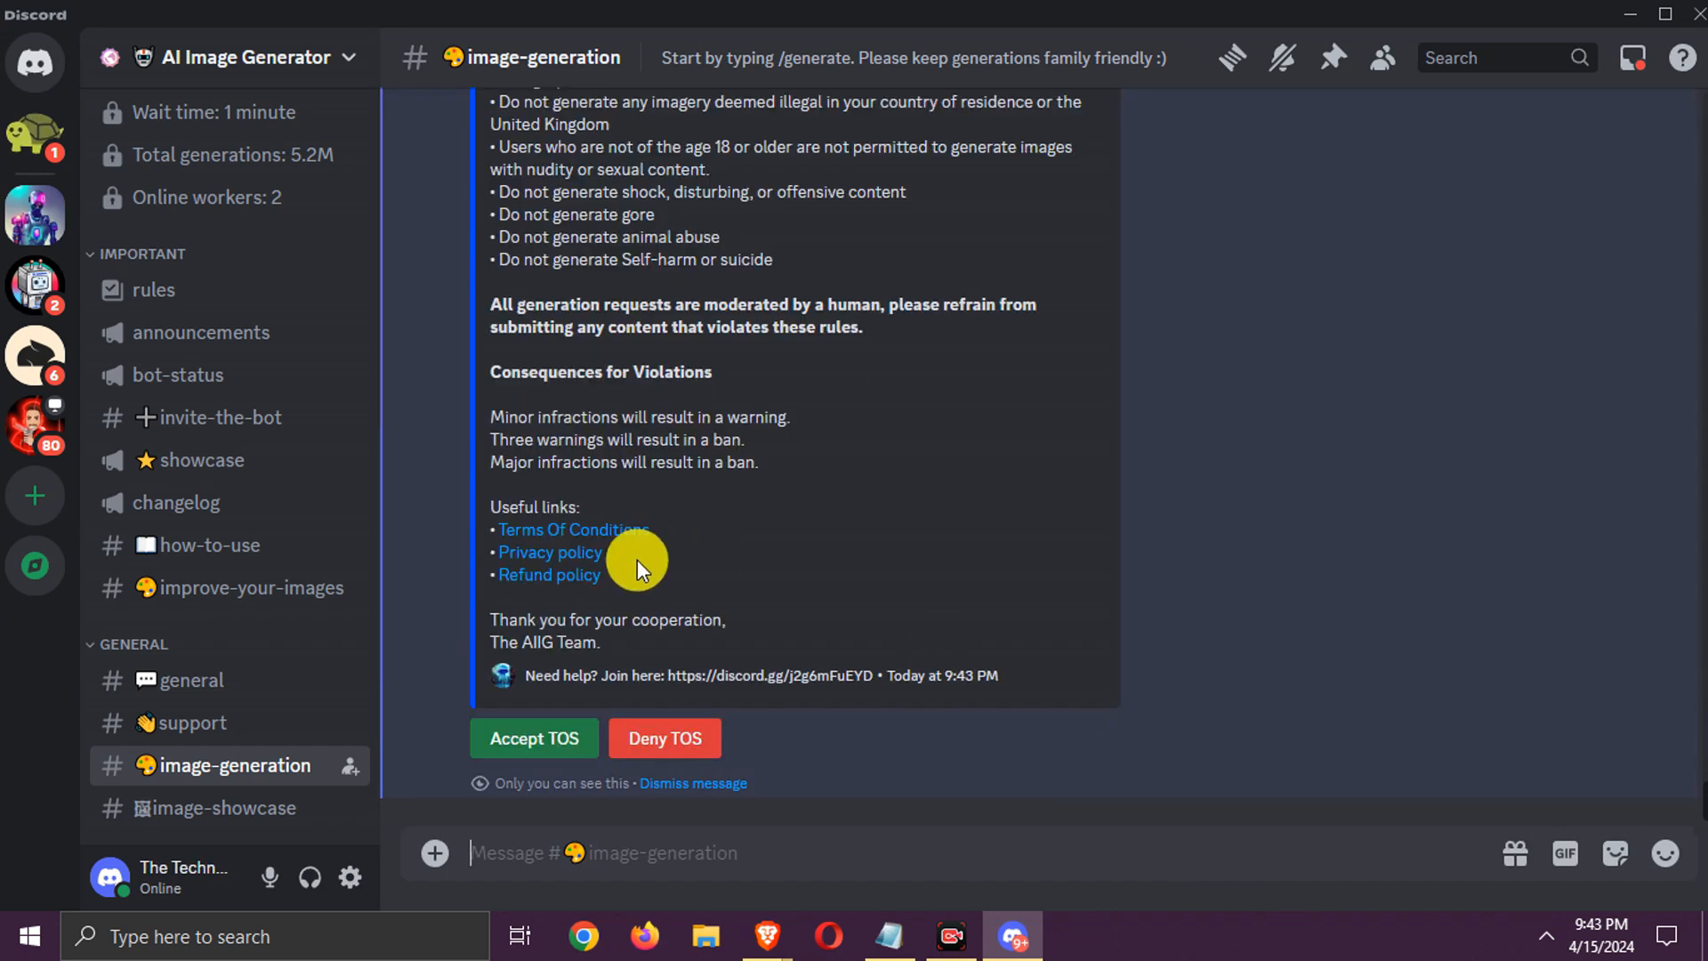
pyautogui.click(533, 737)
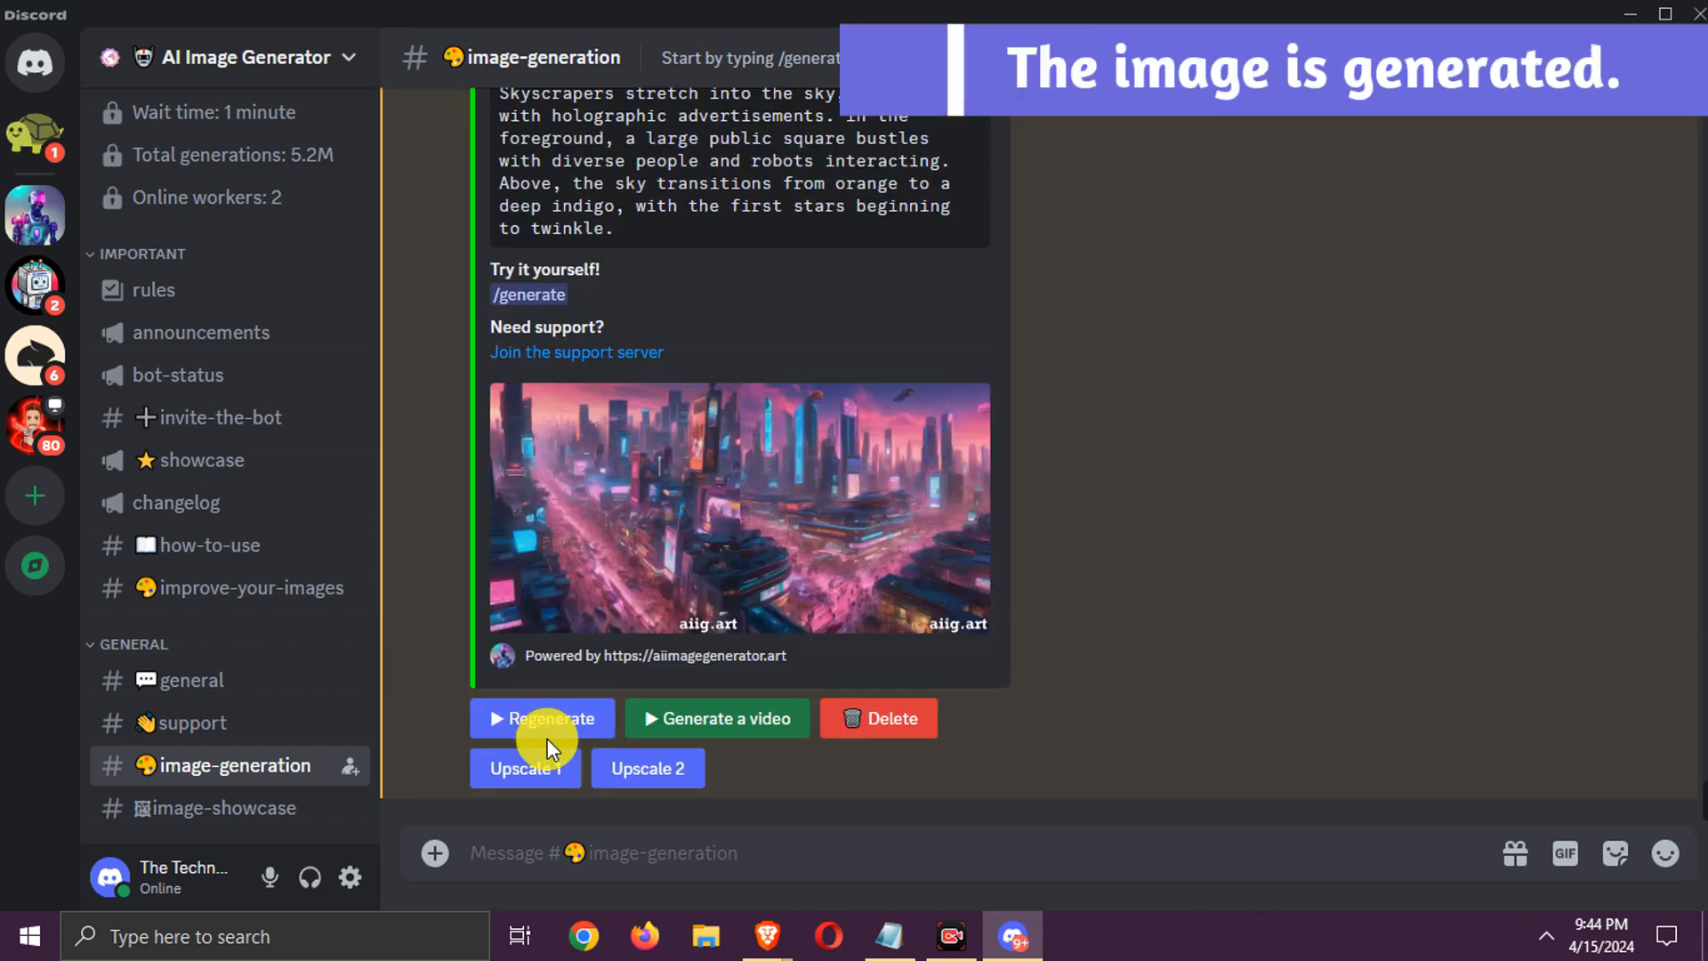
pyautogui.click(738, 506)
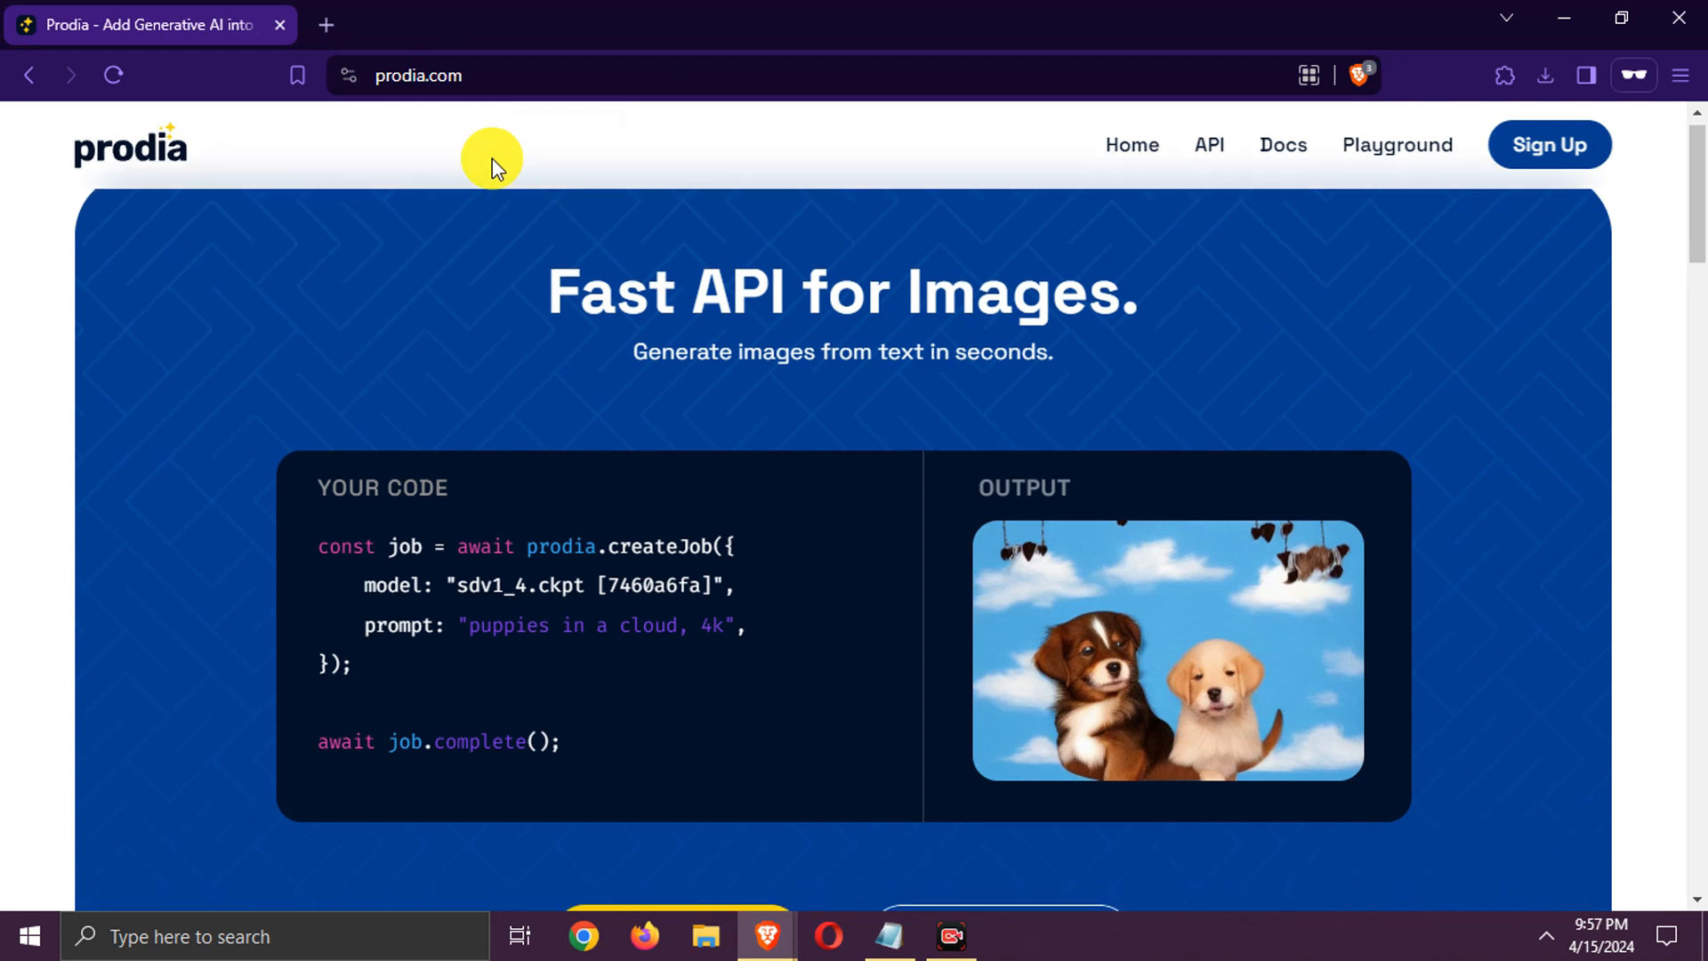
# Go from the Prodia homepage into its image generation Playground.
pyautogui.scroll(-3)
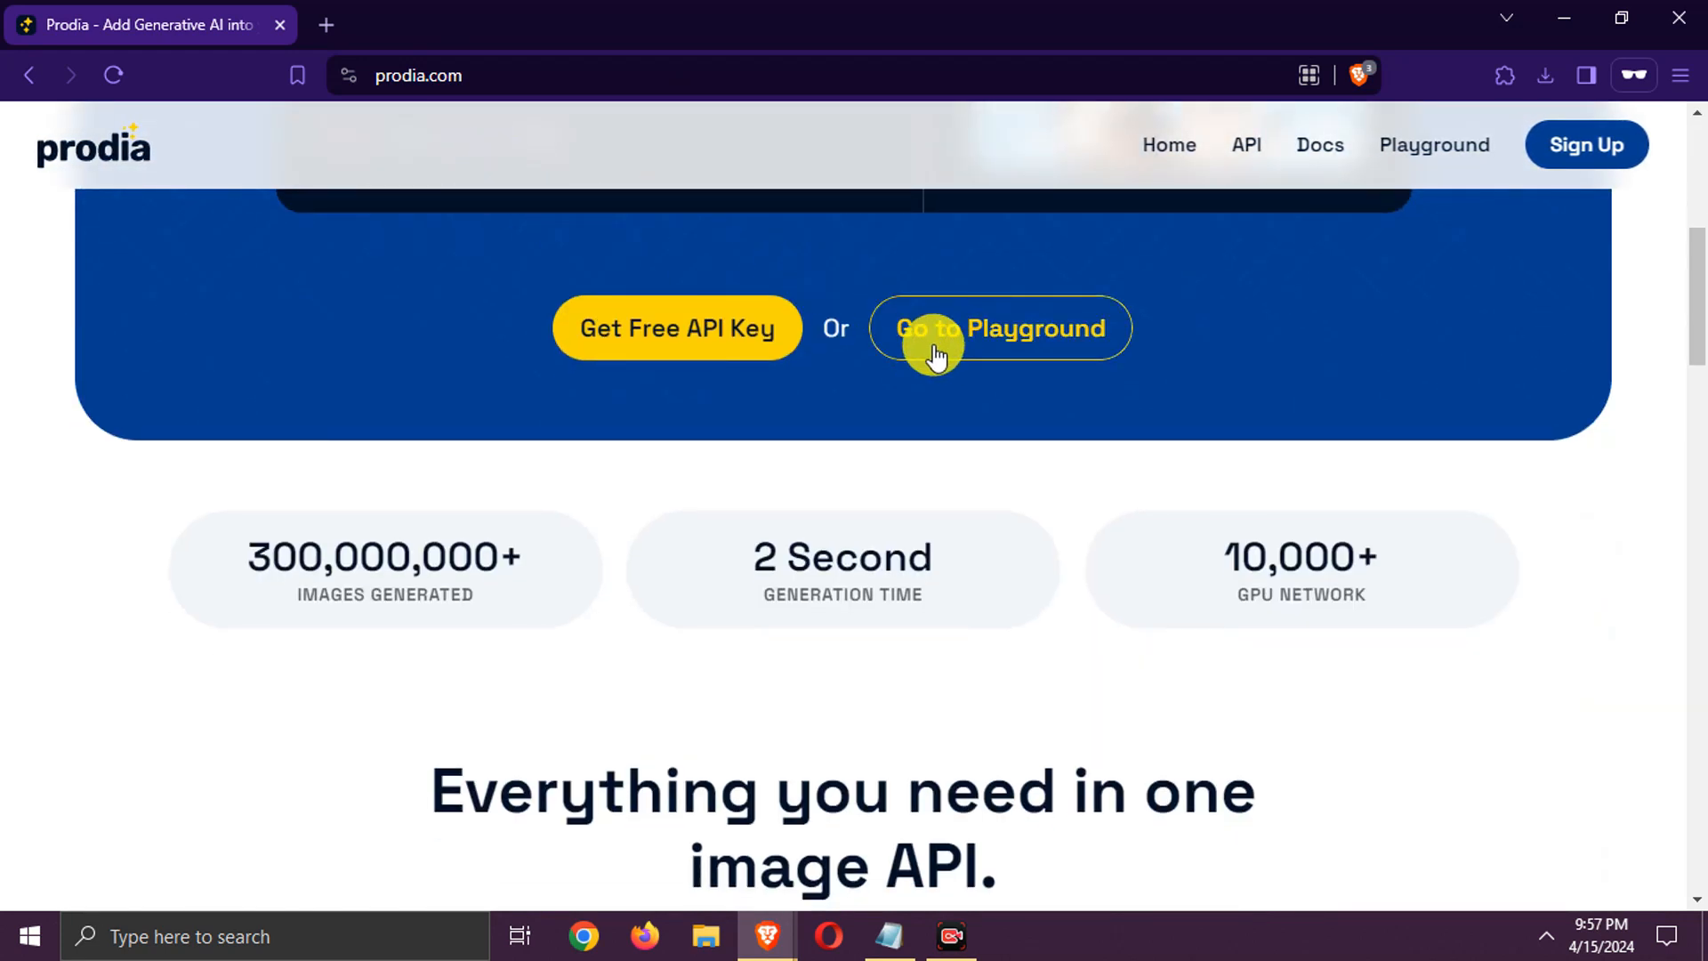
pyautogui.click(997, 328)
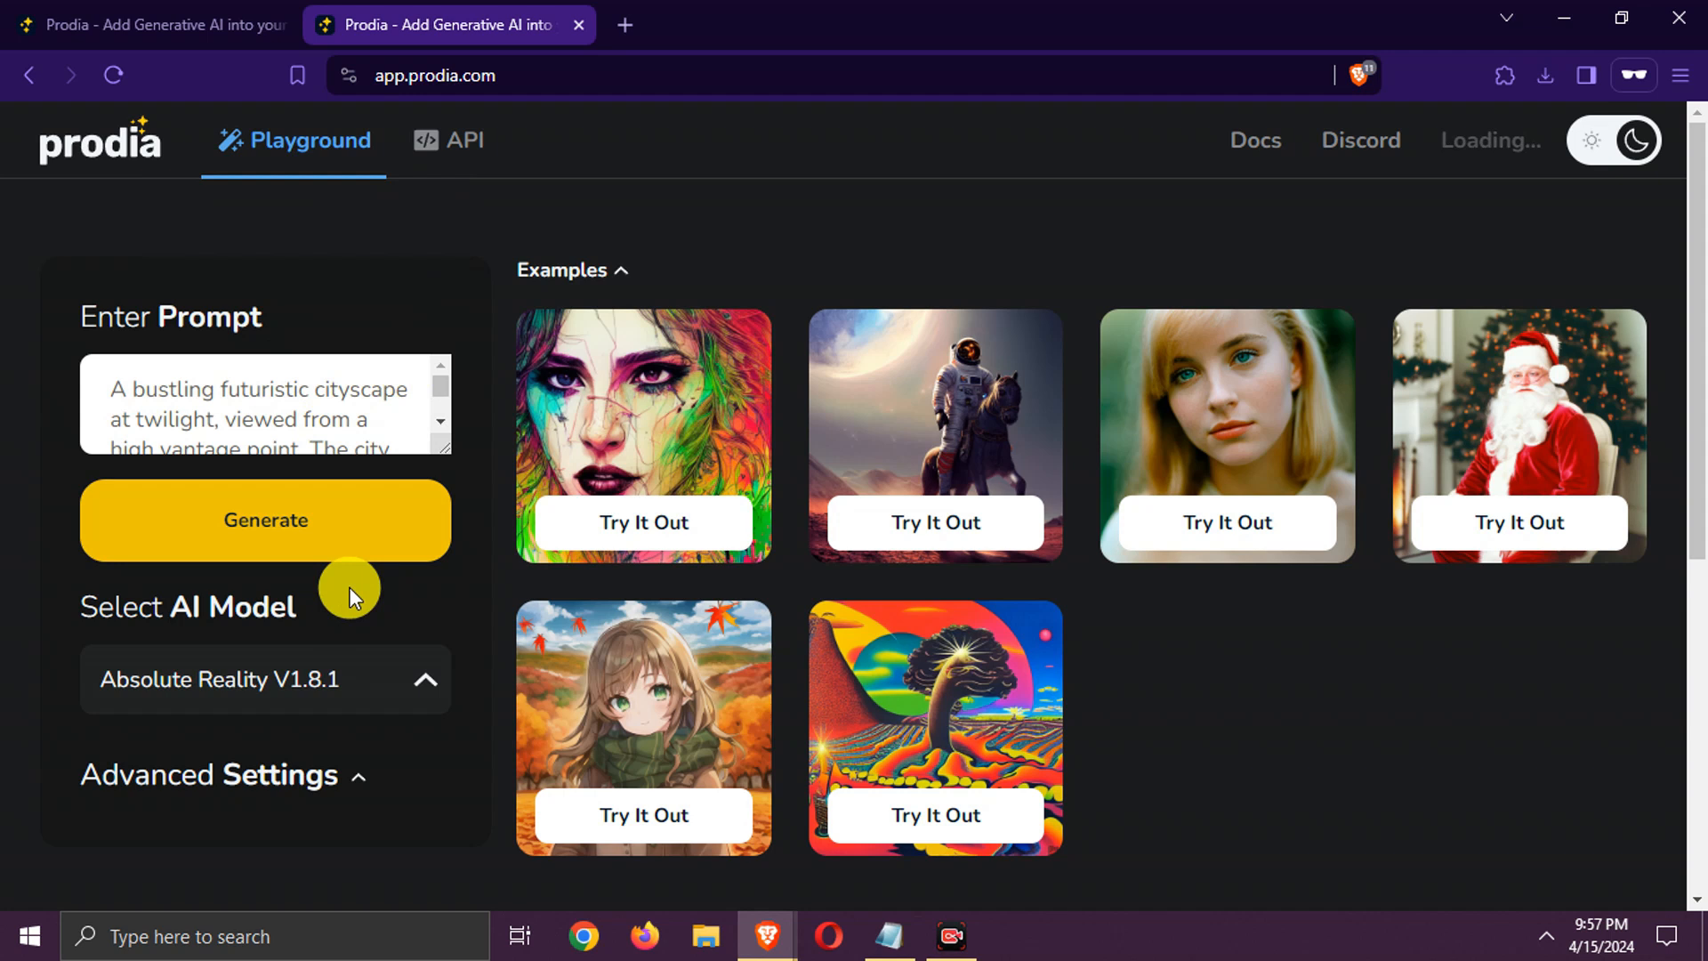
# Generate the cityscape with the SD V1.5 model and view the result enlarged.
pyautogui.click(265, 679)
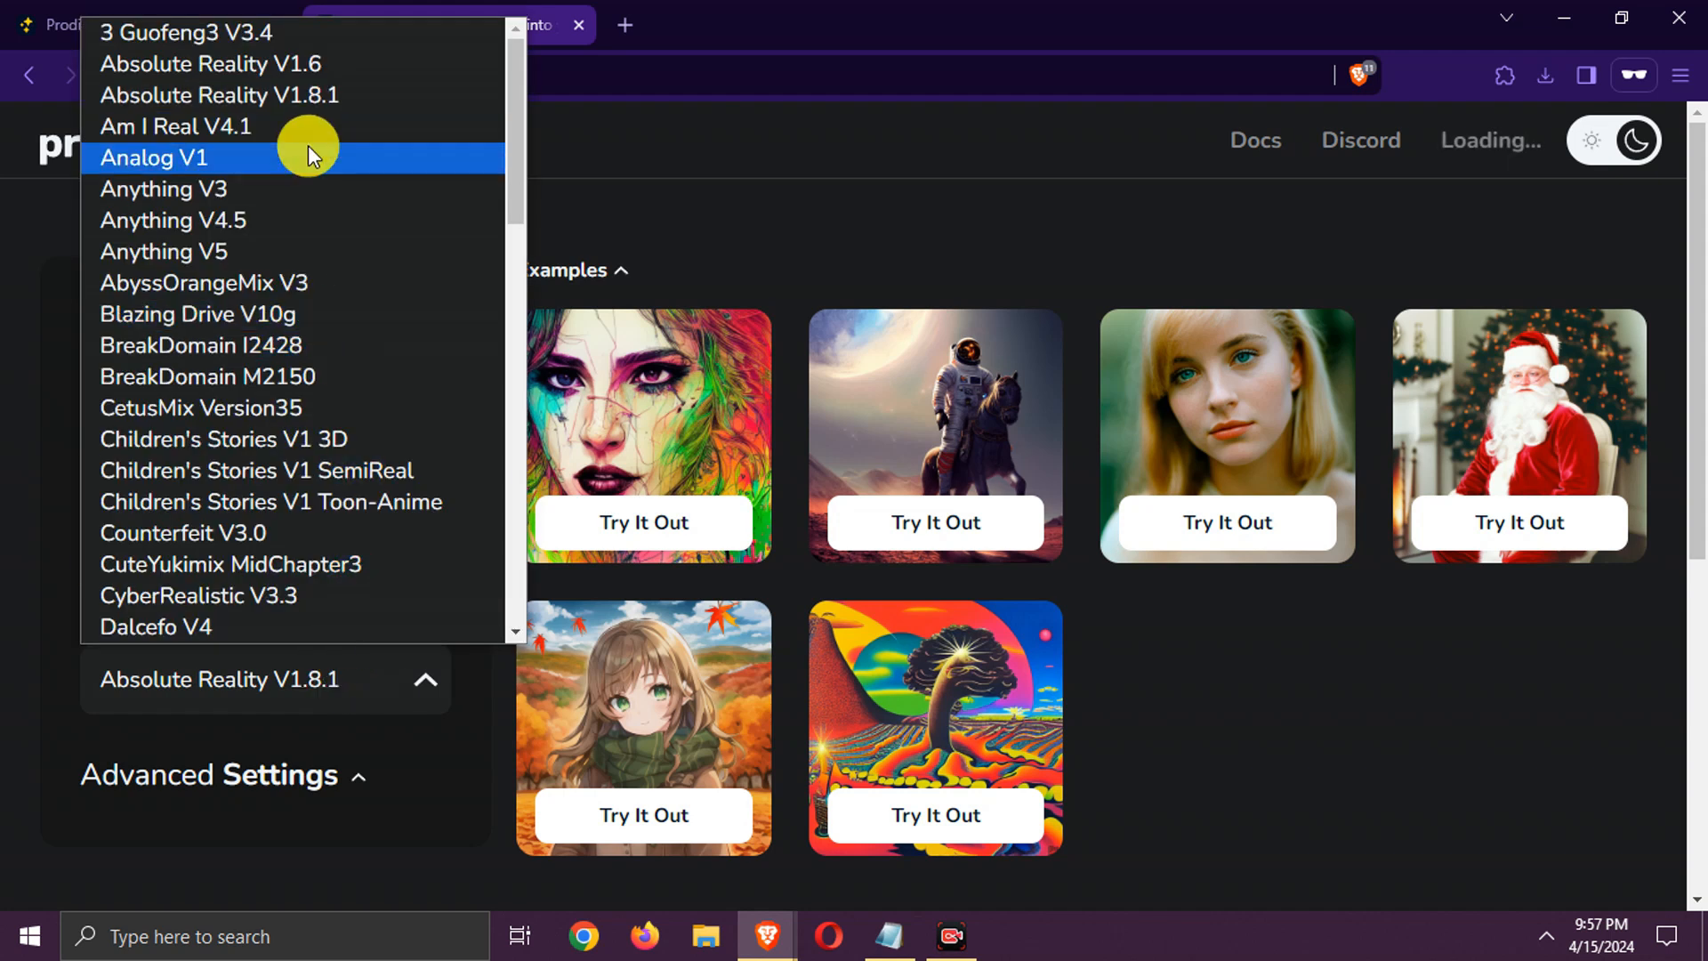
pyautogui.scroll(-3)
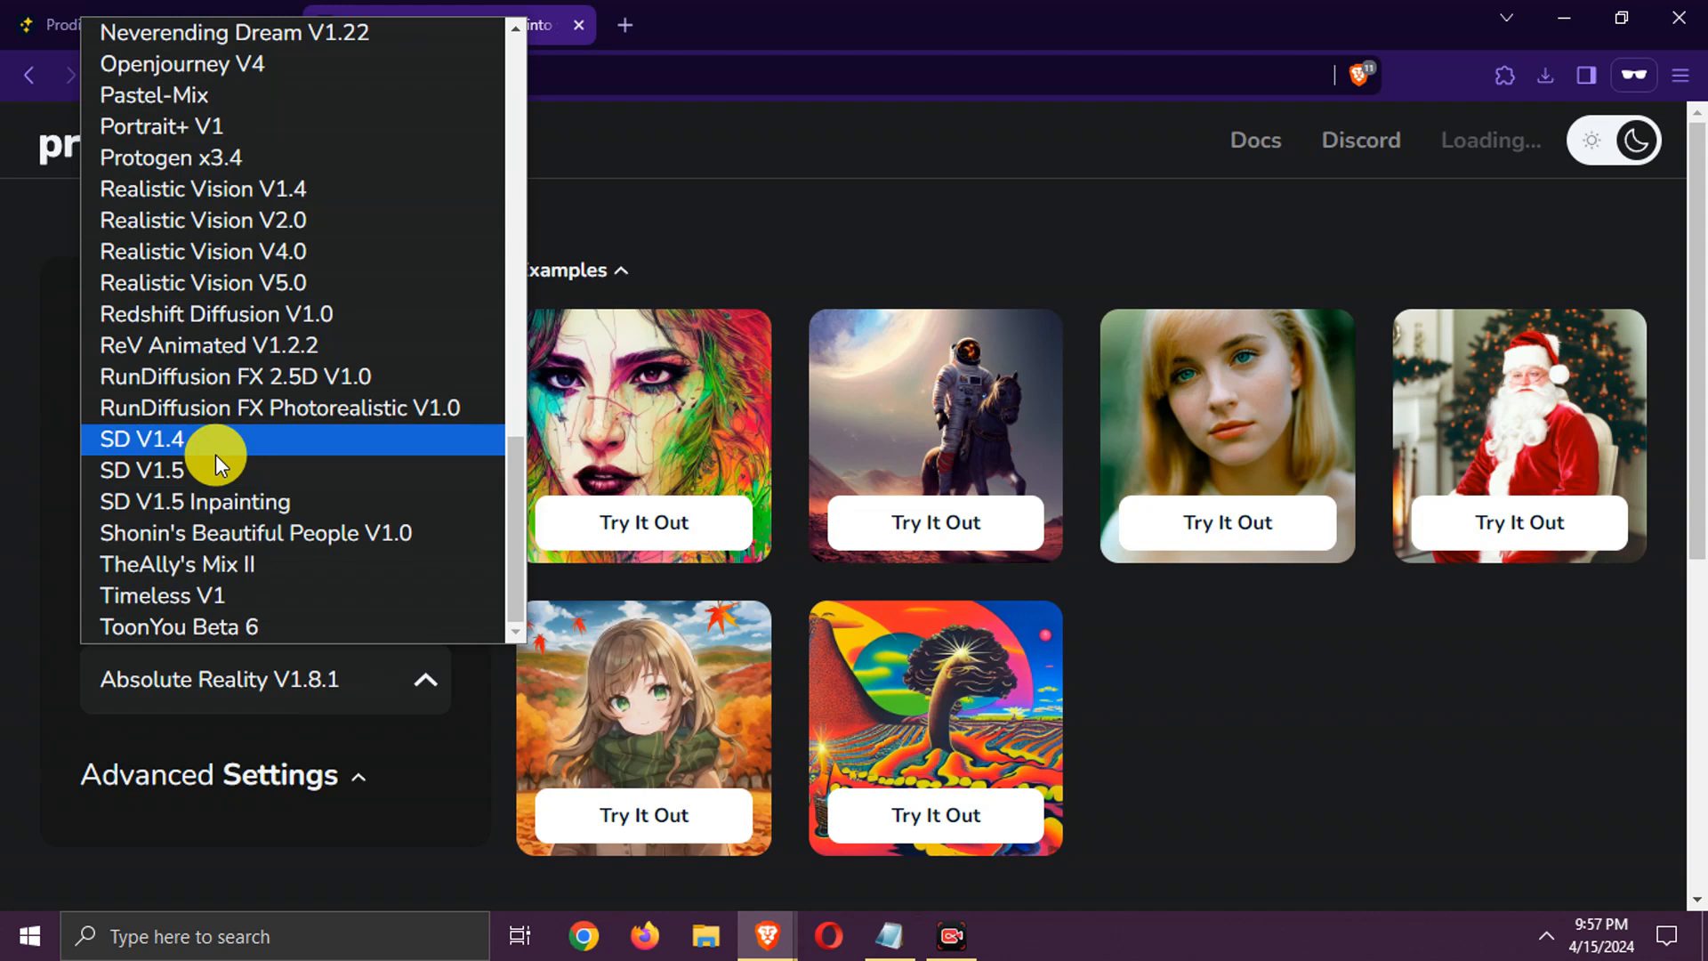
pyautogui.click(141, 471)
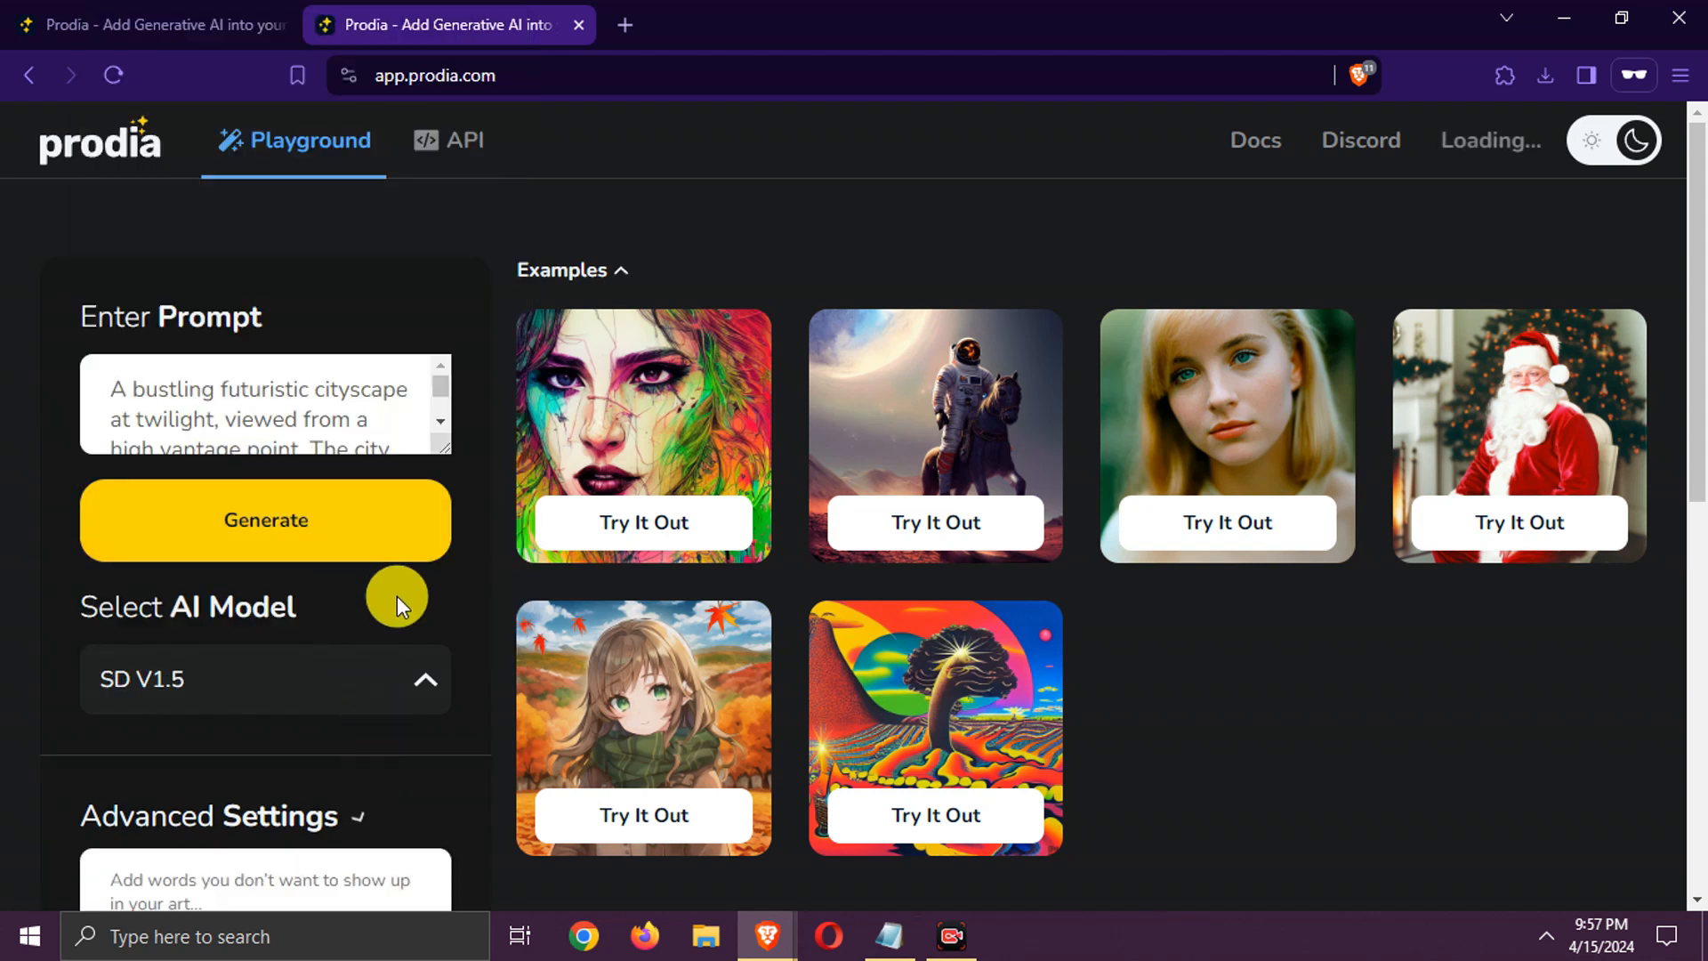
pyautogui.scroll(-3)
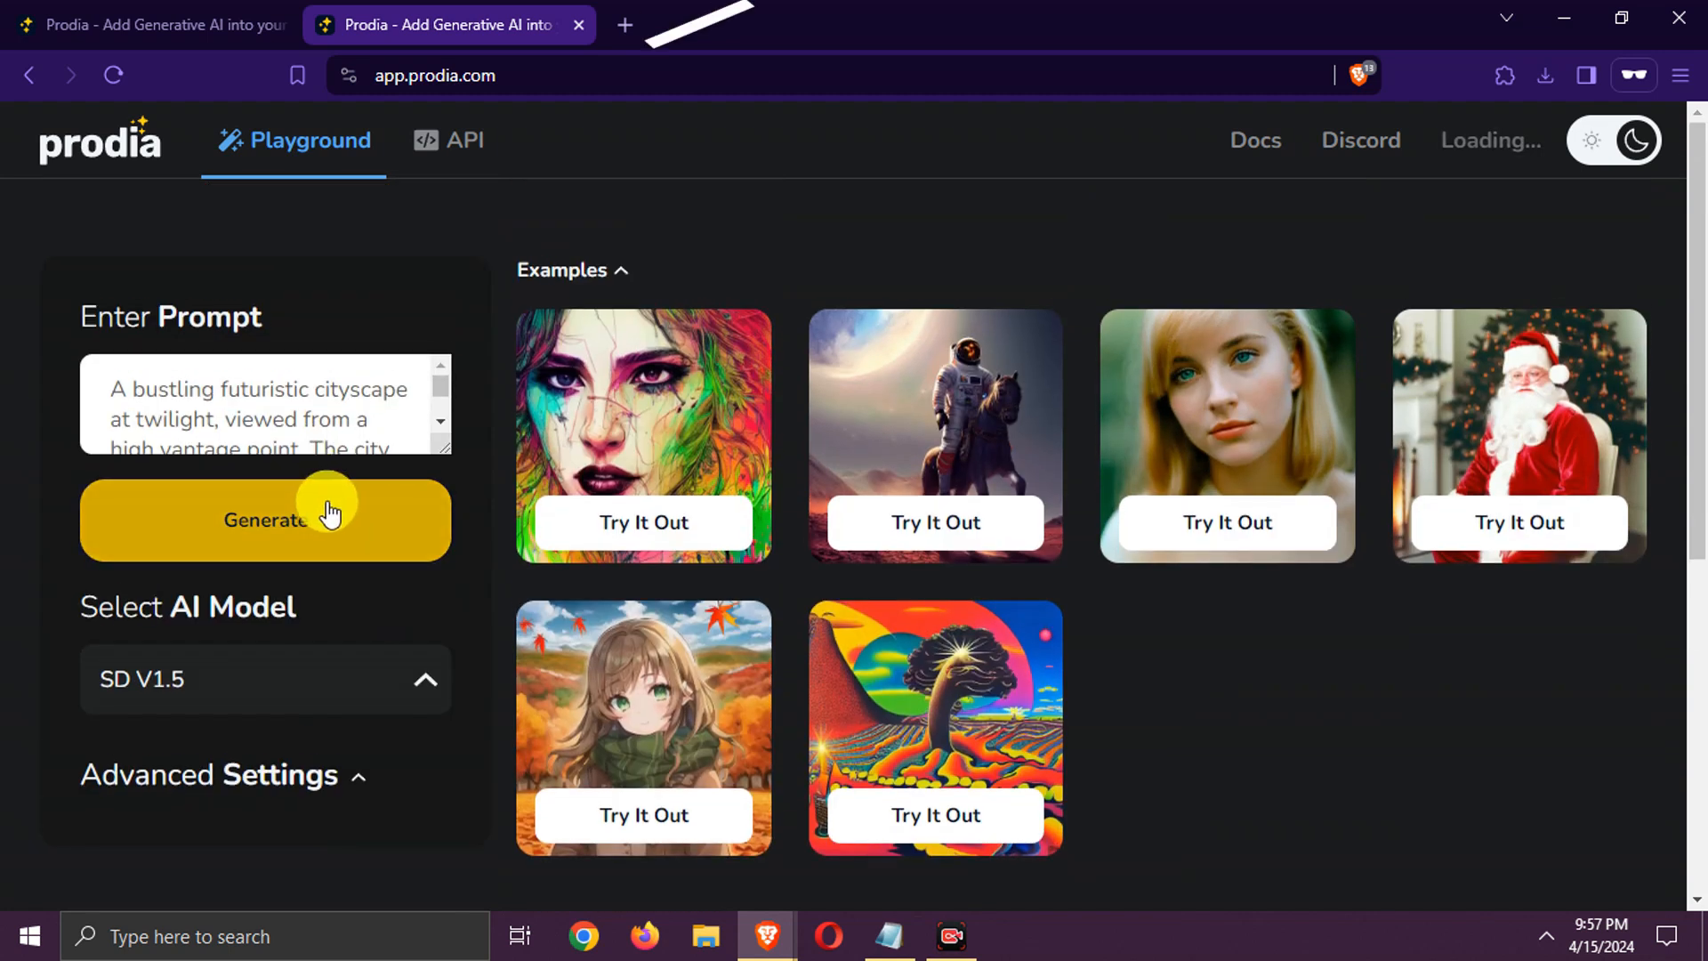
pyautogui.click(265, 519)
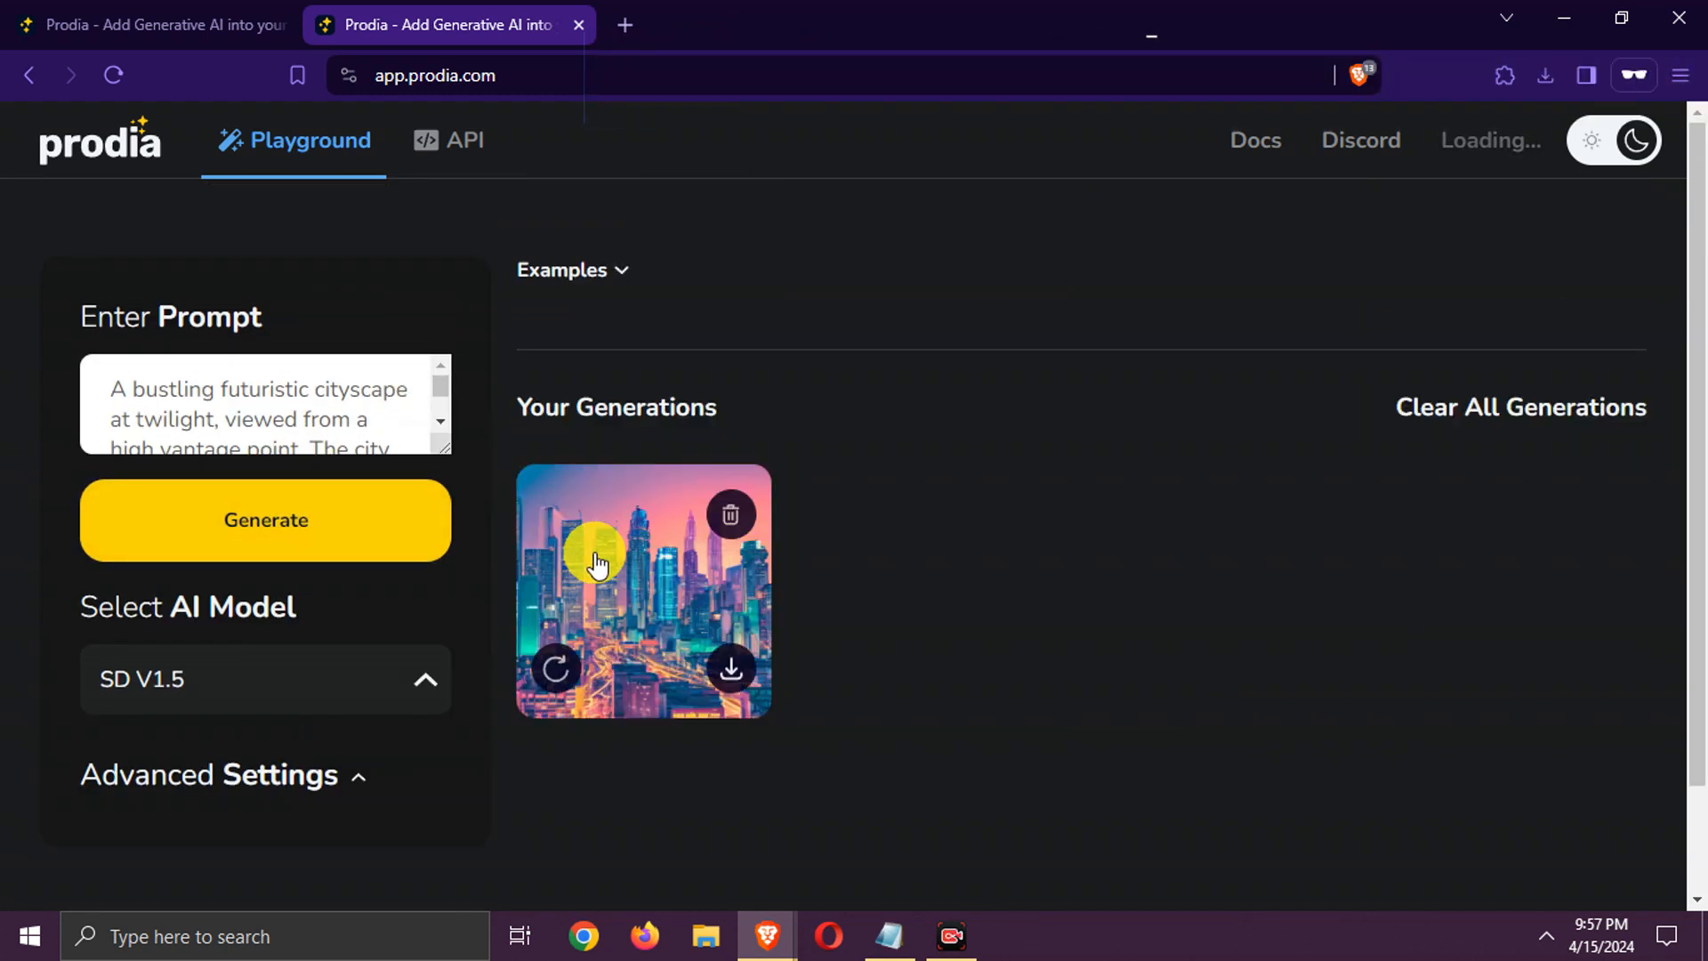
pyautogui.click(642, 591)
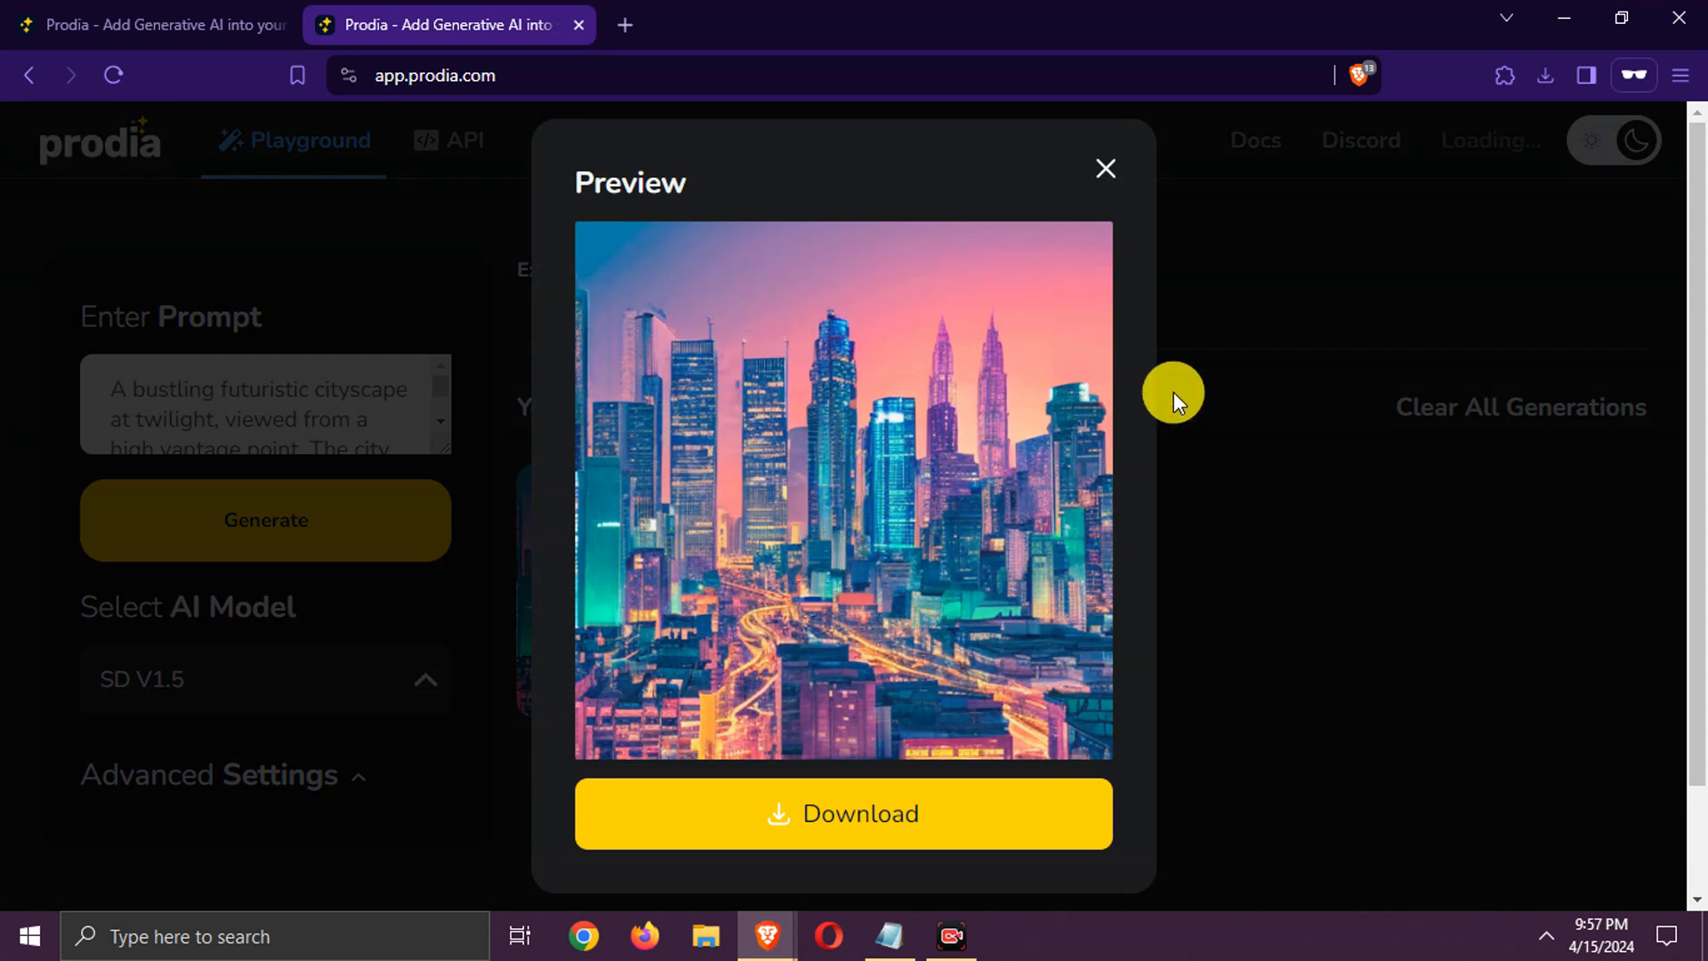
pyautogui.click(1105, 168)
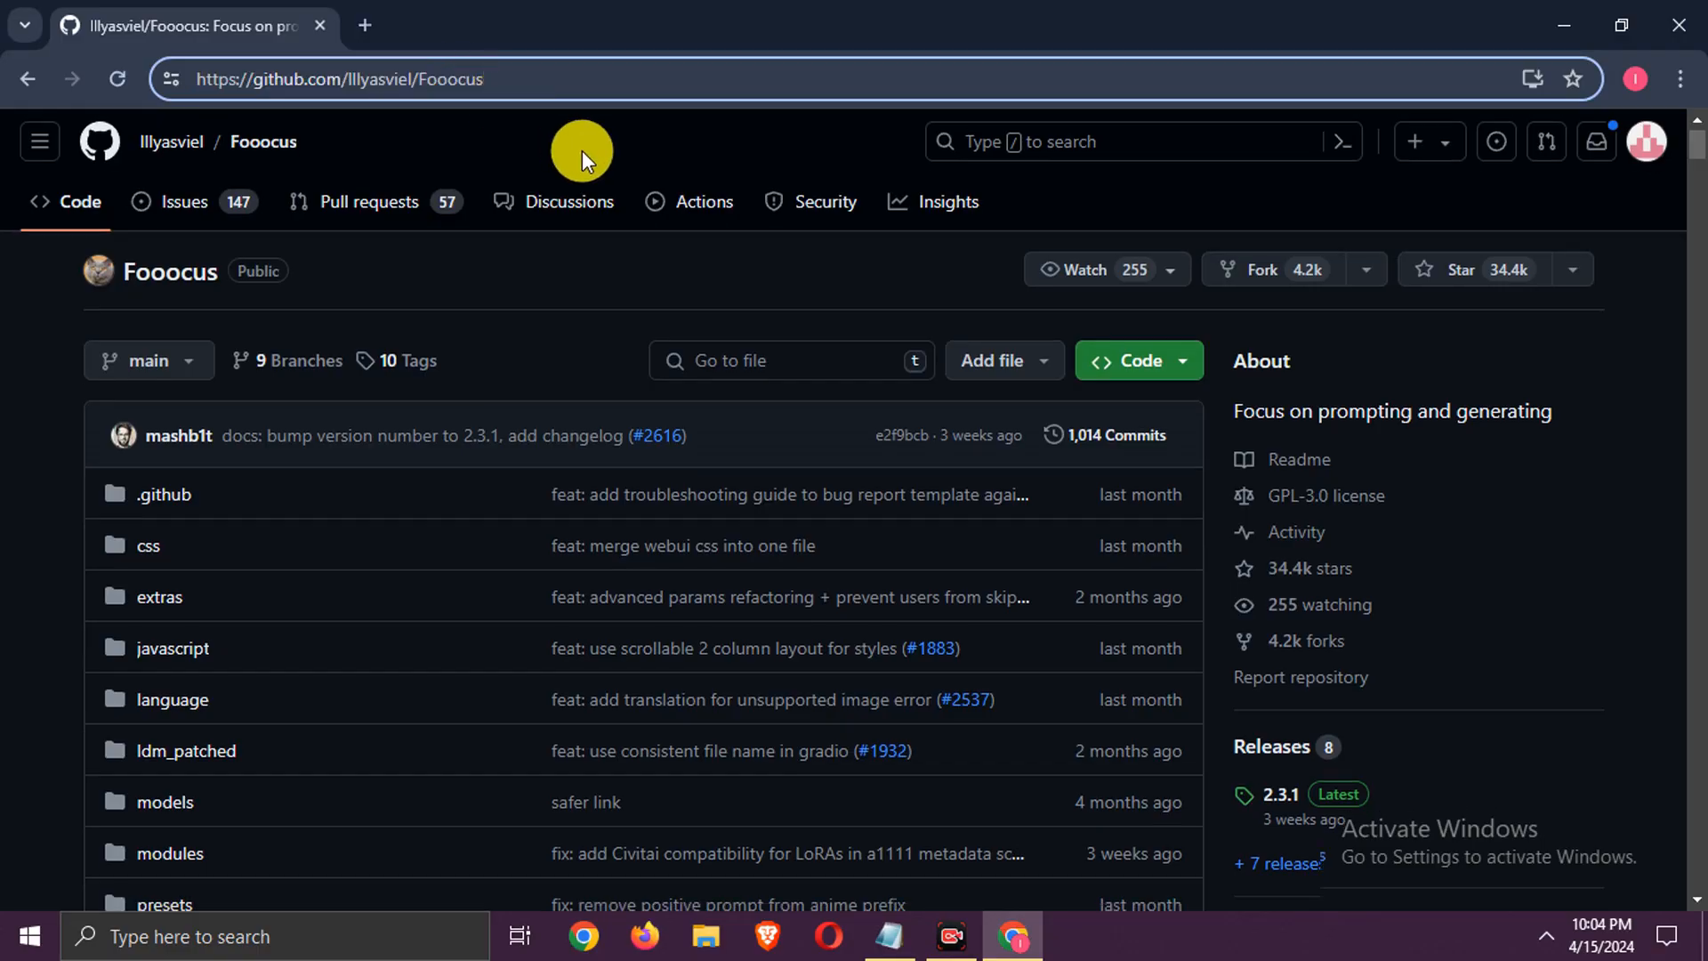
# Launch the official Fooocus notebook from the README's Open in Colab badge.
pyautogui.scroll(-3)
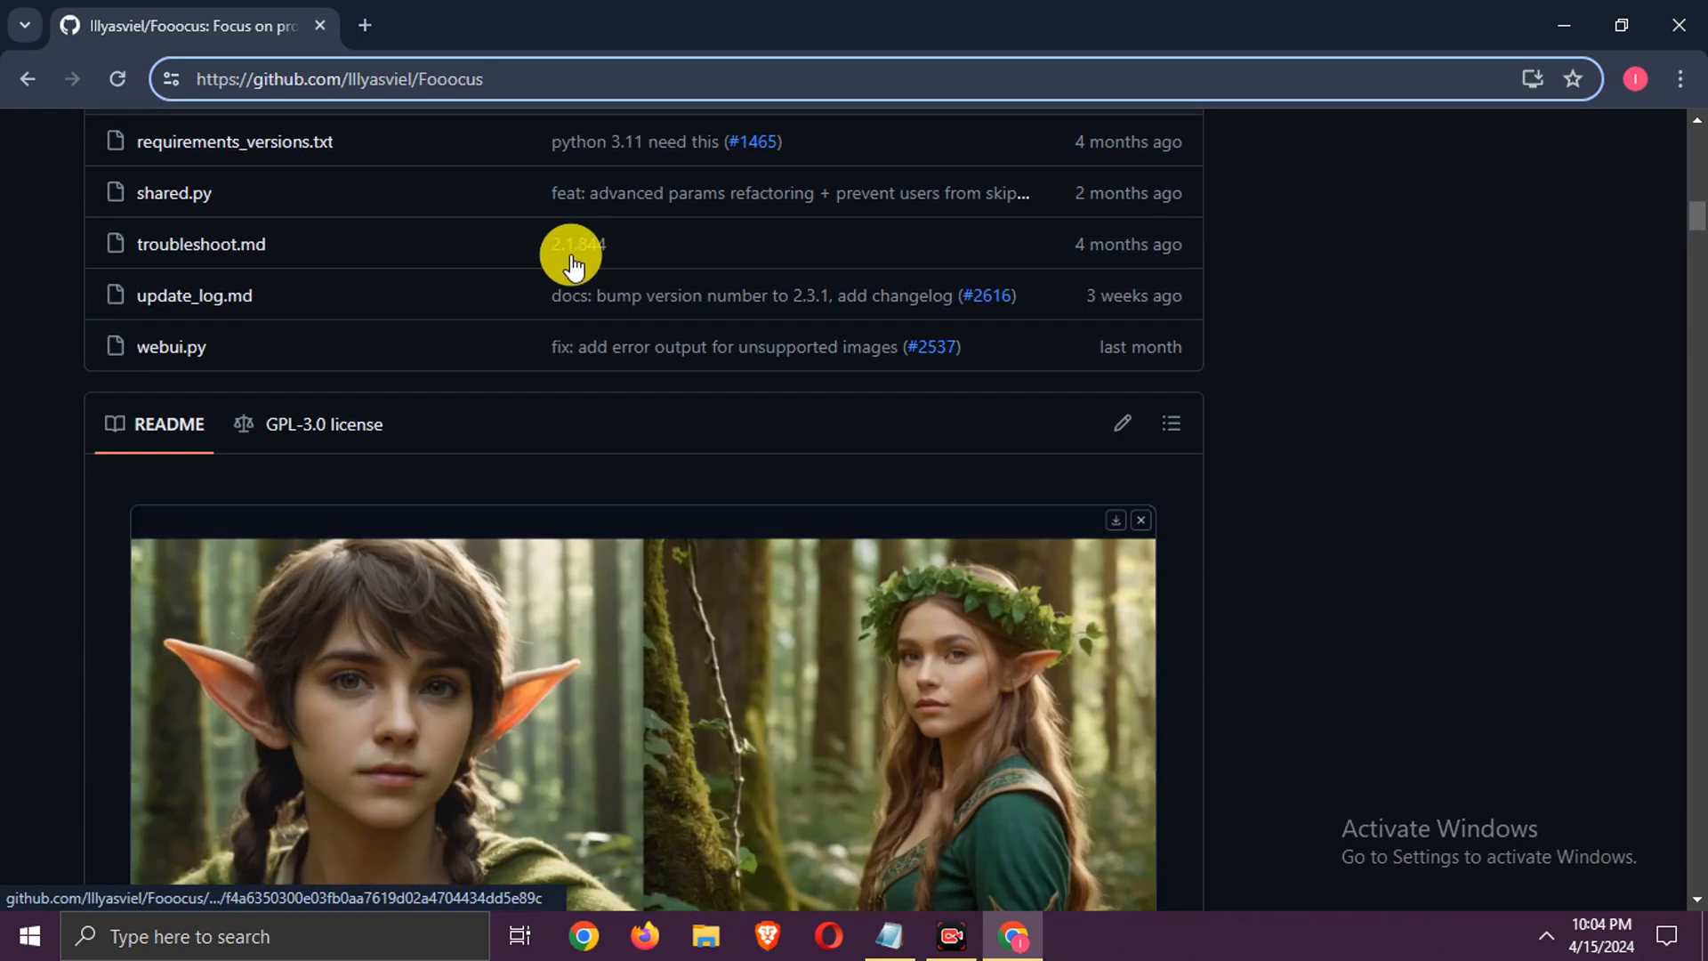
pyautogui.scroll(-3)
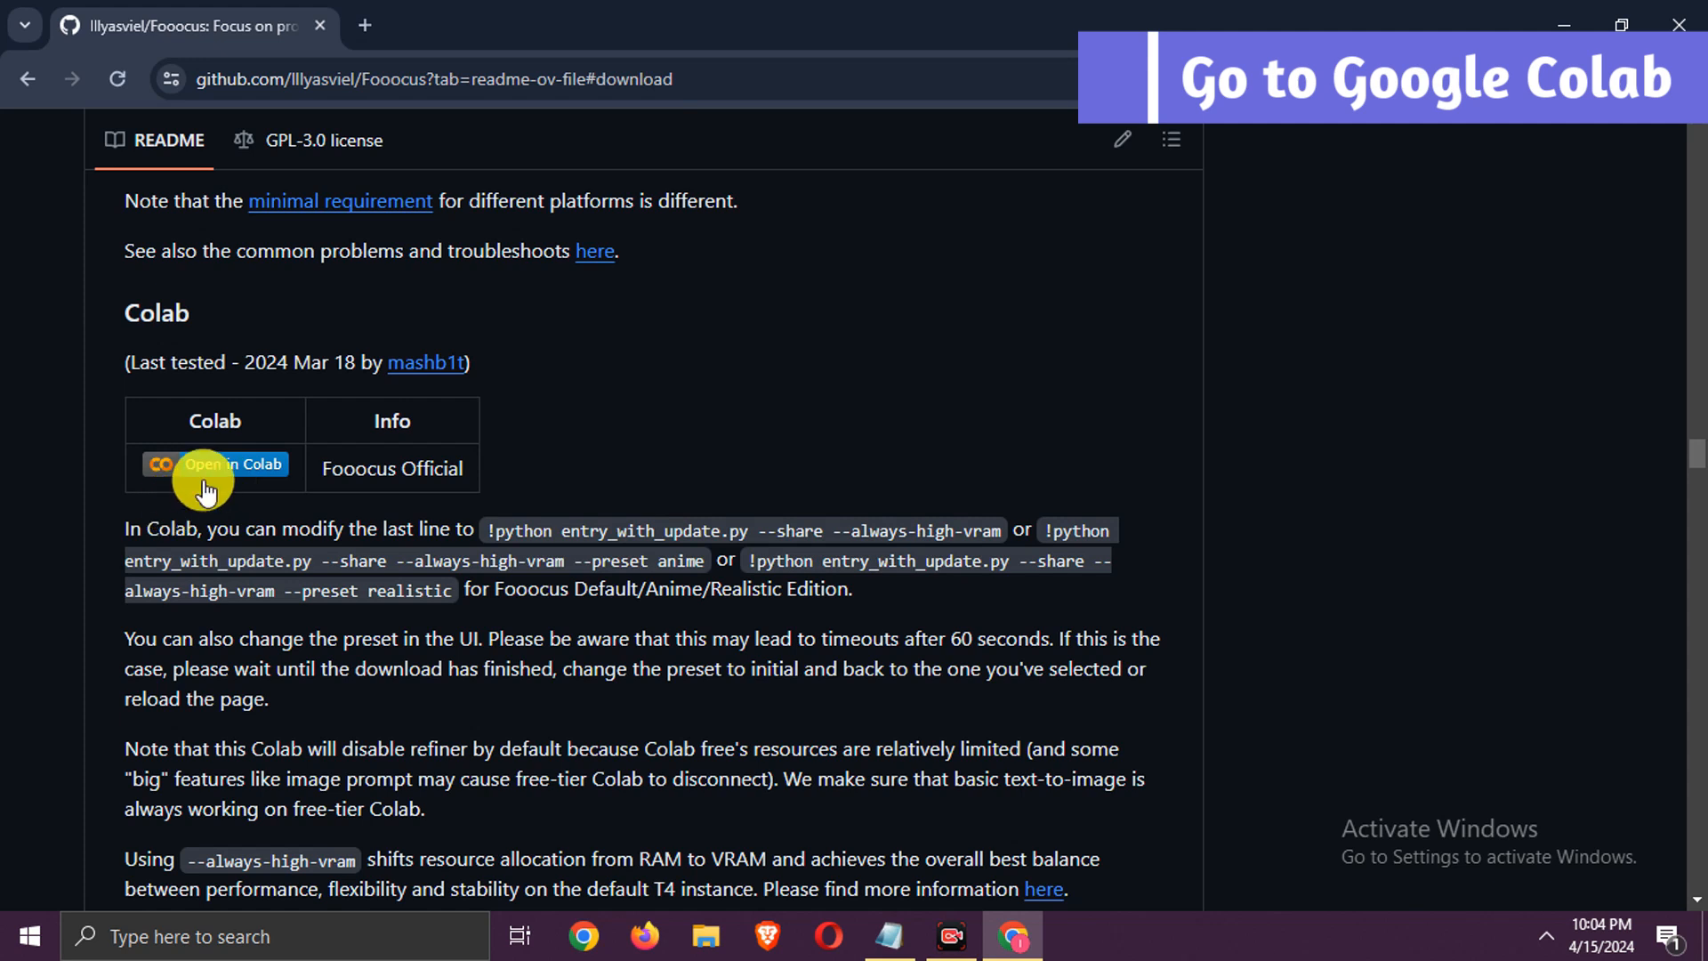
pyautogui.click(223, 464)
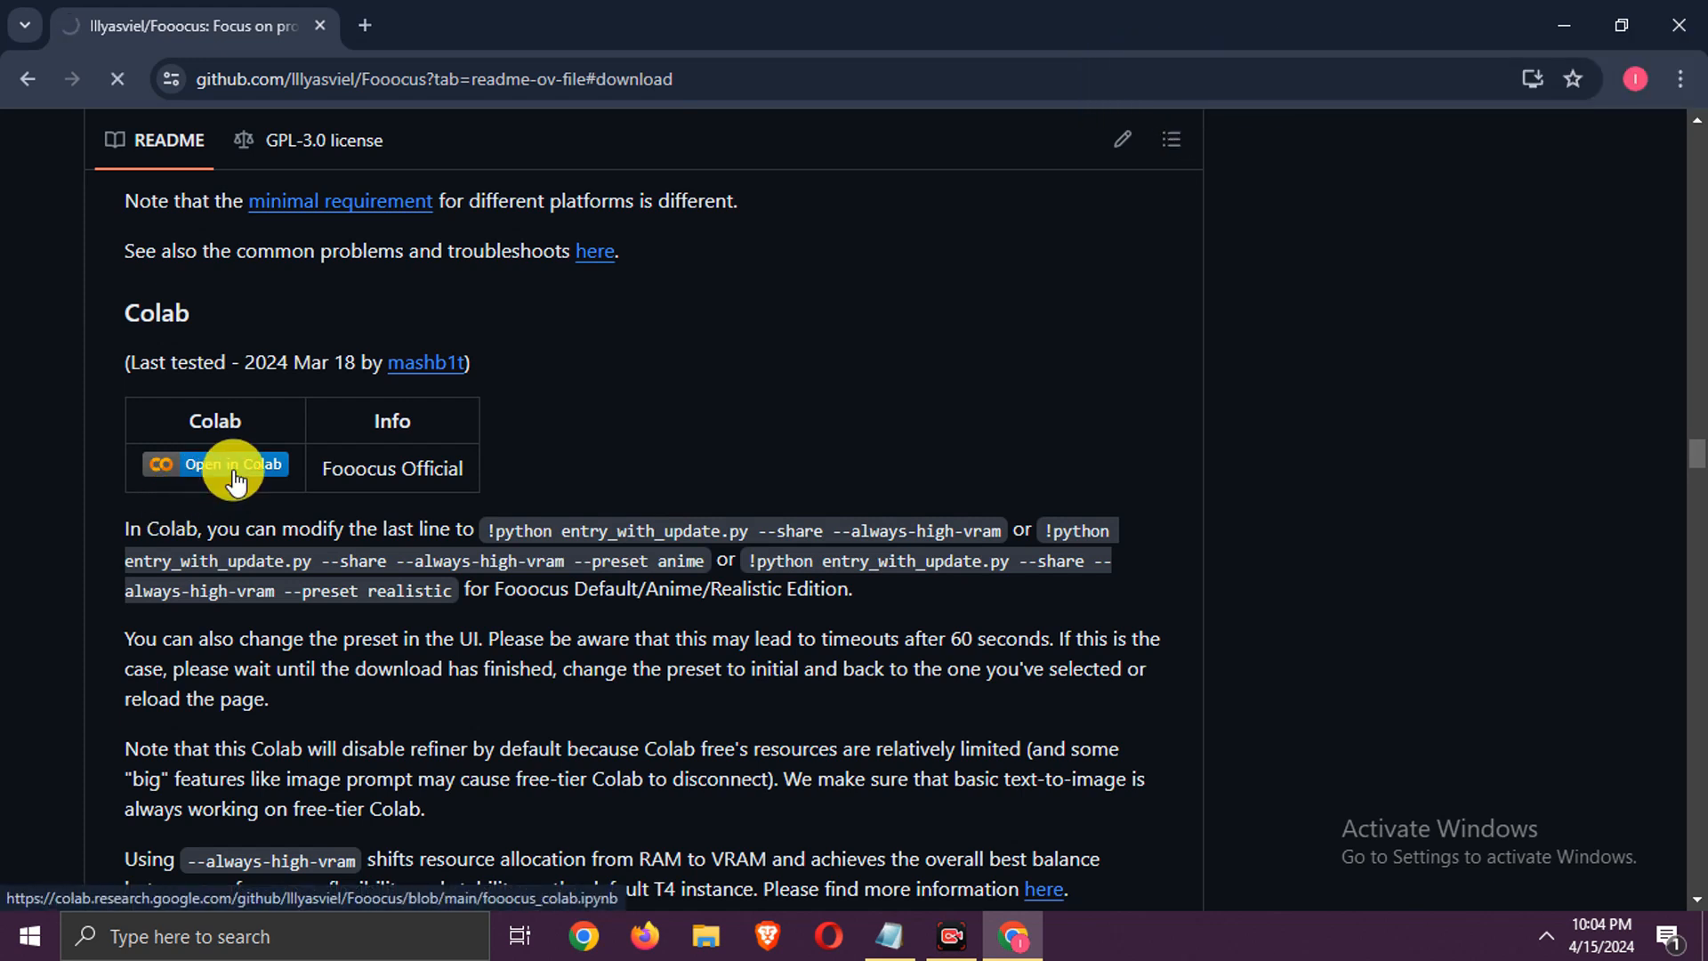
# Run the Fooocus install cell and enter the app through its gradio.live share link.
pyautogui.click(215, 464)
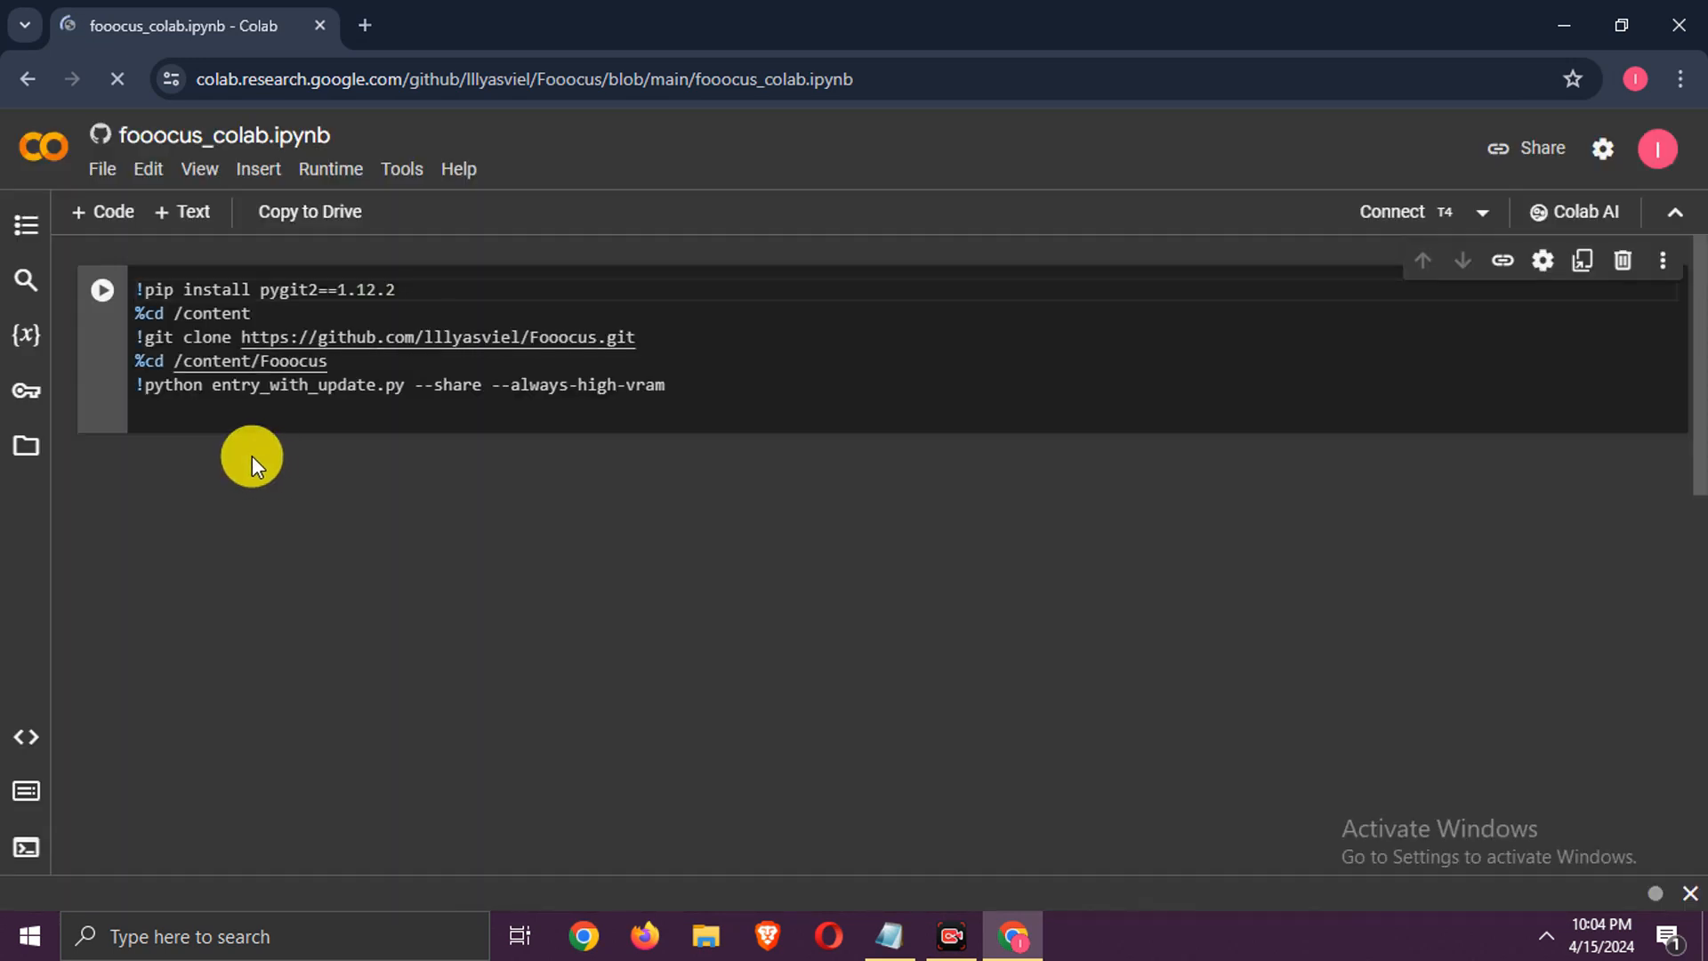
pyautogui.click(102, 288)
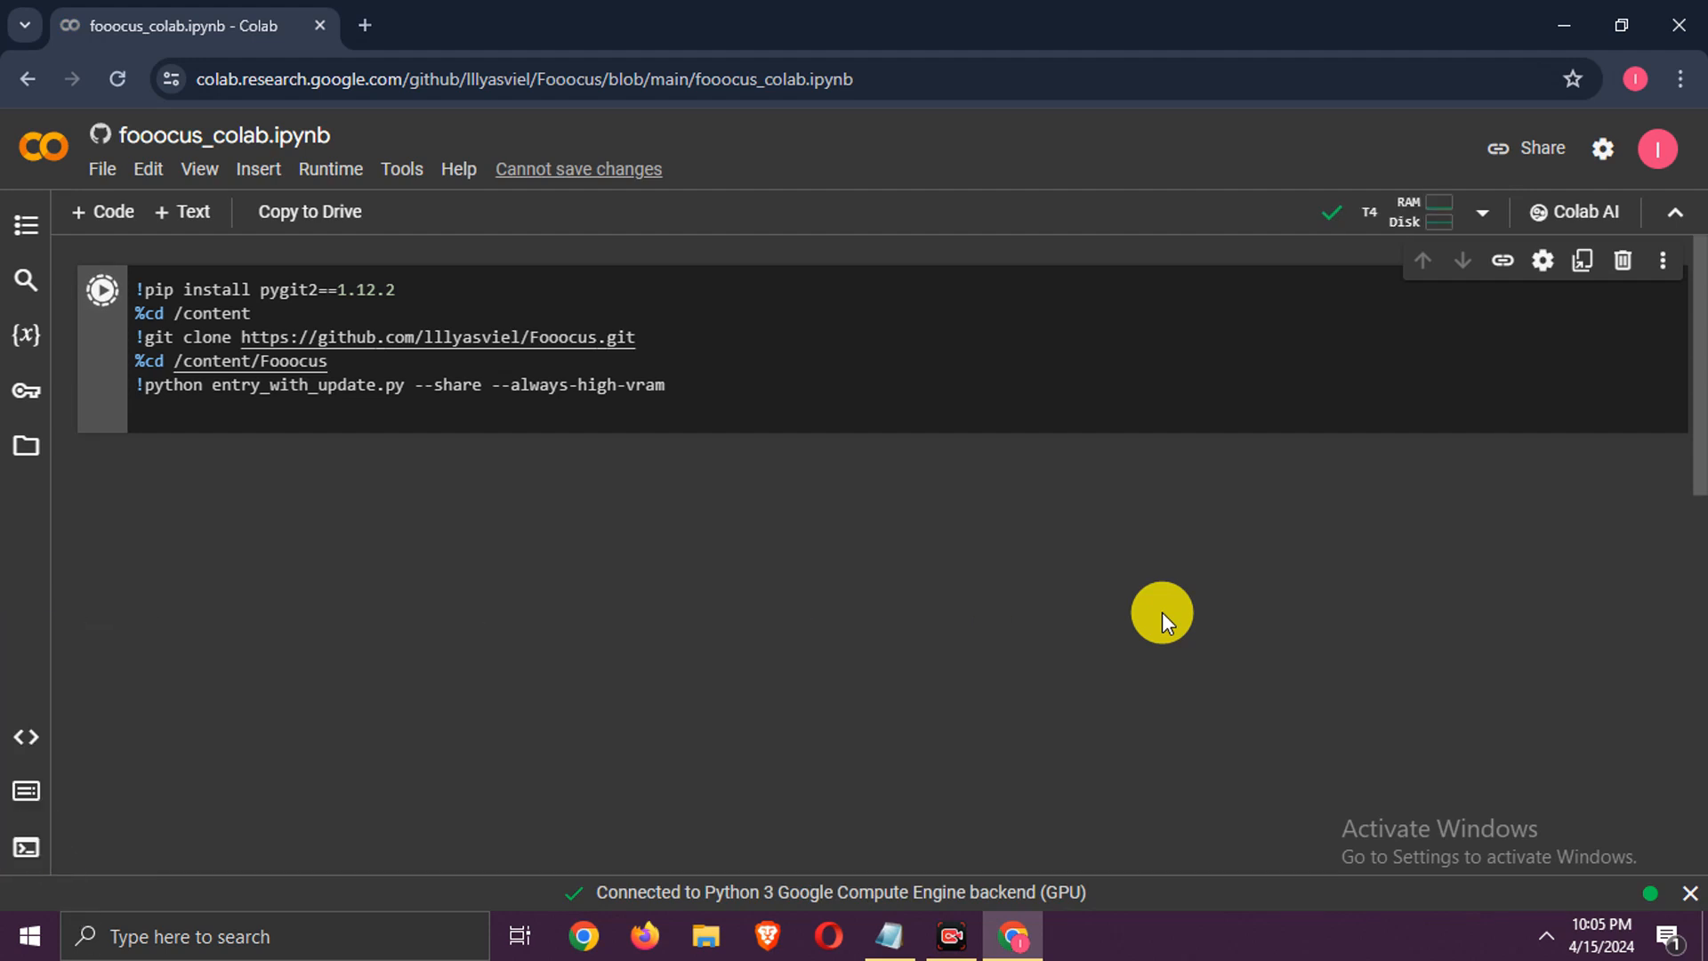
pyautogui.click(101, 288)
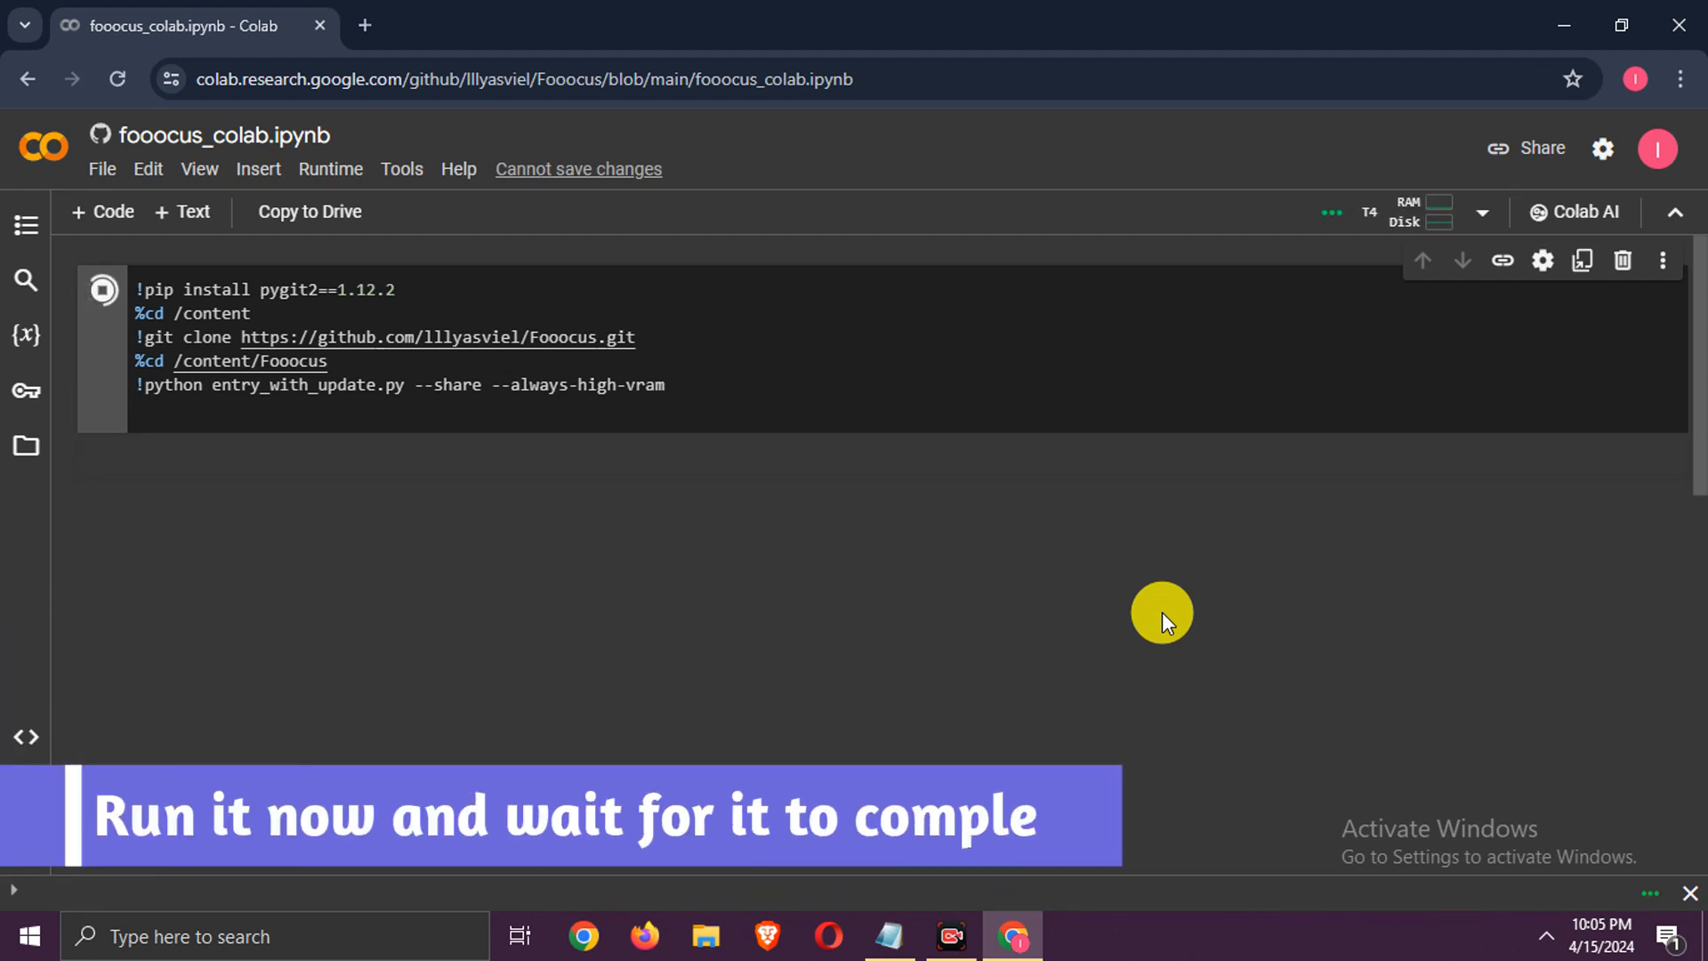
pyautogui.click(103, 288)
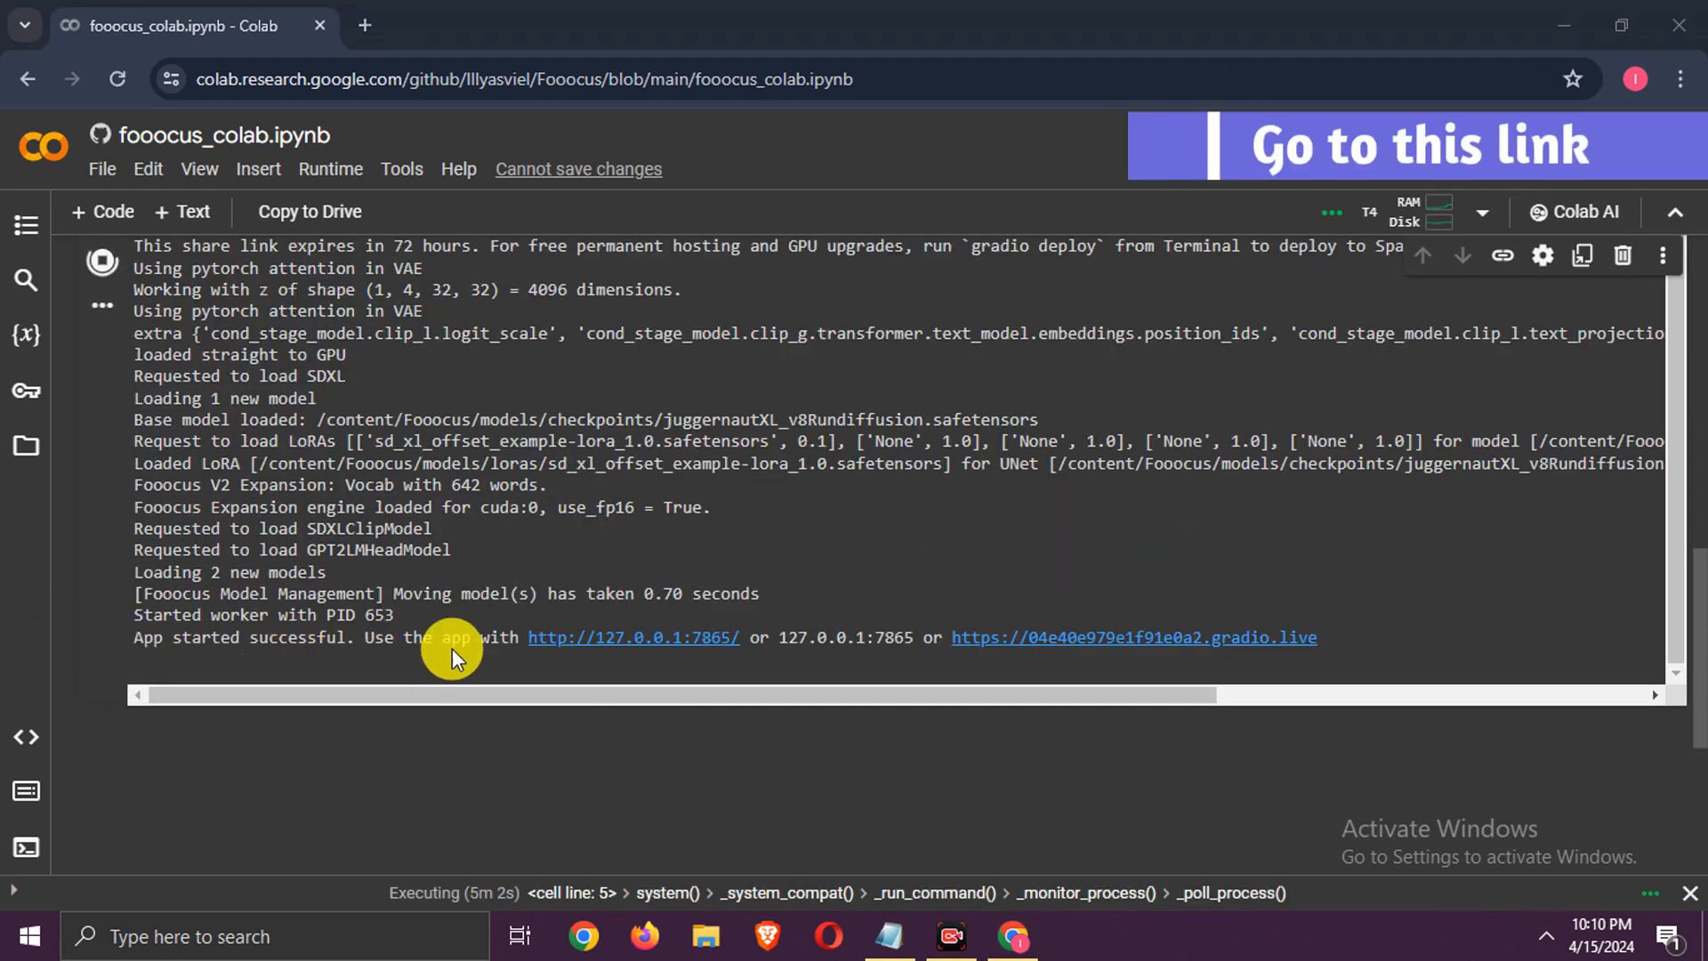
pyautogui.click(1132, 637)
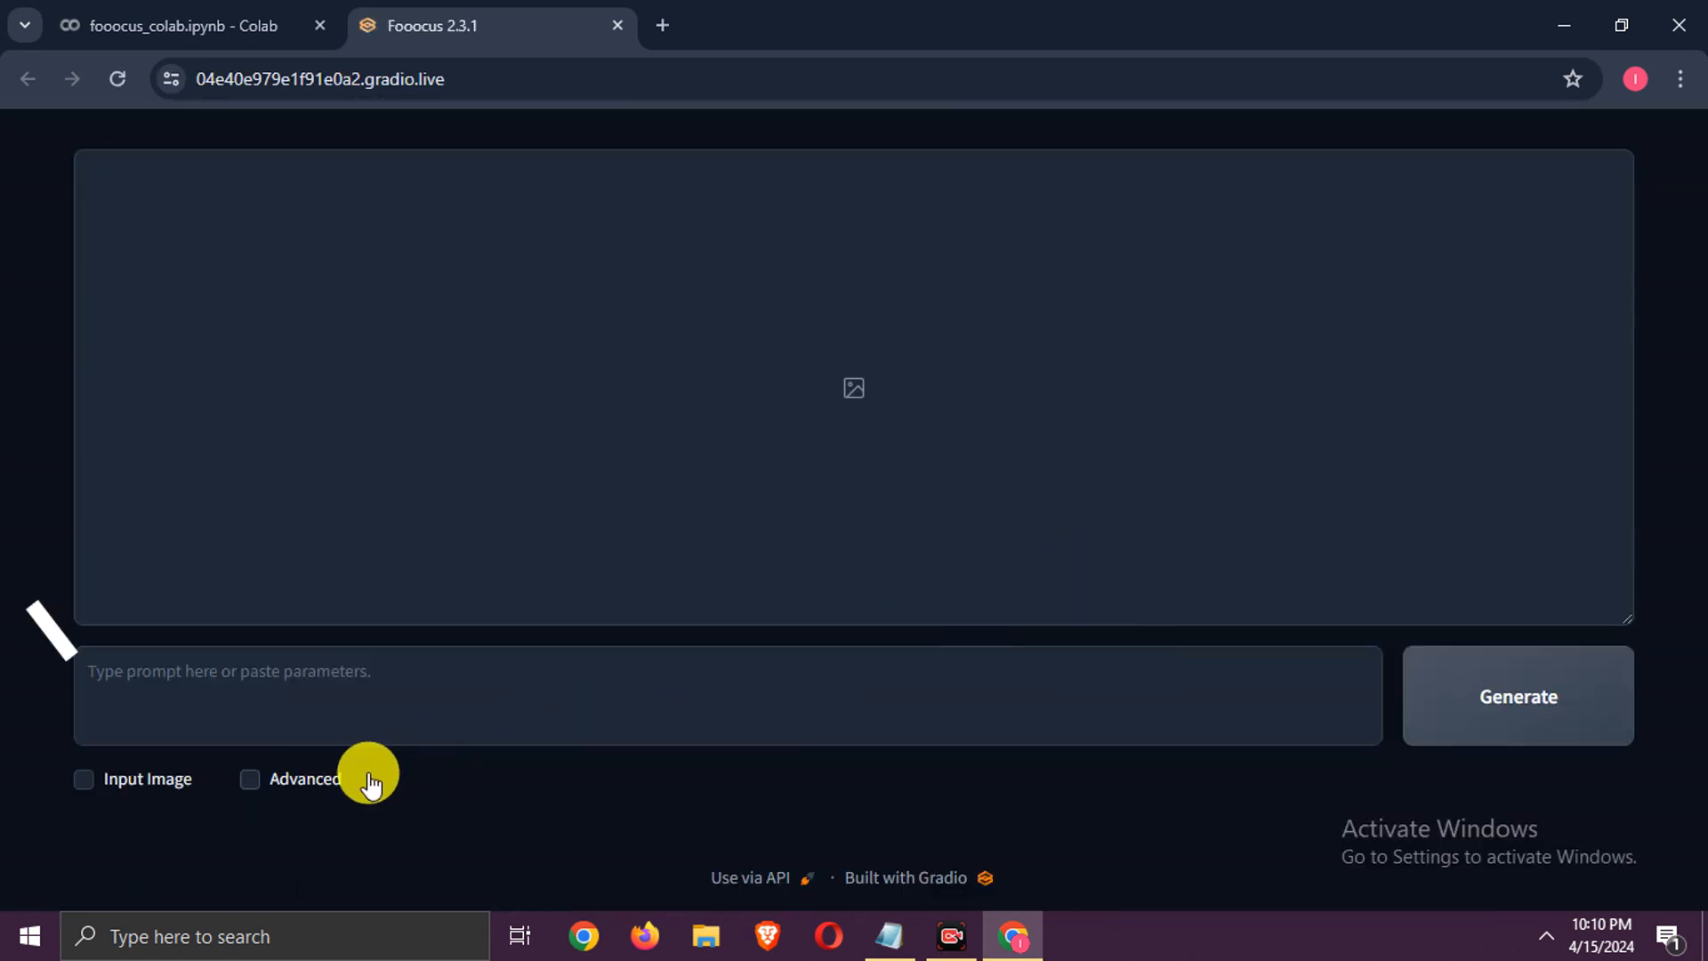
# Enable Advanced and browse the Setting, Style and Model panels.
pyautogui.click(248, 779)
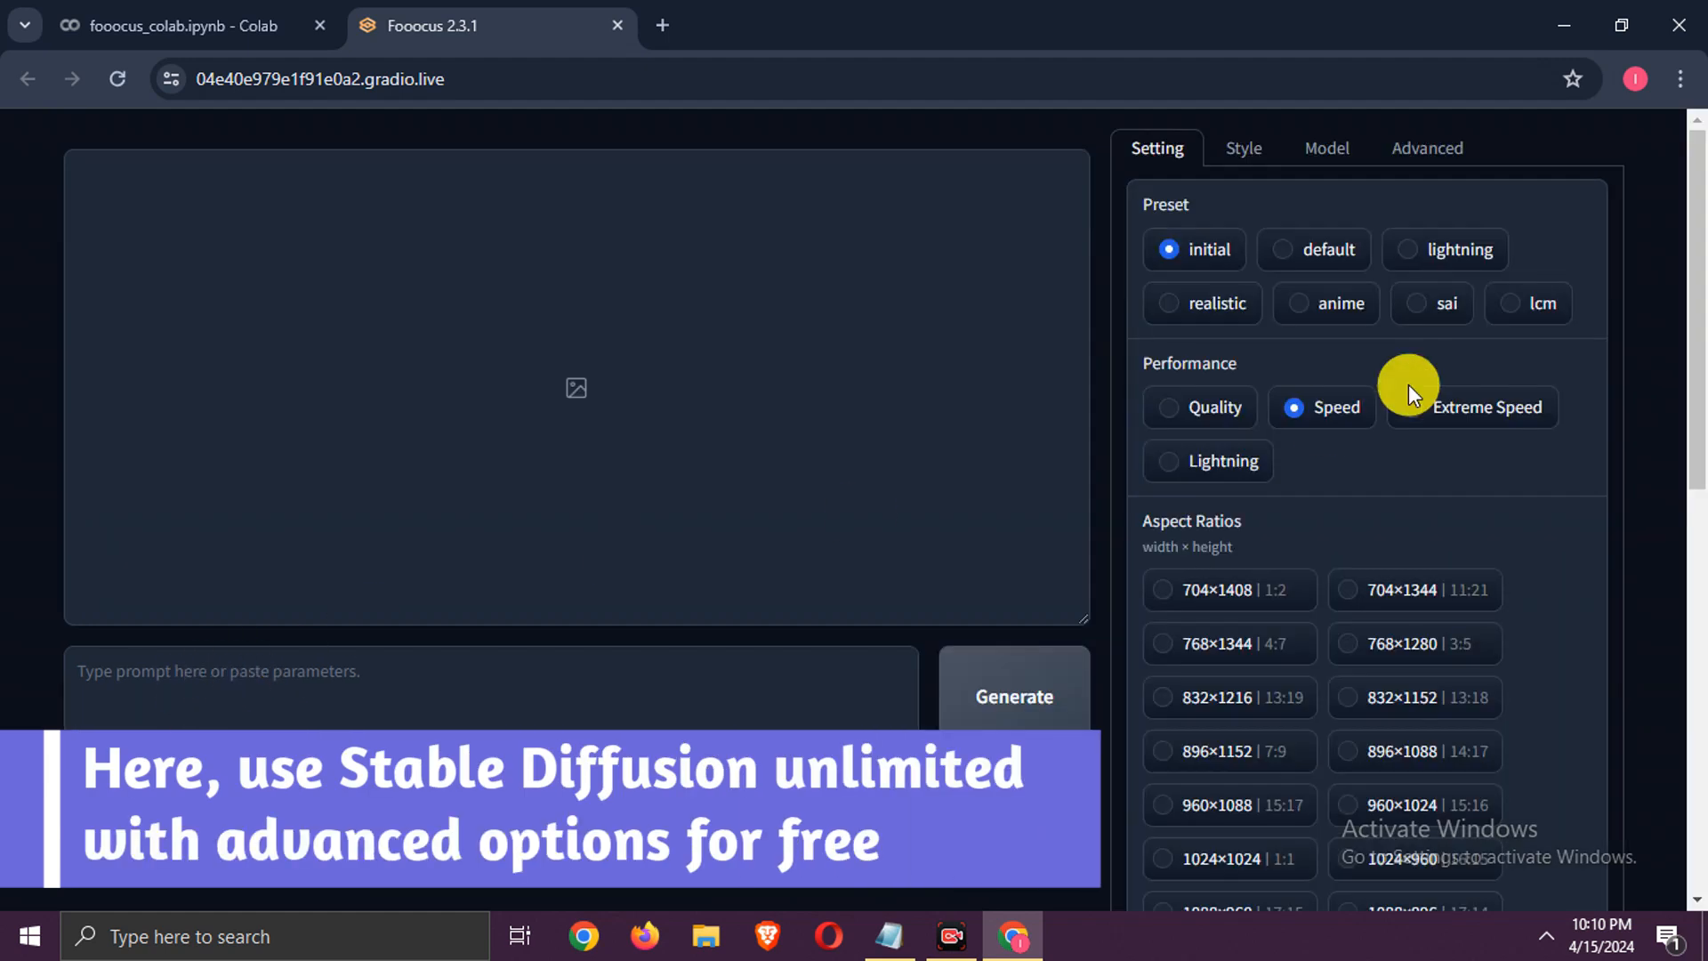
pyautogui.click(1325, 147)
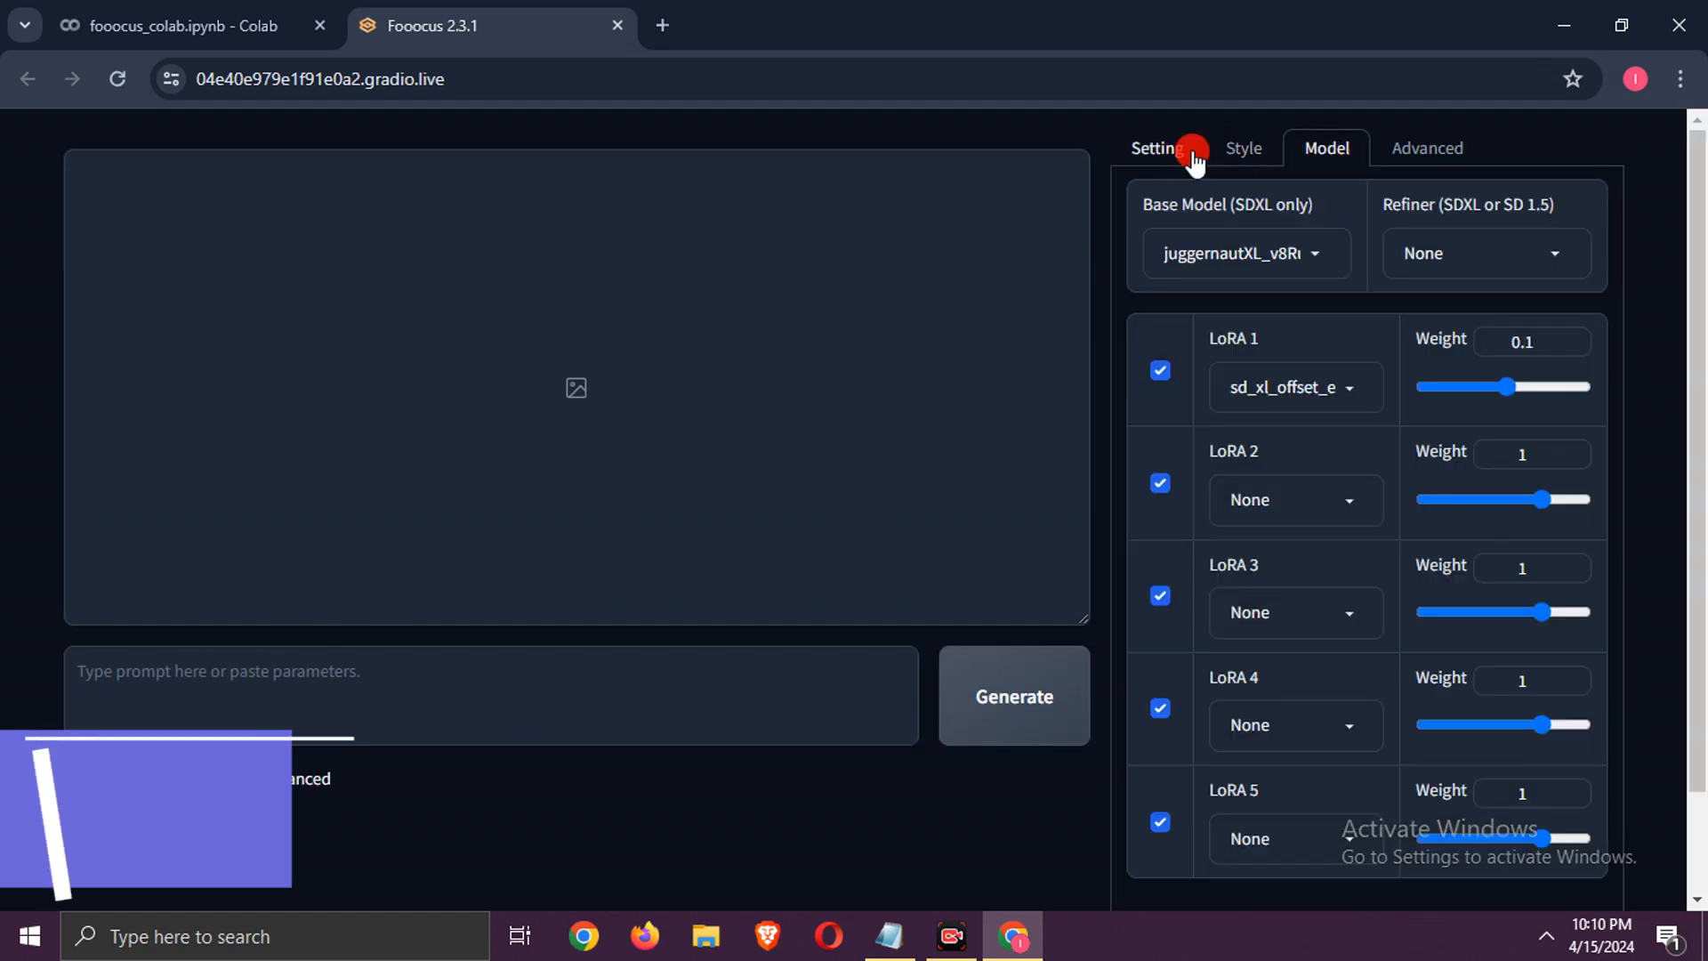
pyautogui.click(1156, 148)
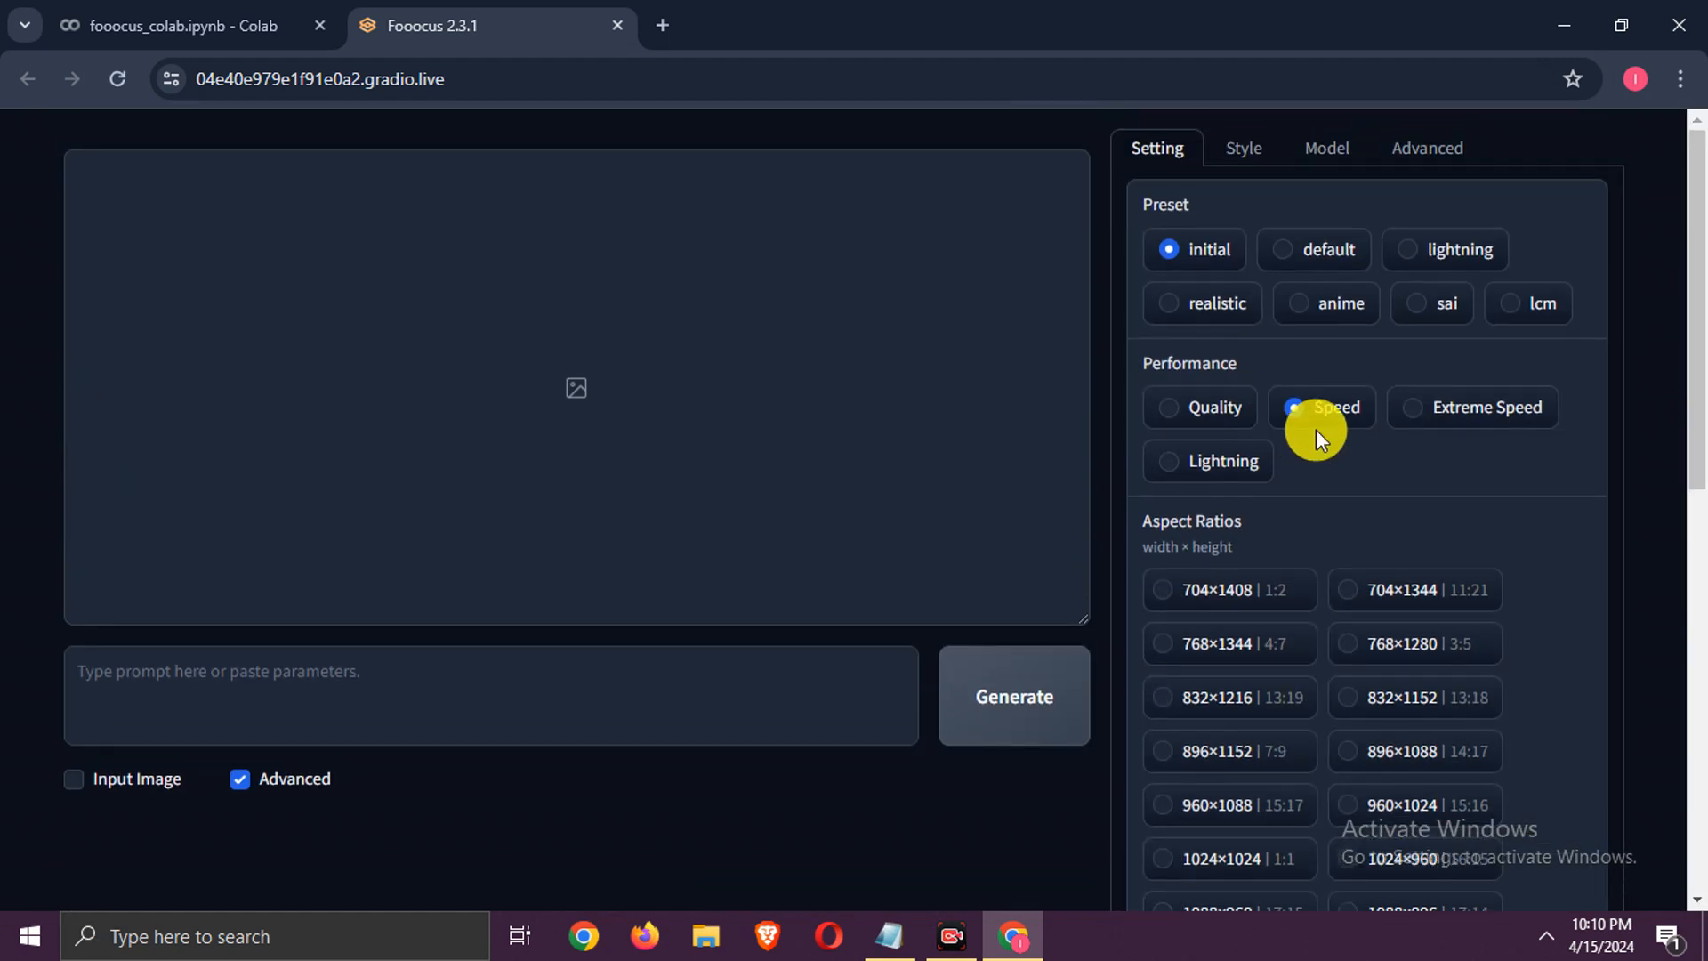
pyautogui.click(1252, 149)
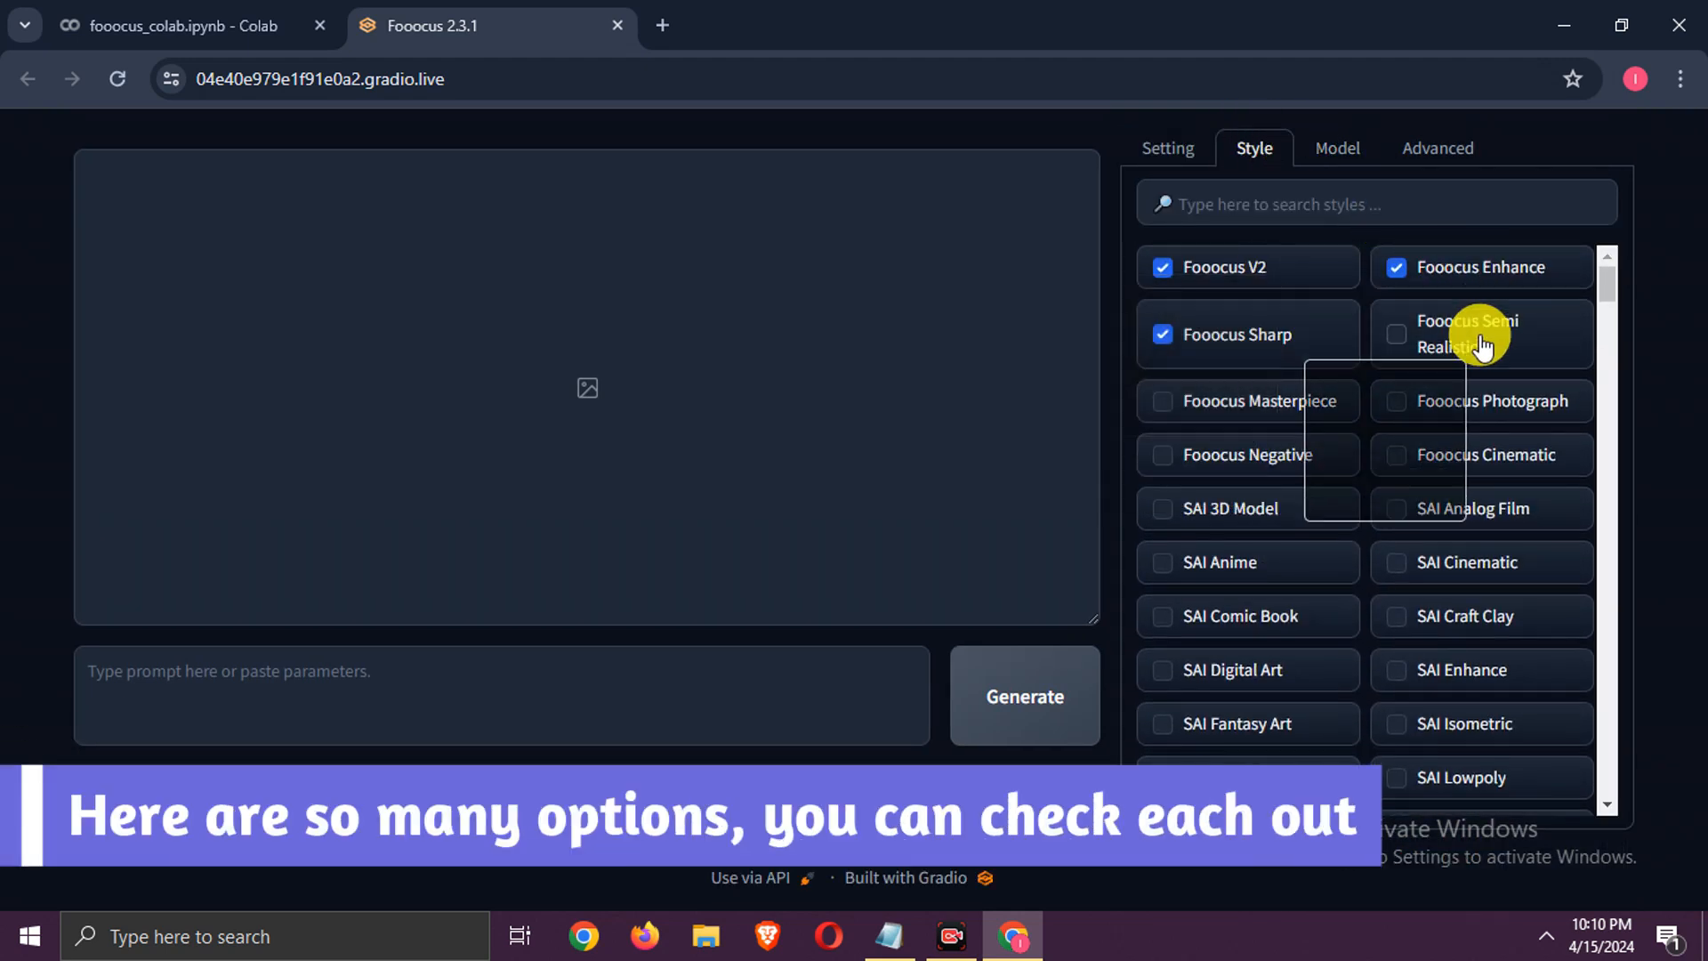
pyautogui.click(1325, 147)
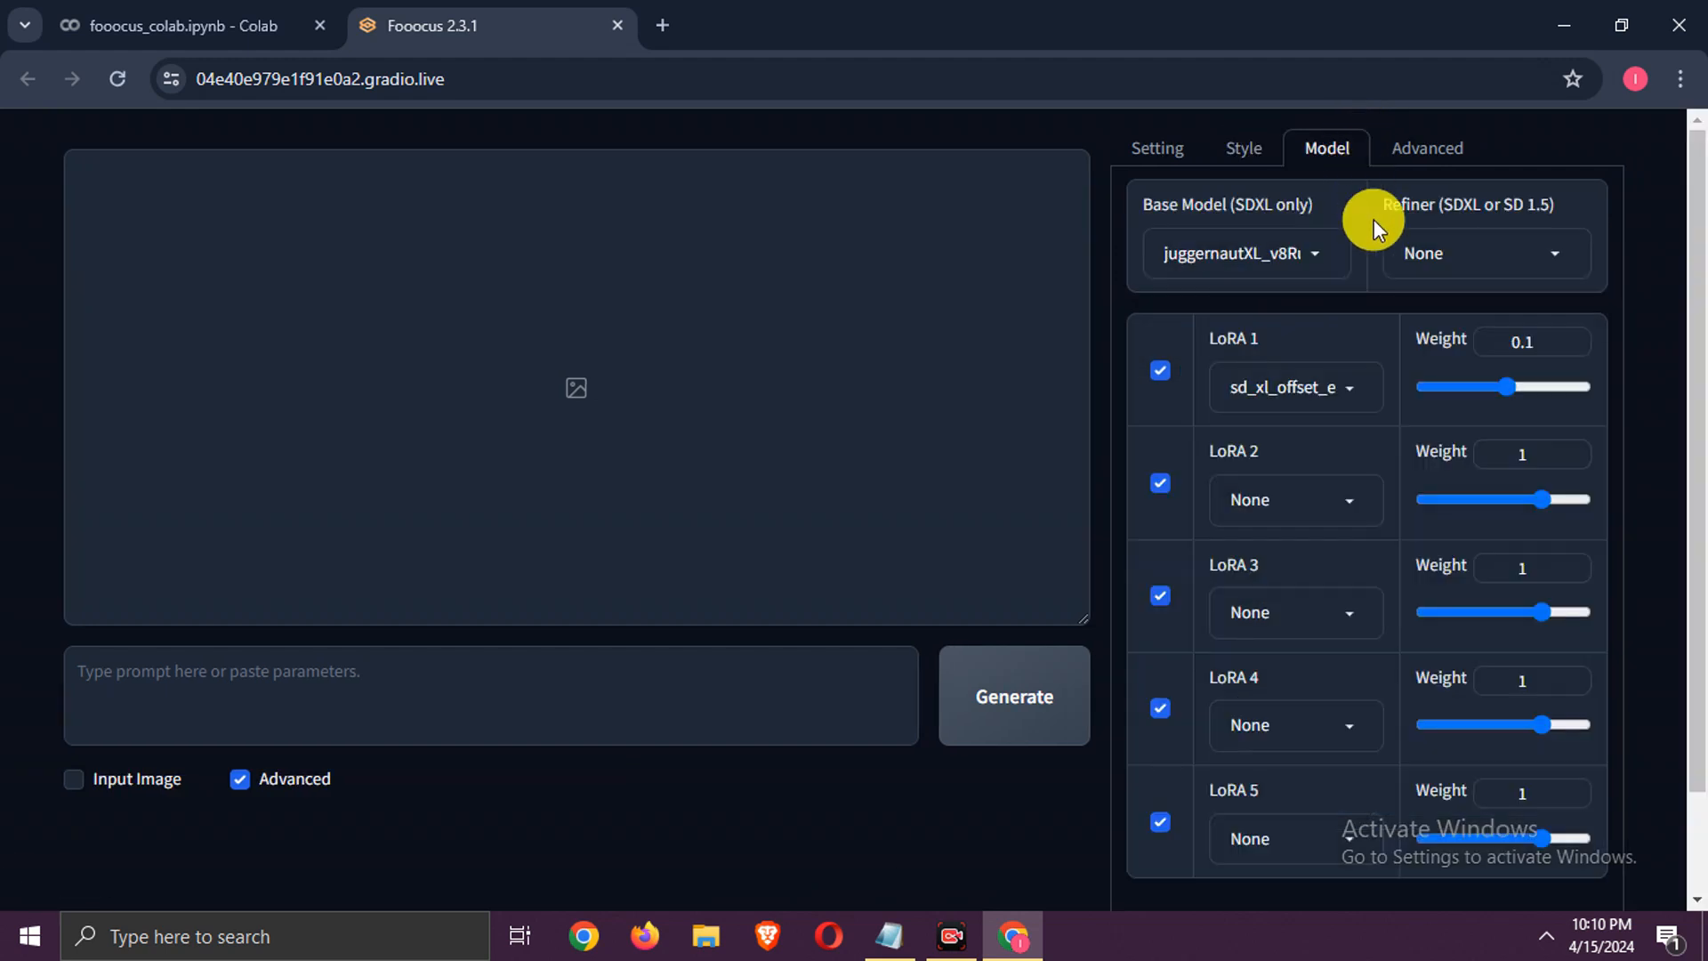
# Enable Input Image and review the Image Prompt, Describe and Metadata tools.
pyautogui.click(1436, 148)
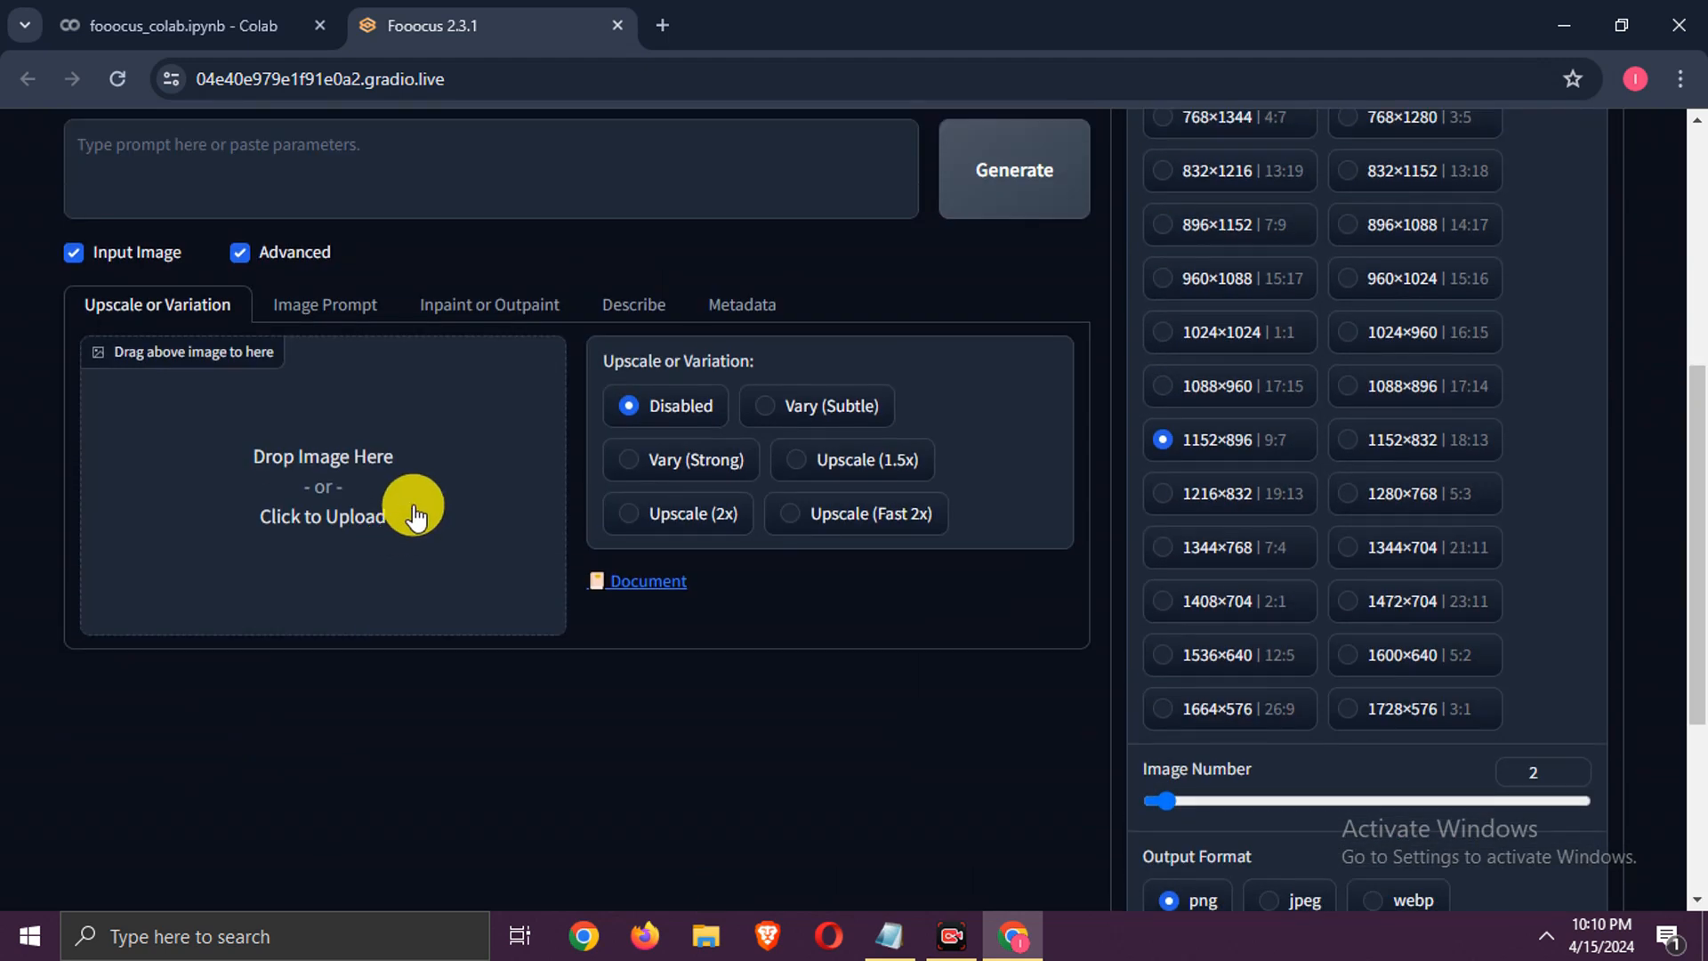
pyautogui.click(323, 304)
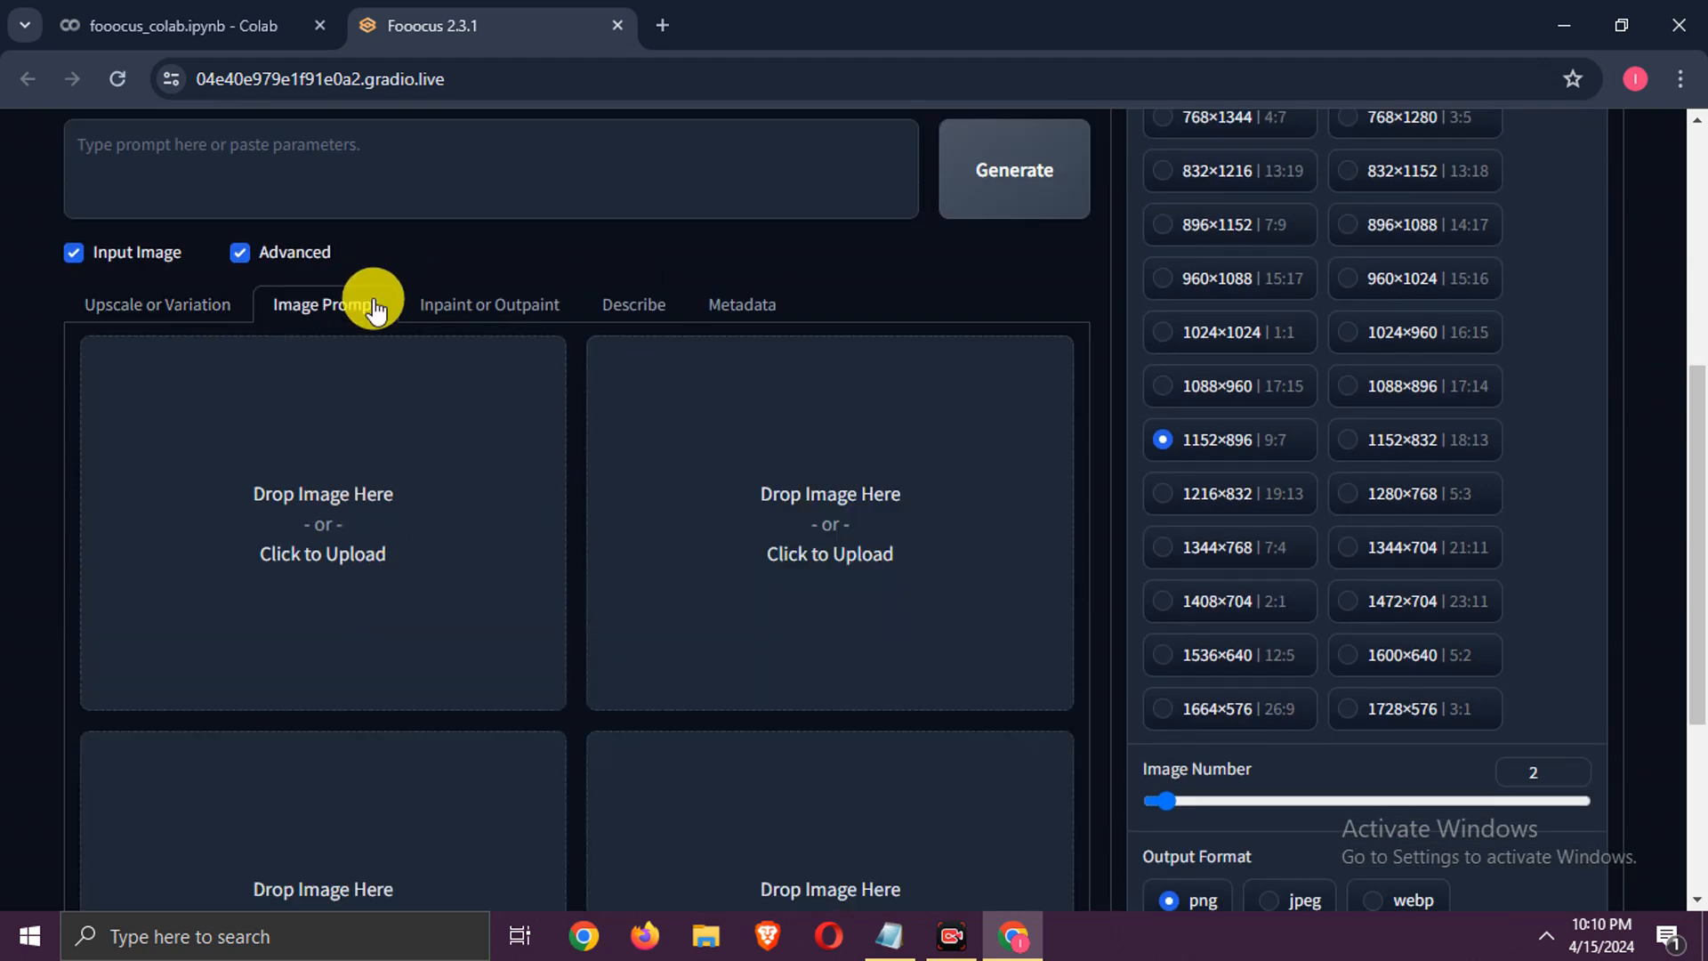
pyautogui.click(632, 304)
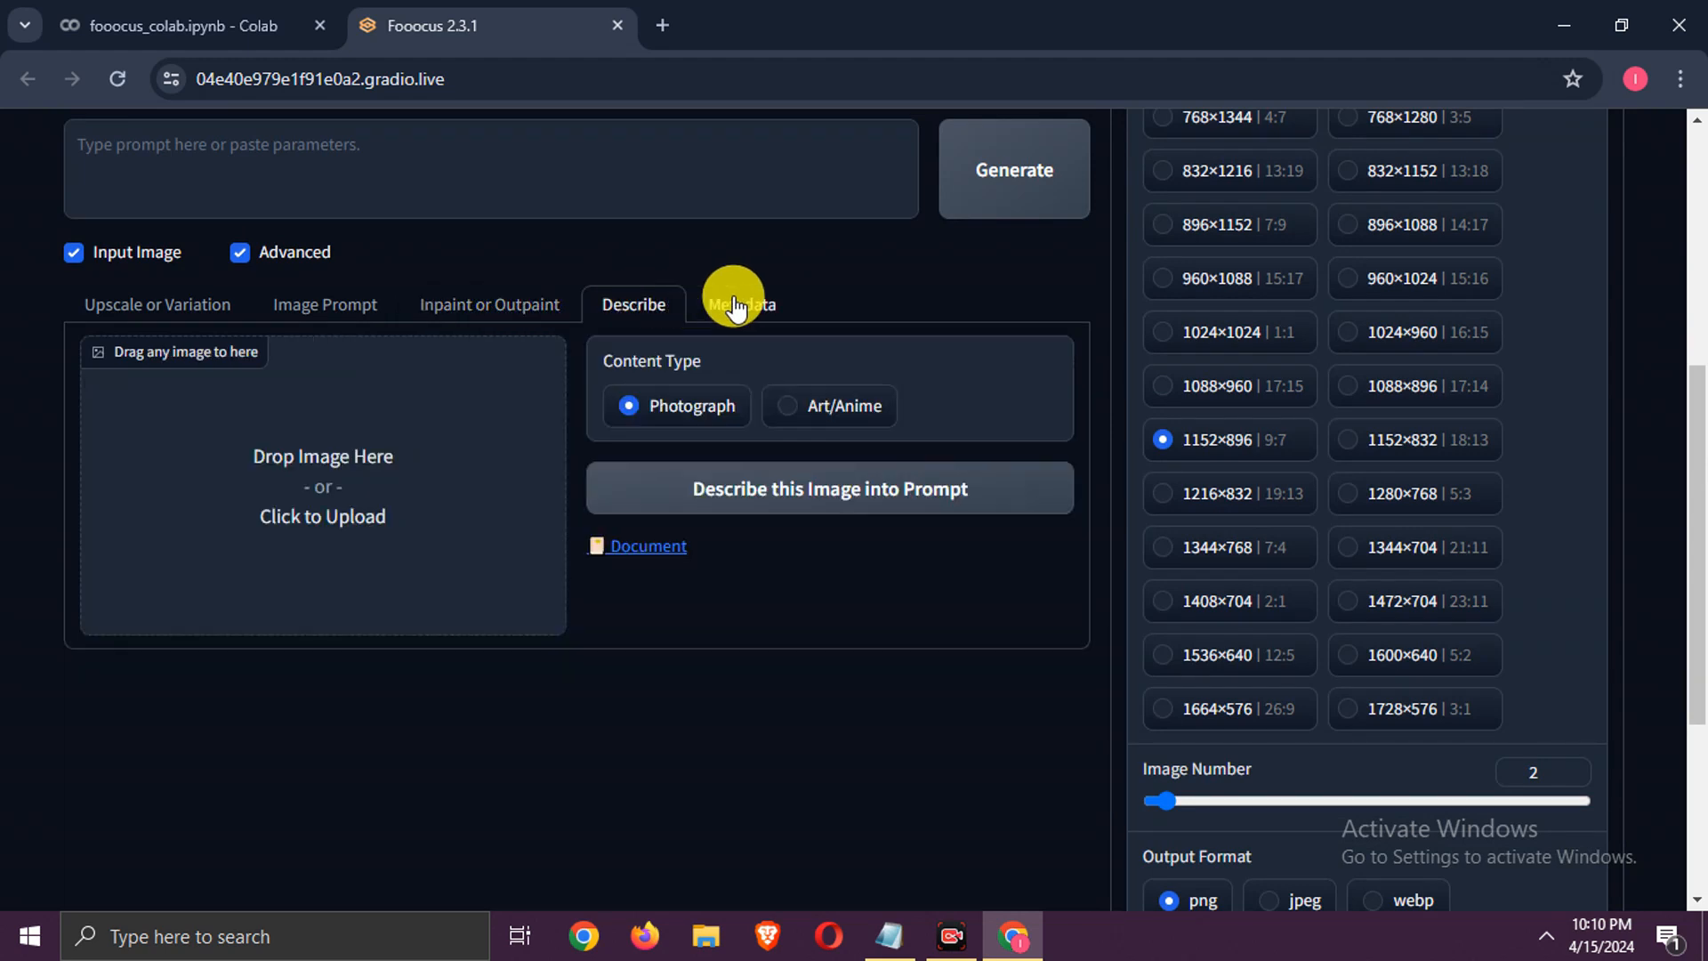
pyautogui.click(742, 304)
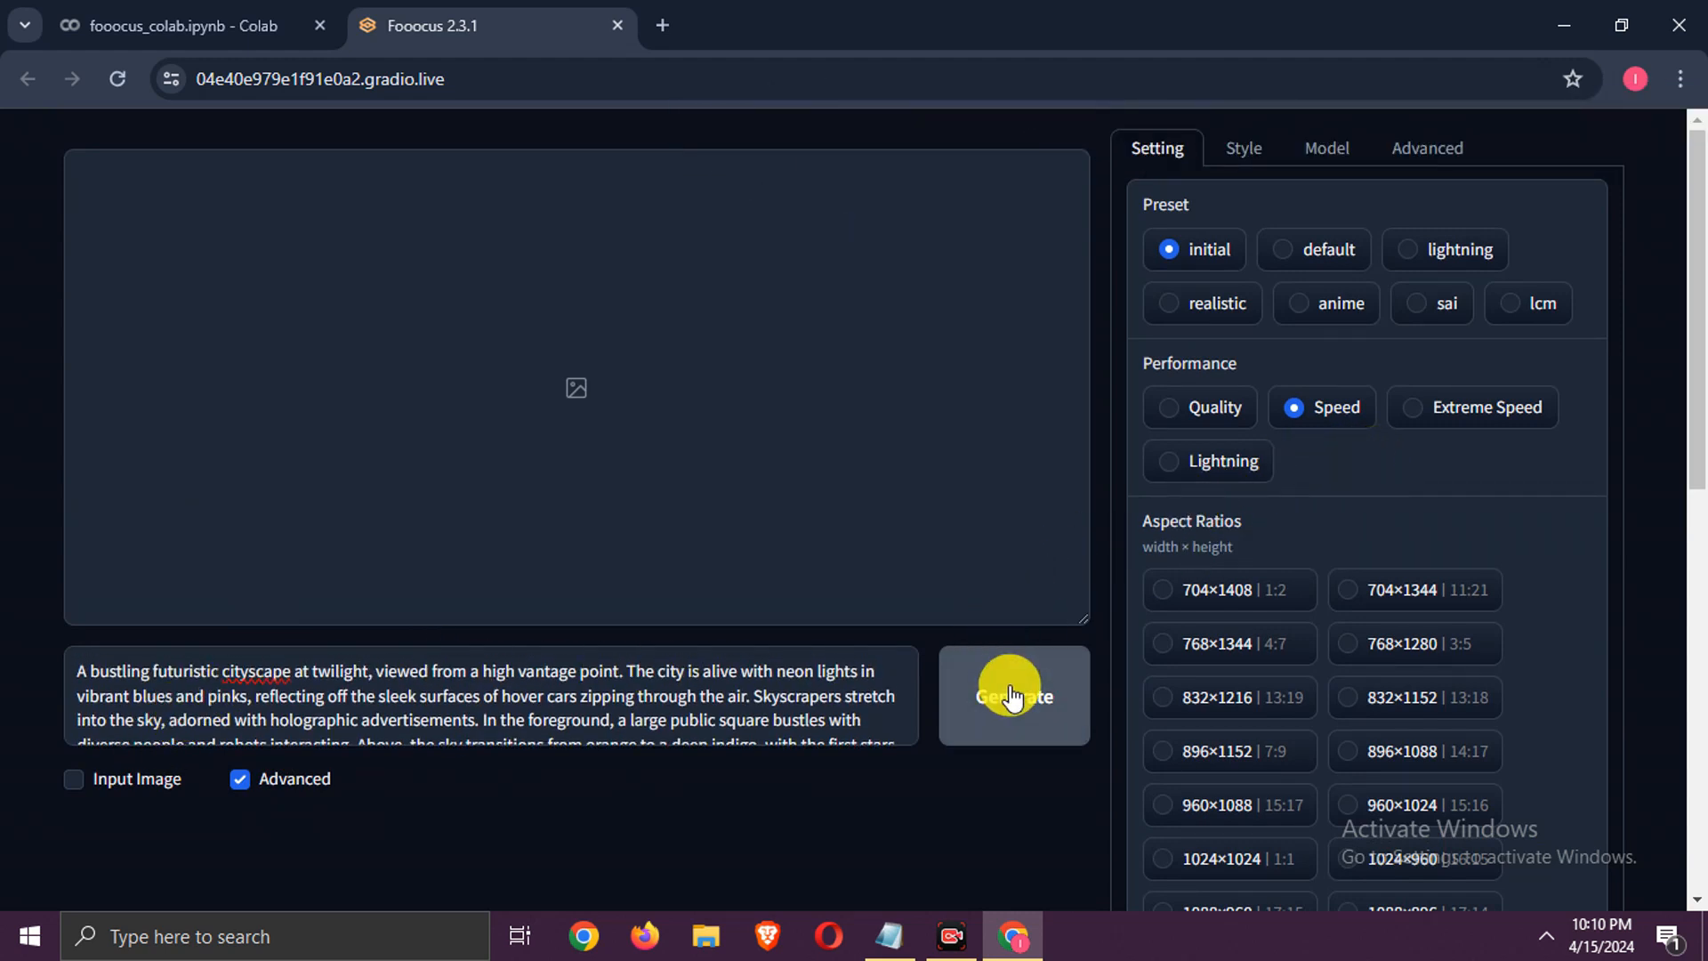
# Generate the twilight cityscape from the prompt and download the first finished image.
pyautogui.click(1011, 695)
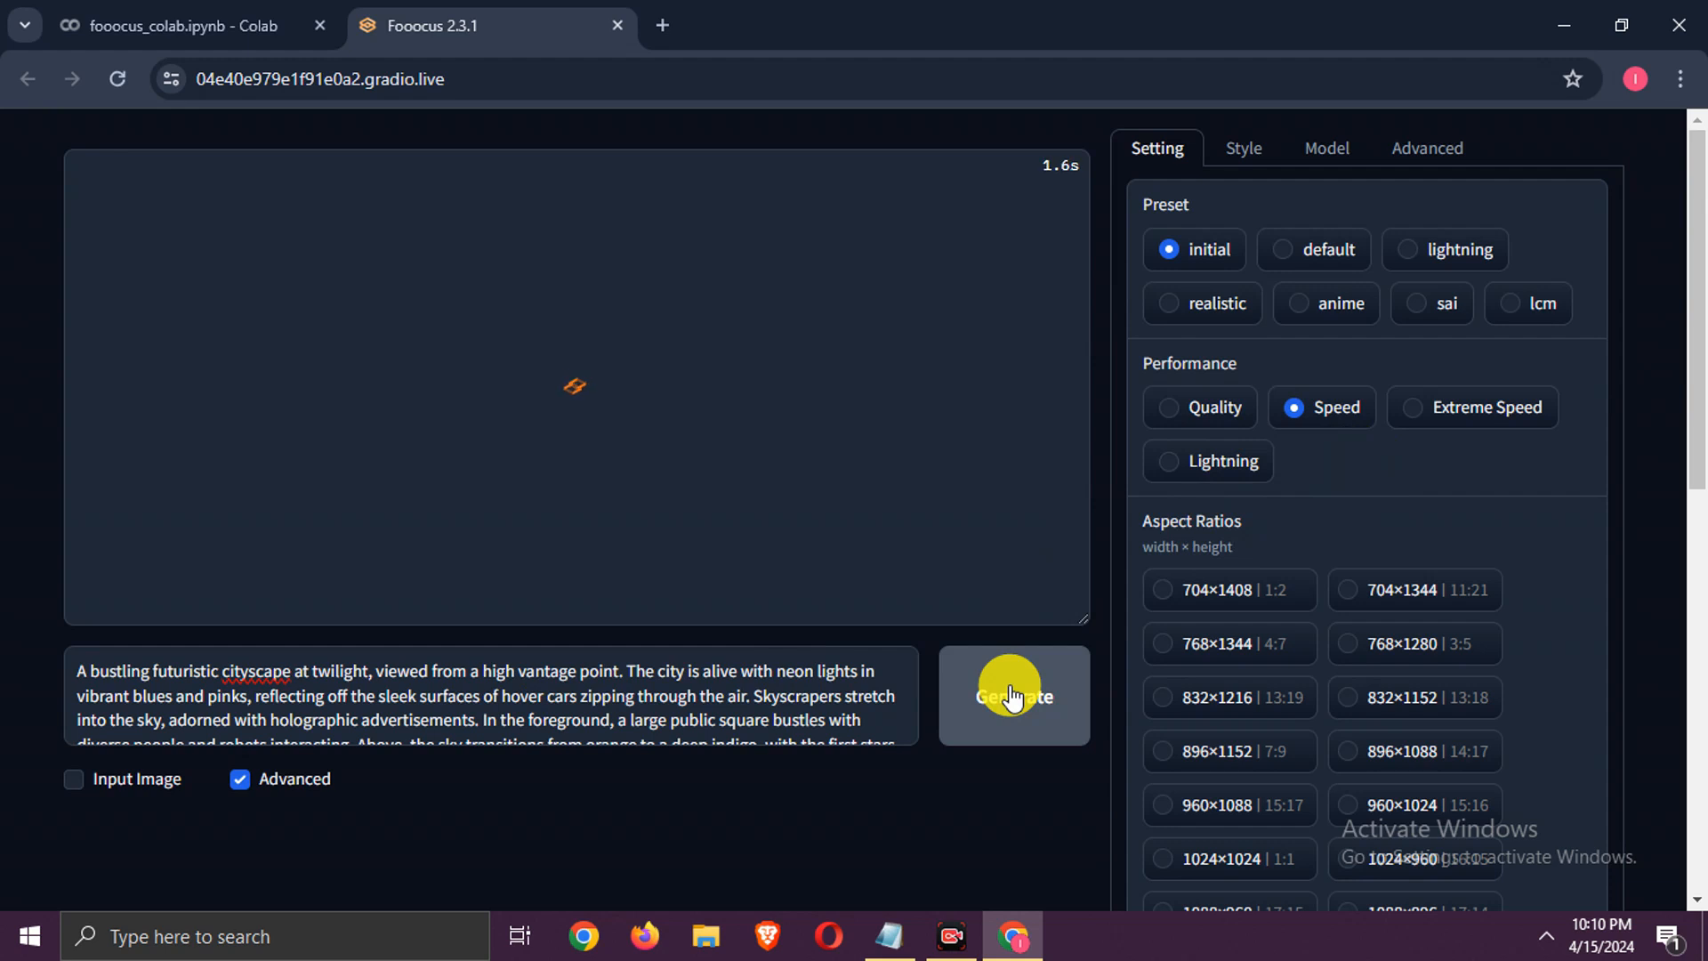
pyautogui.click(1011, 695)
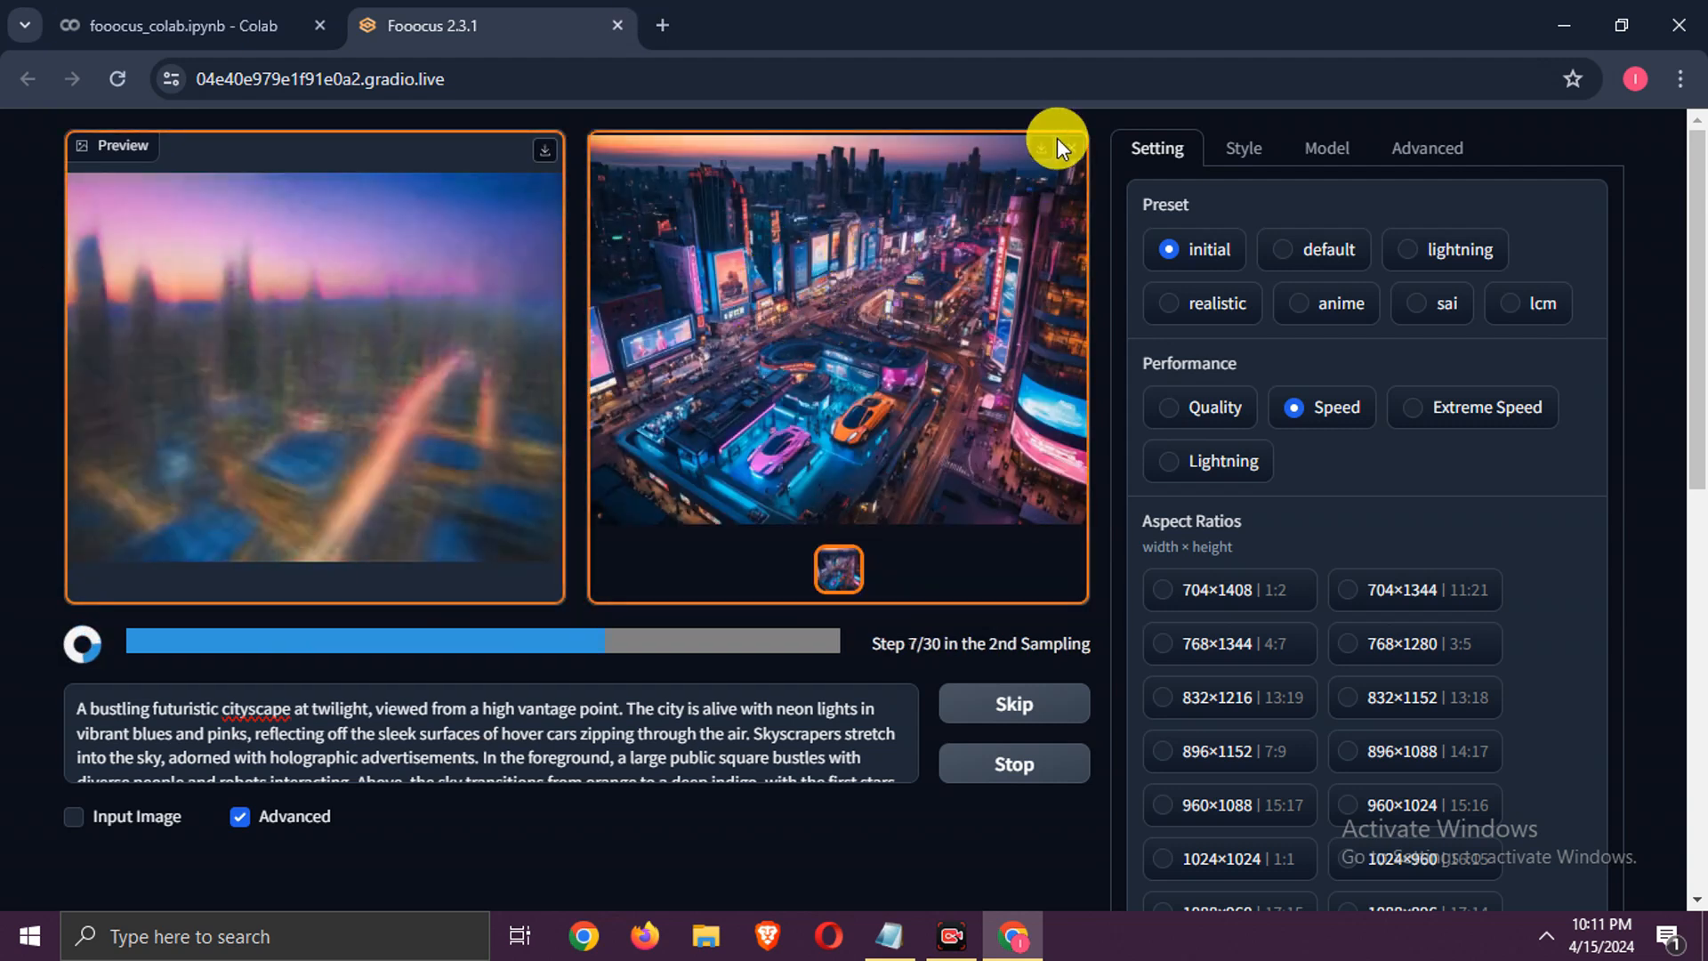
pyautogui.click(1049, 150)
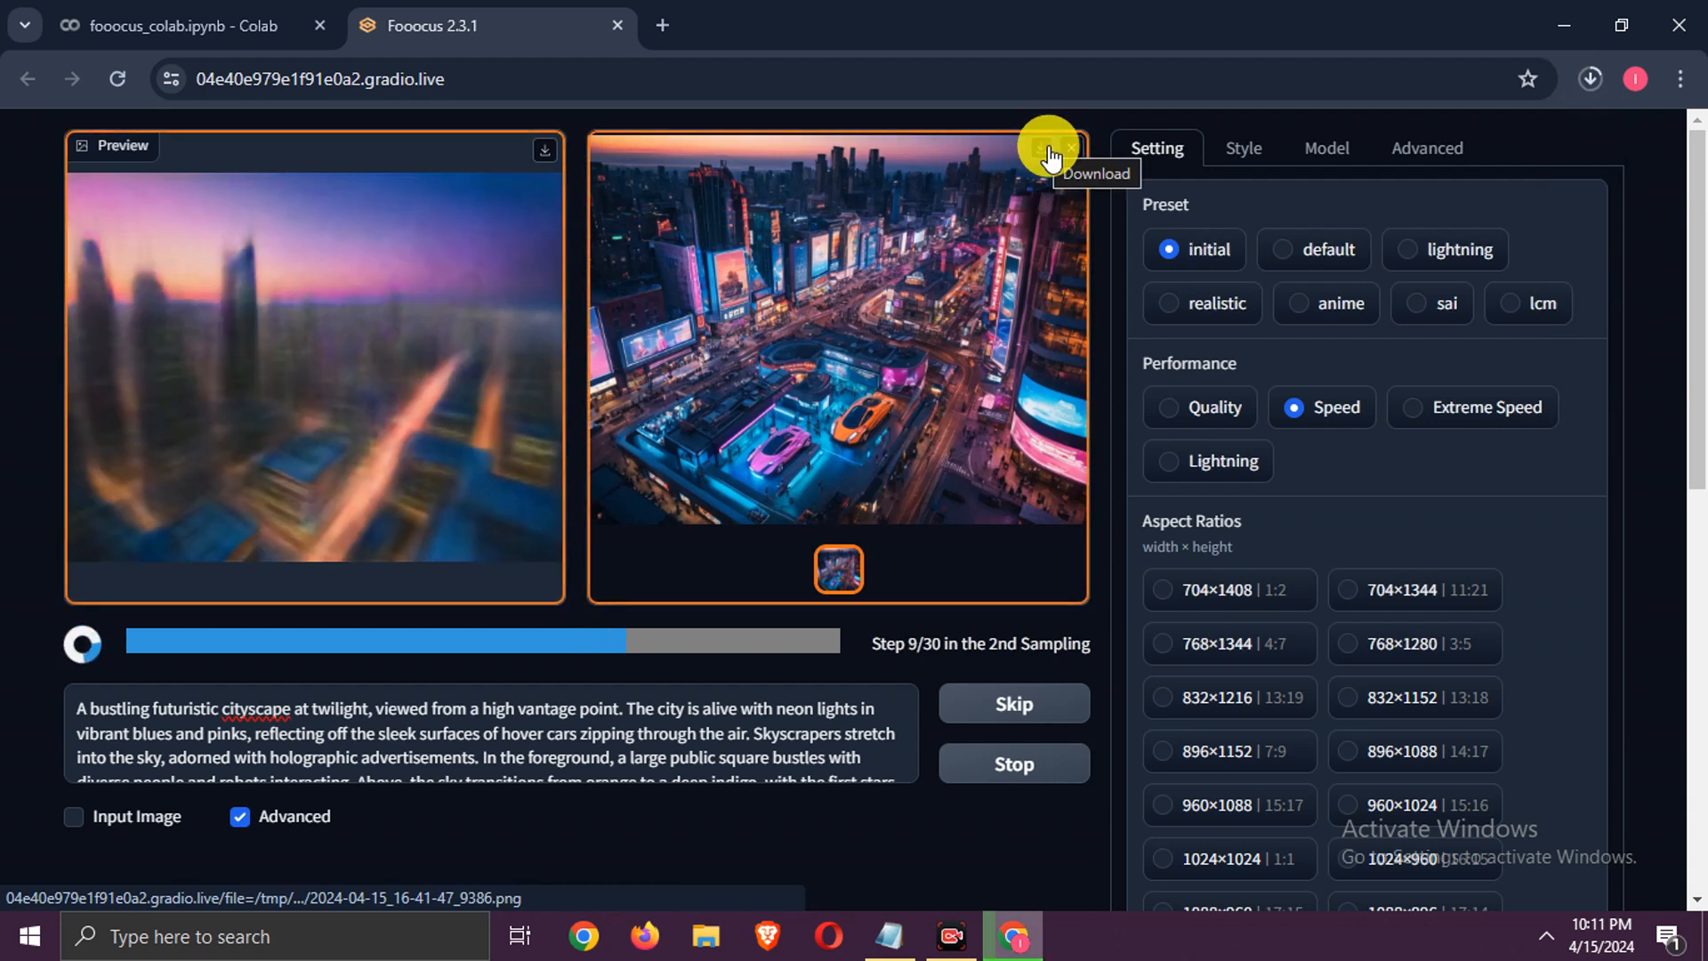
pyautogui.click(1590, 78)
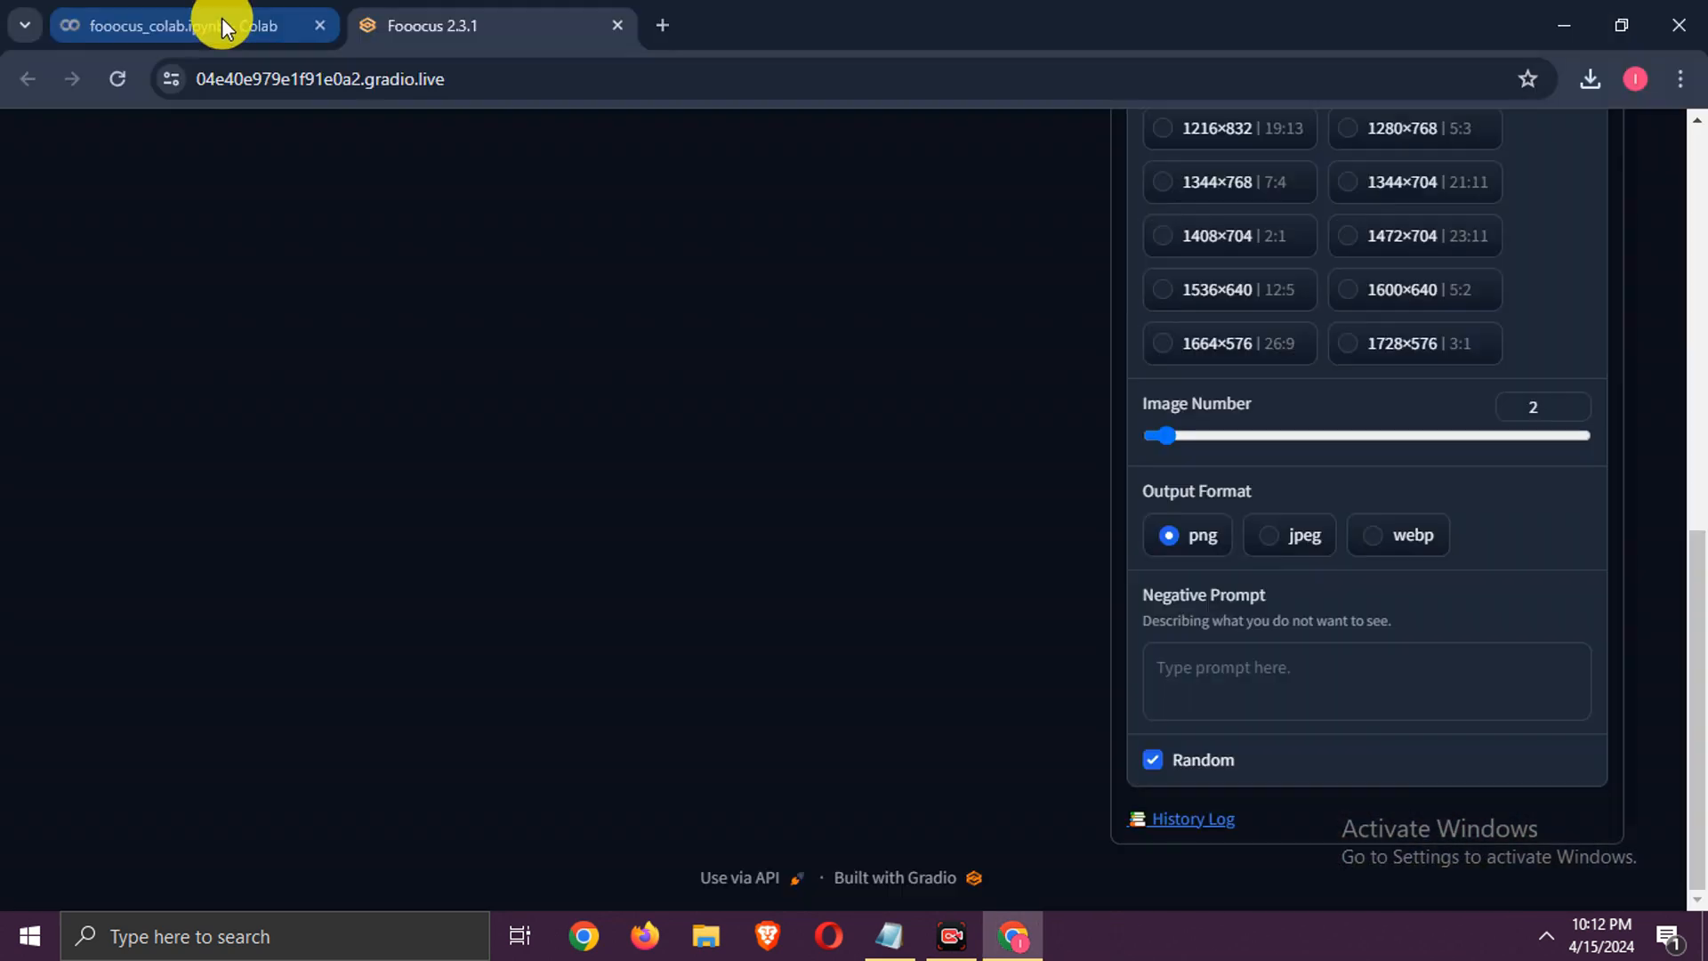
# Return to the Colab notebook and show RAM, GPU, disk usage and runtime estimate.
pyautogui.click(180, 25)
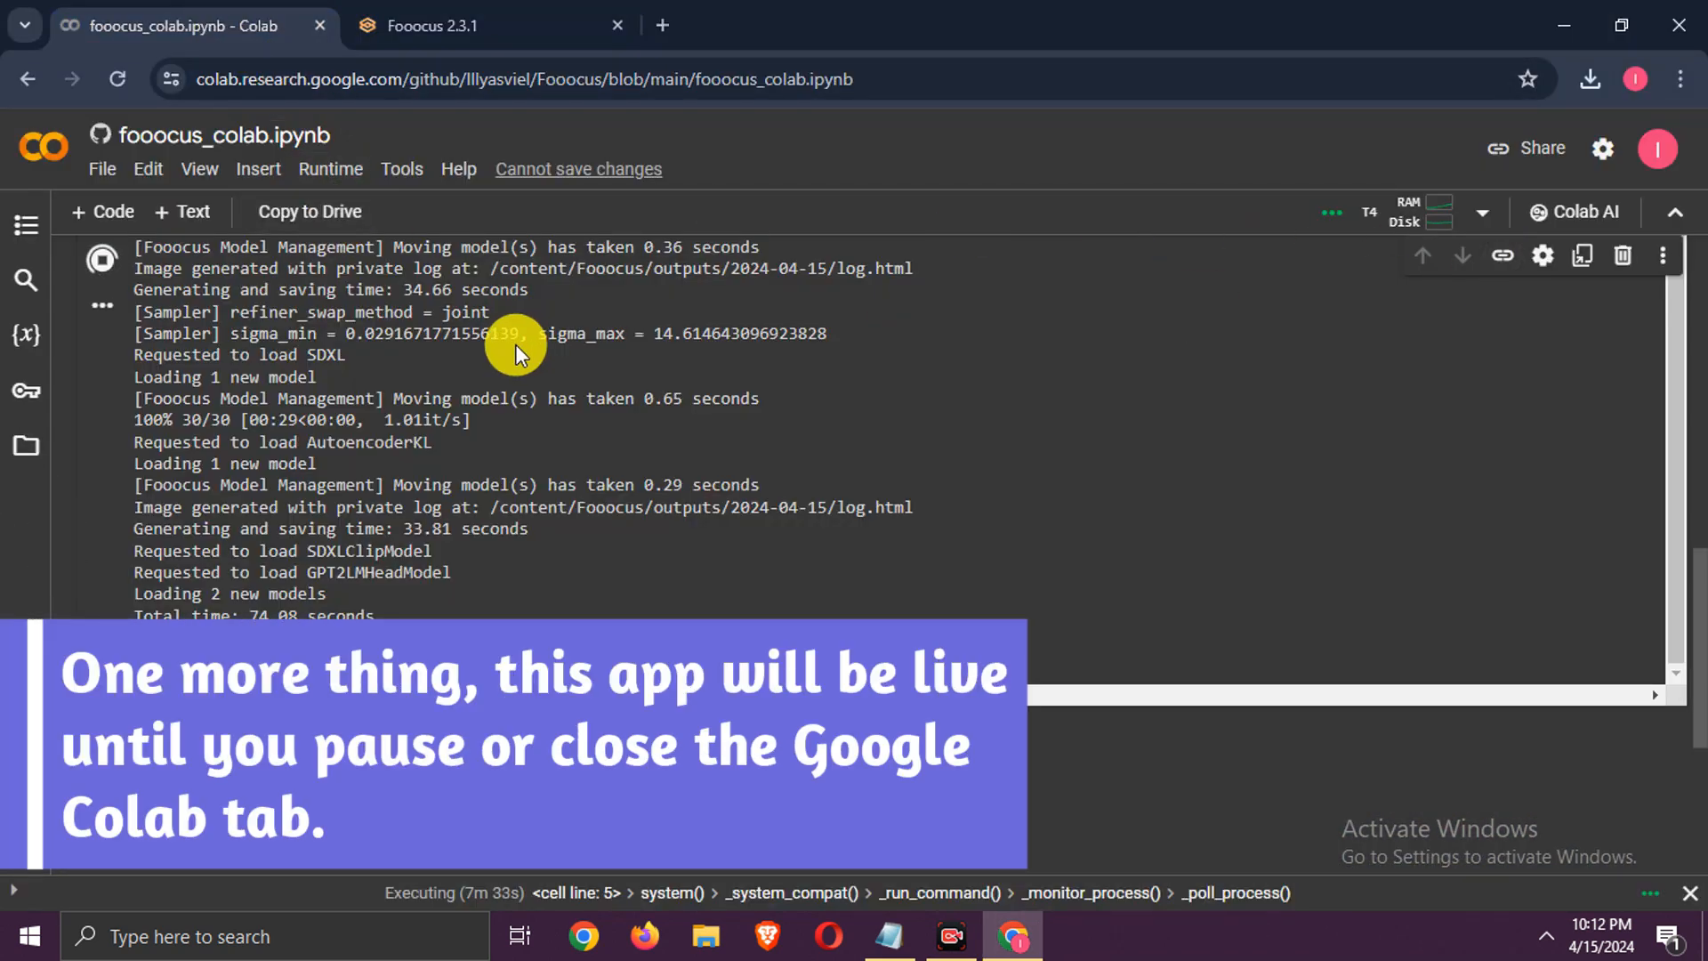
pyautogui.click(523, 78)
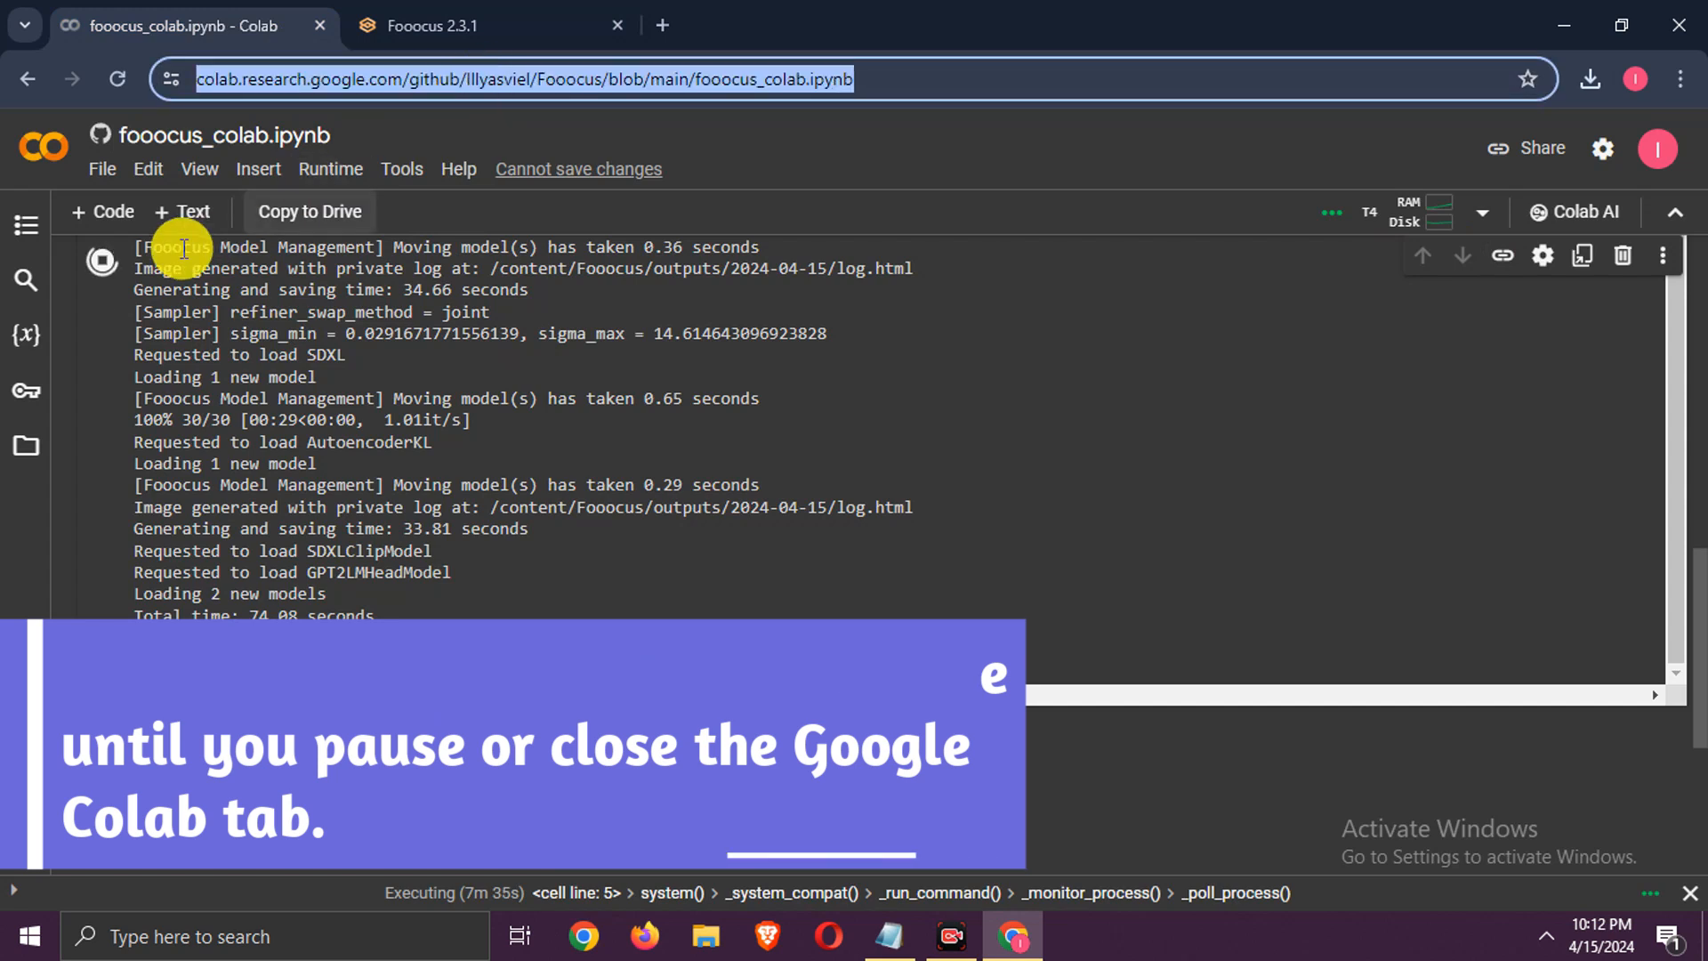
pyautogui.click(1406, 213)
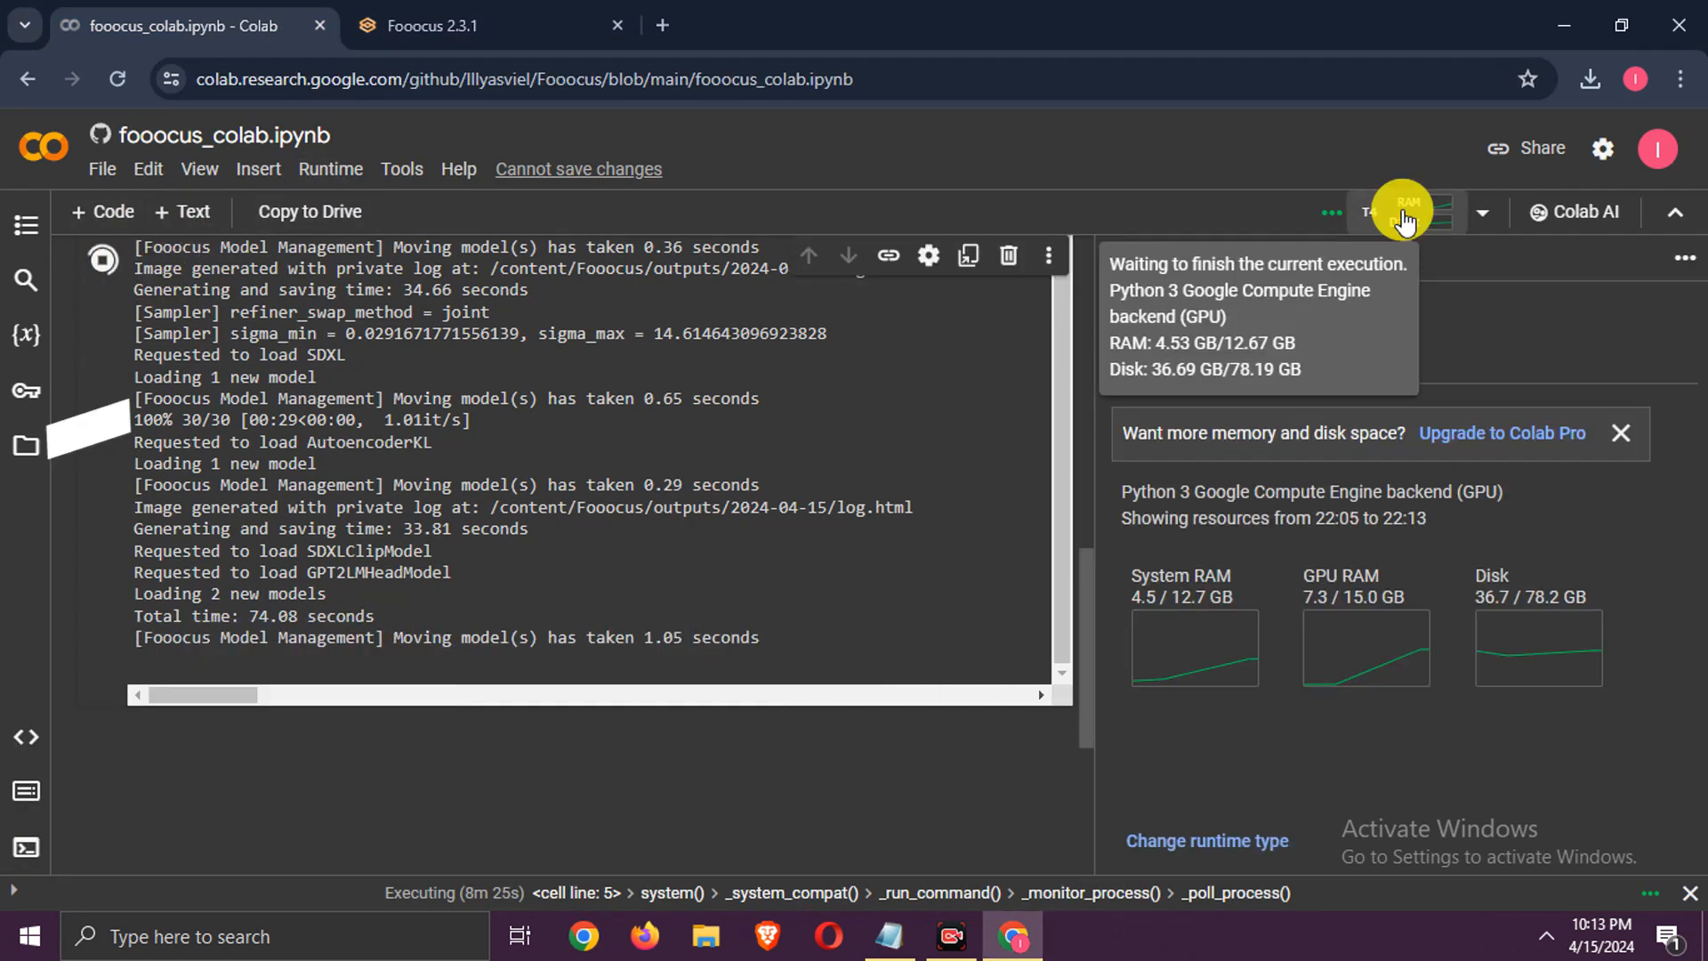
pyautogui.click(1406, 213)
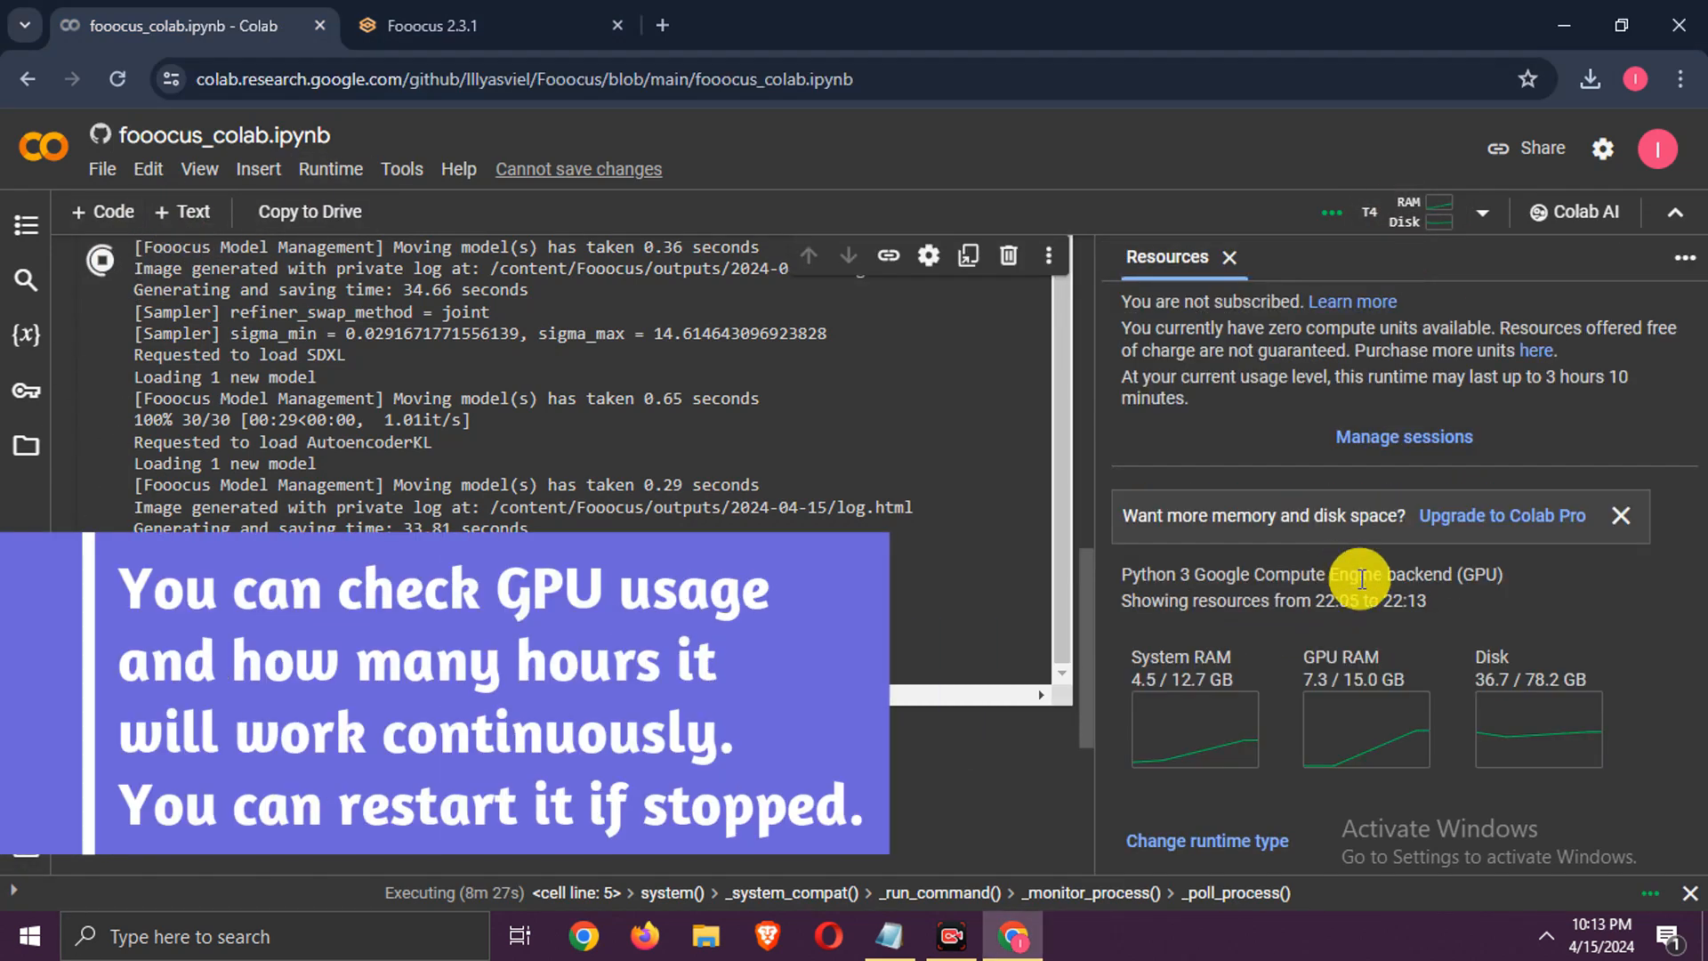